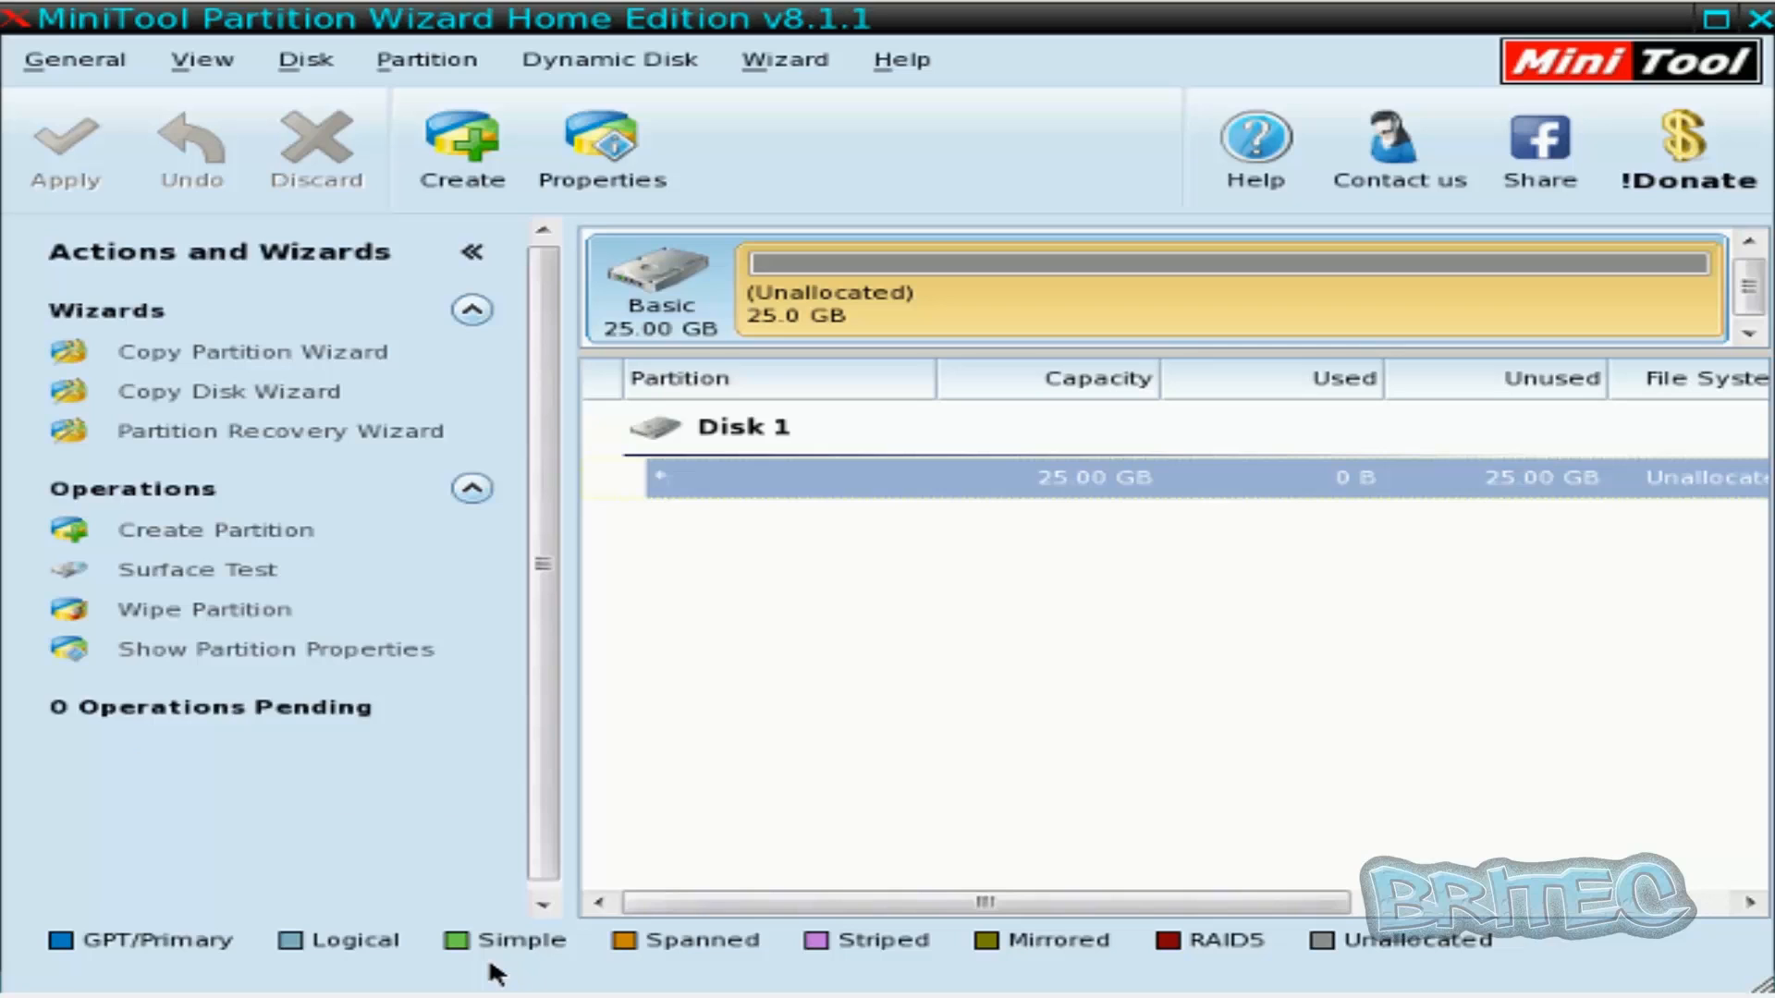
pyautogui.moveTo(1172, 340)
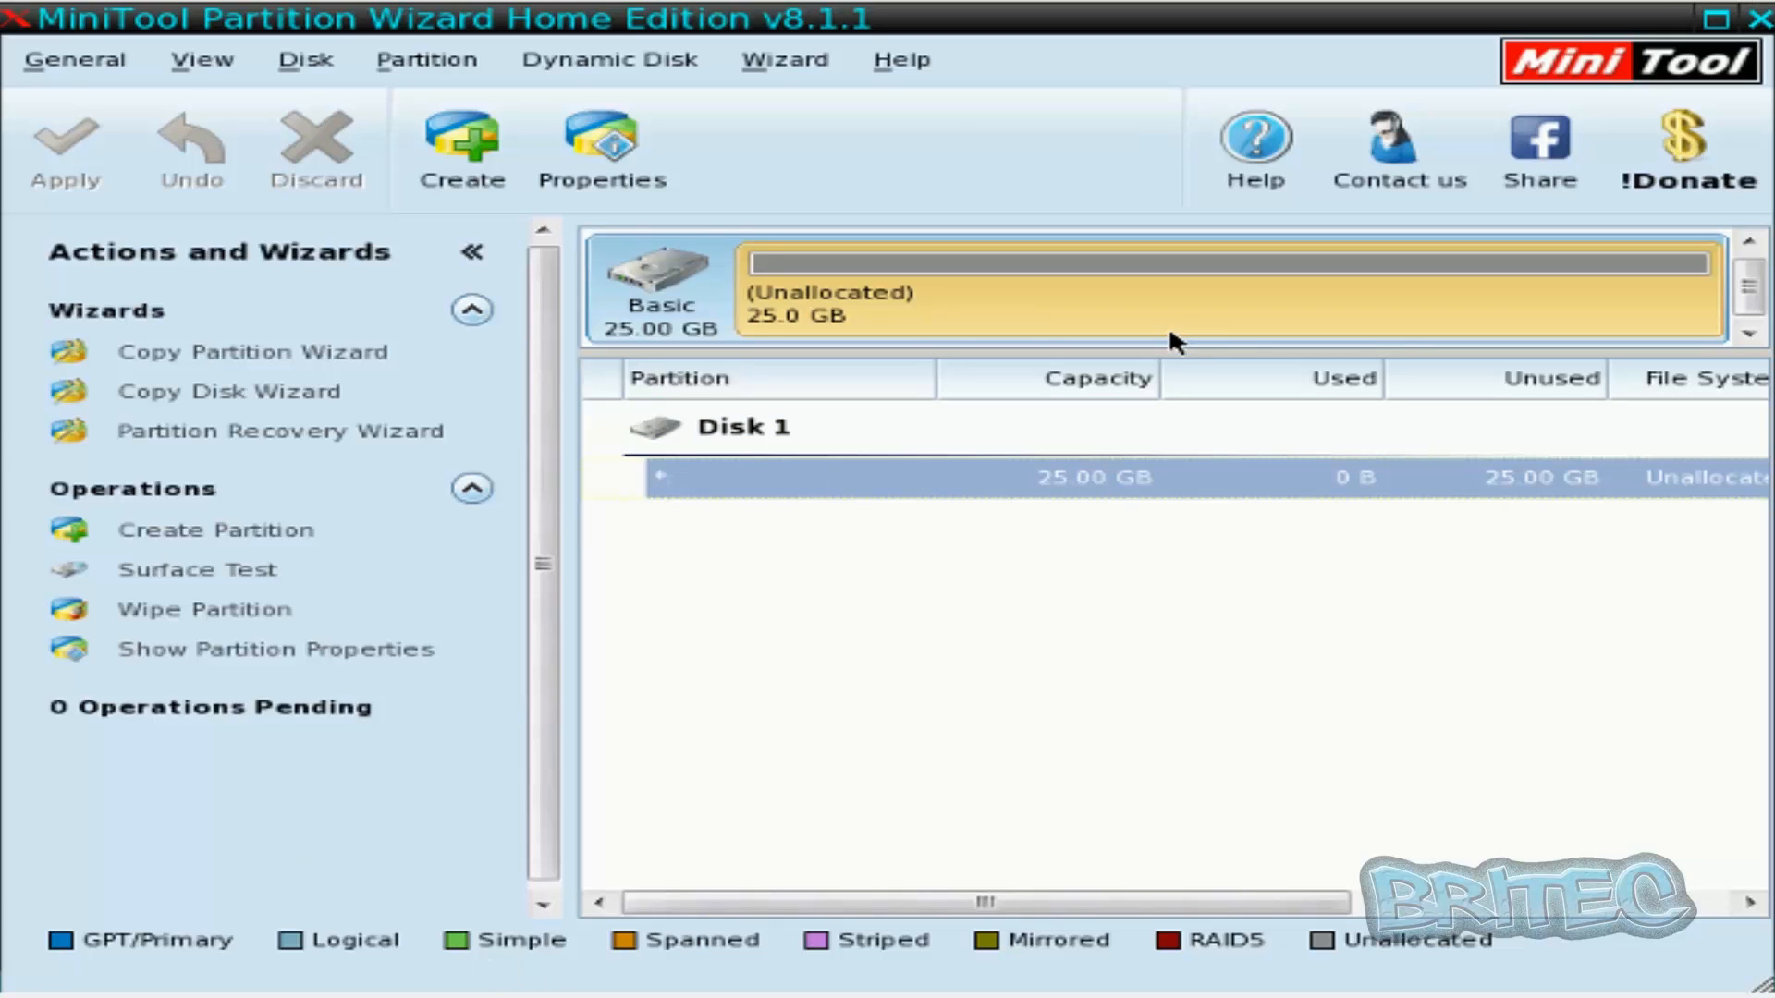
pyautogui.moveTo(1124, 723)
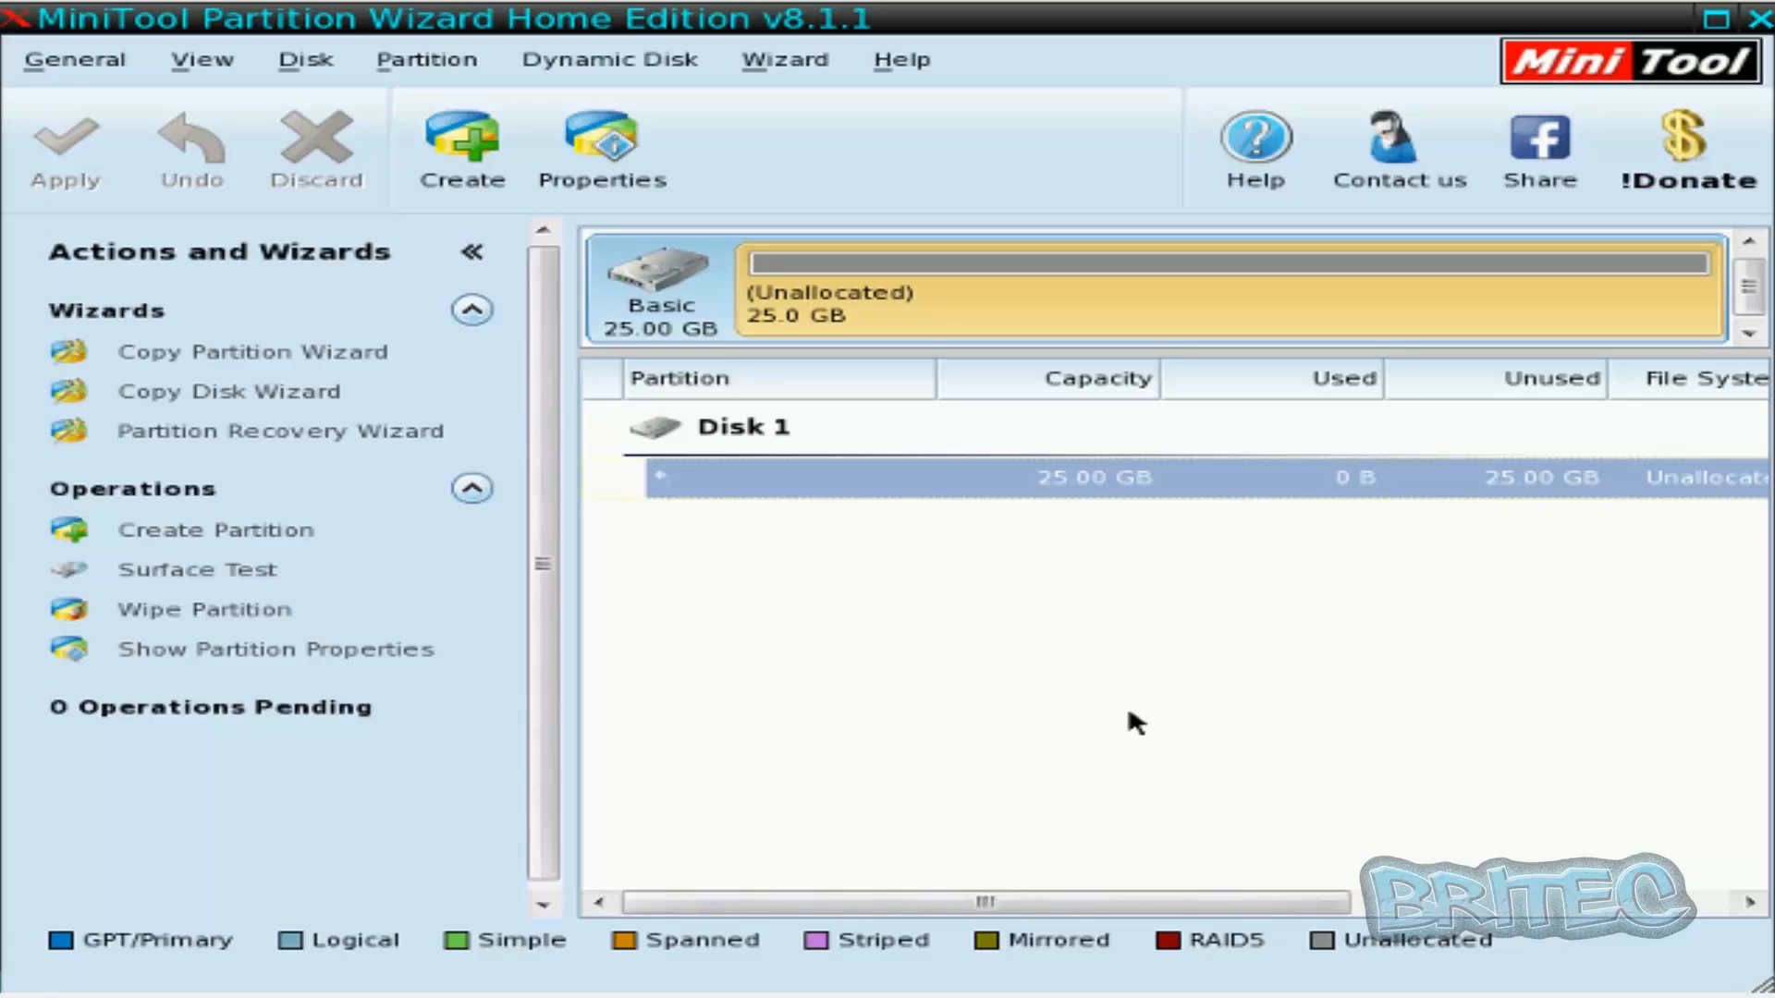
pyautogui.moveTo(560, 484)
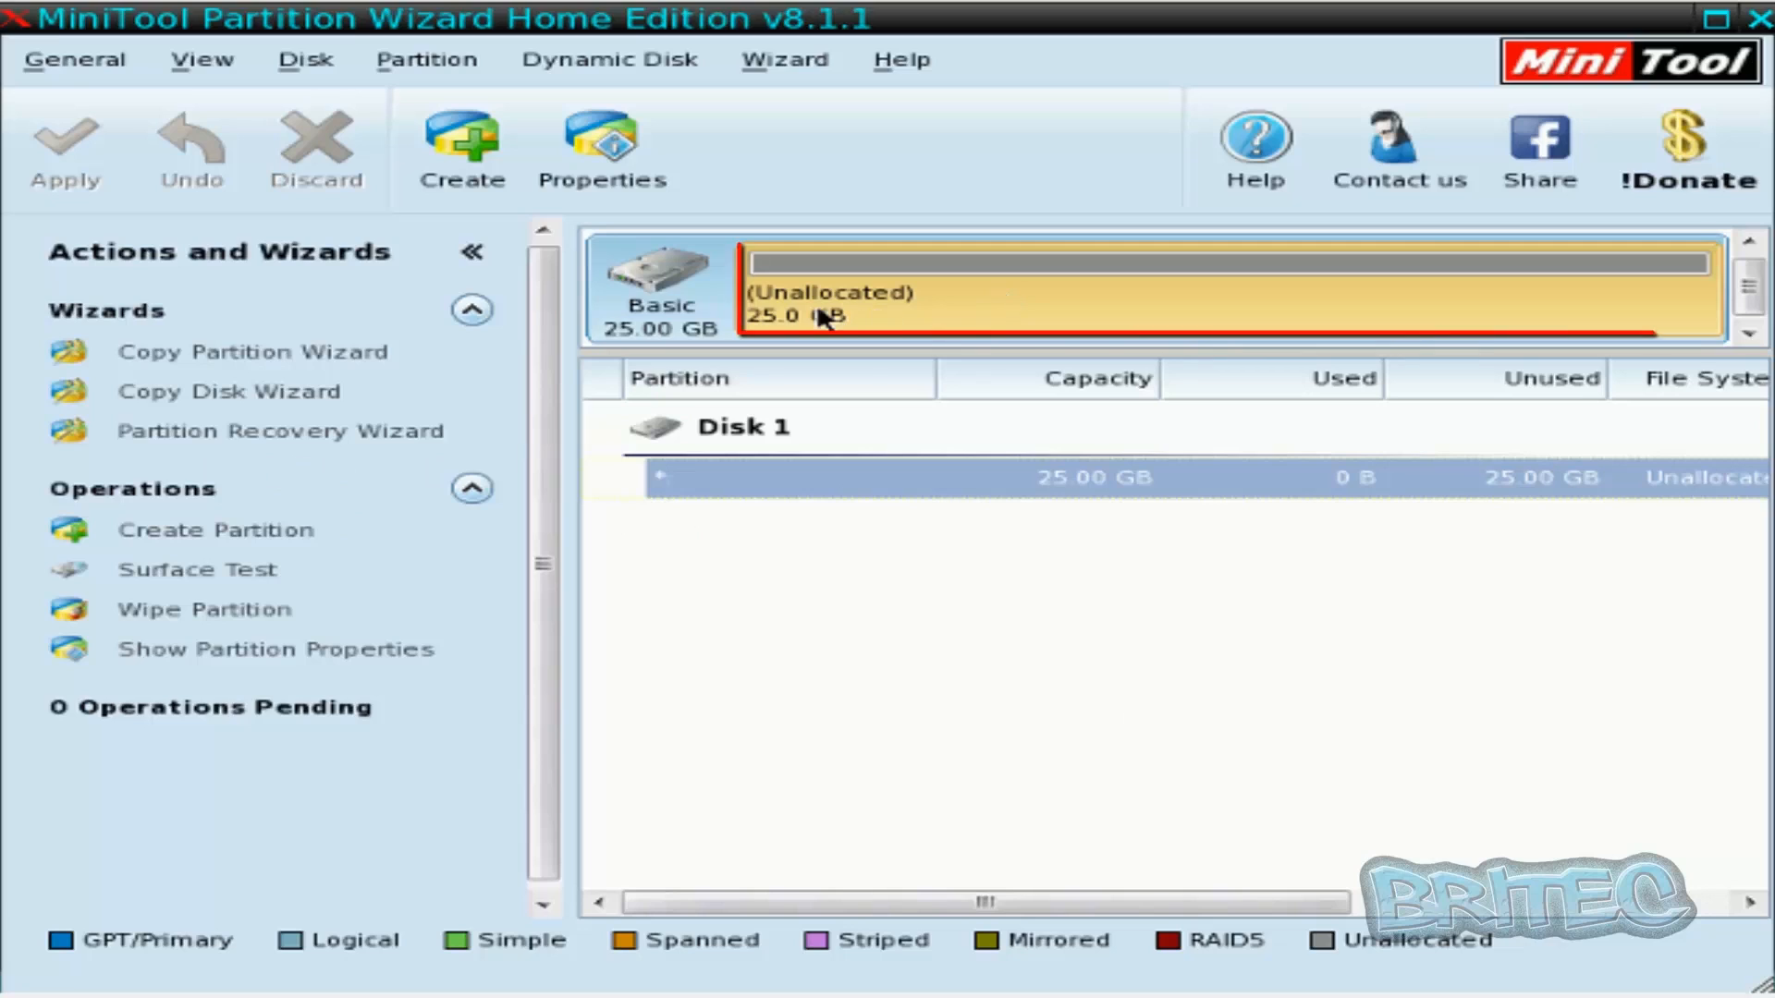
pyautogui.moveTo(906, 314)
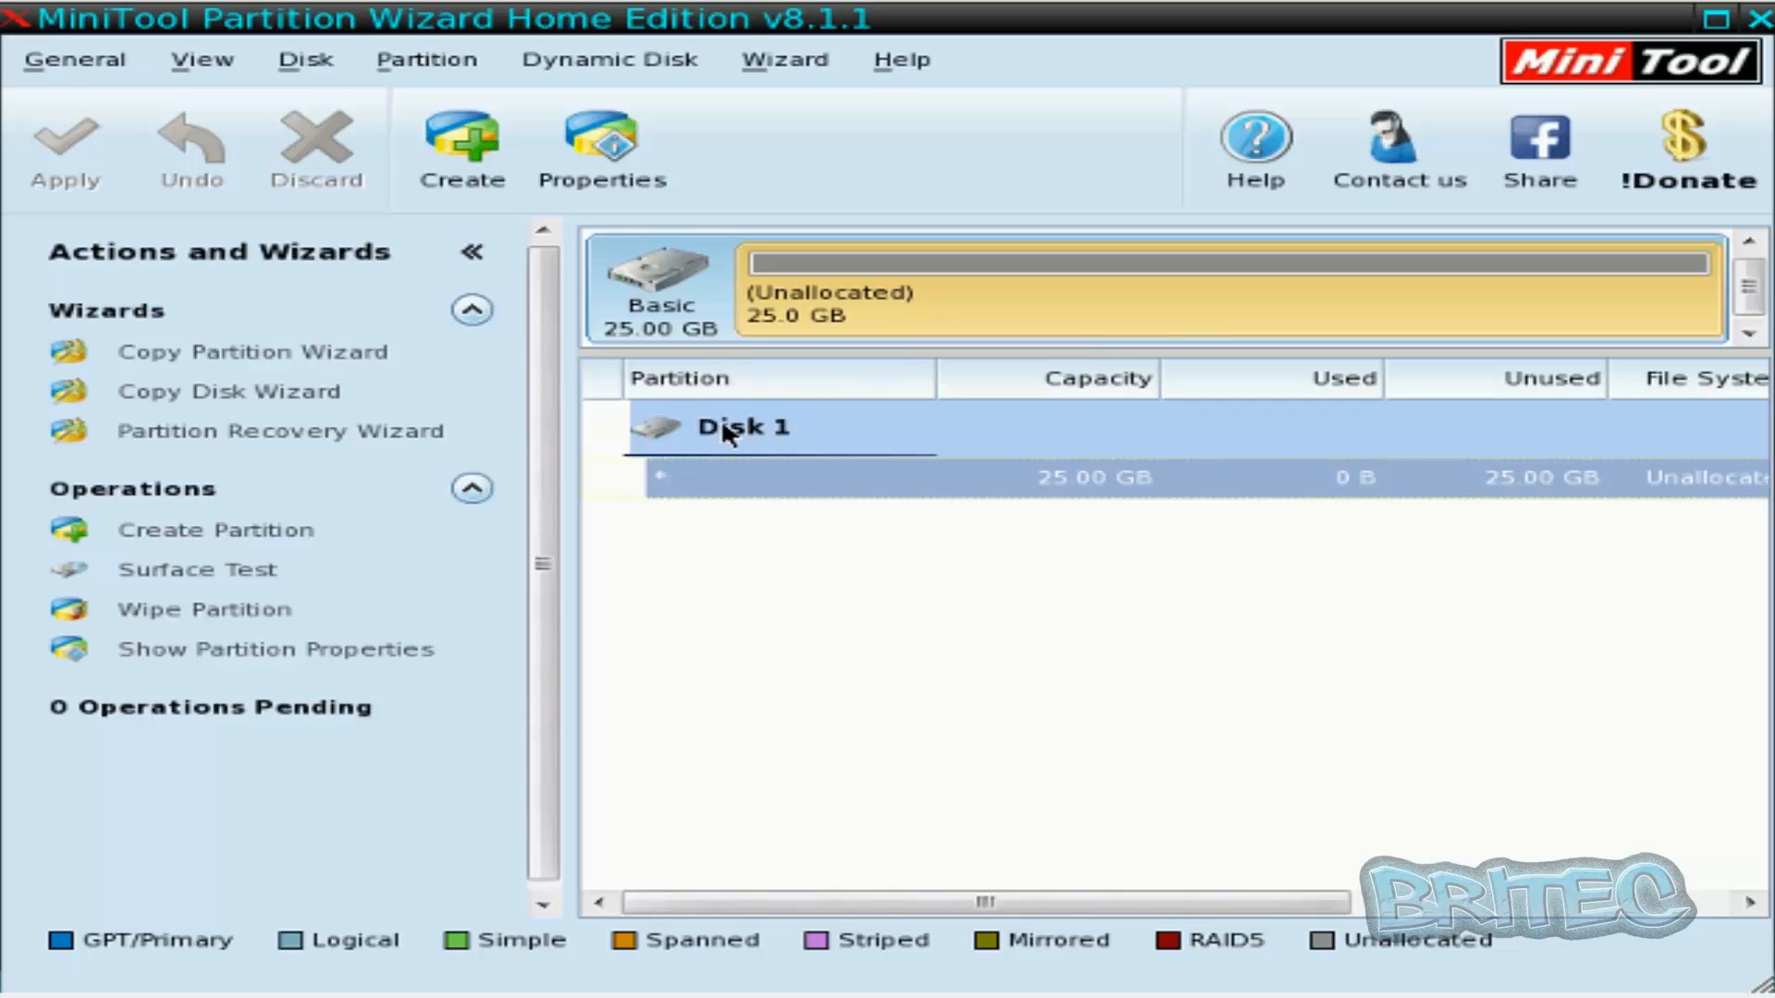
pyautogui.moveTo(405, 455)
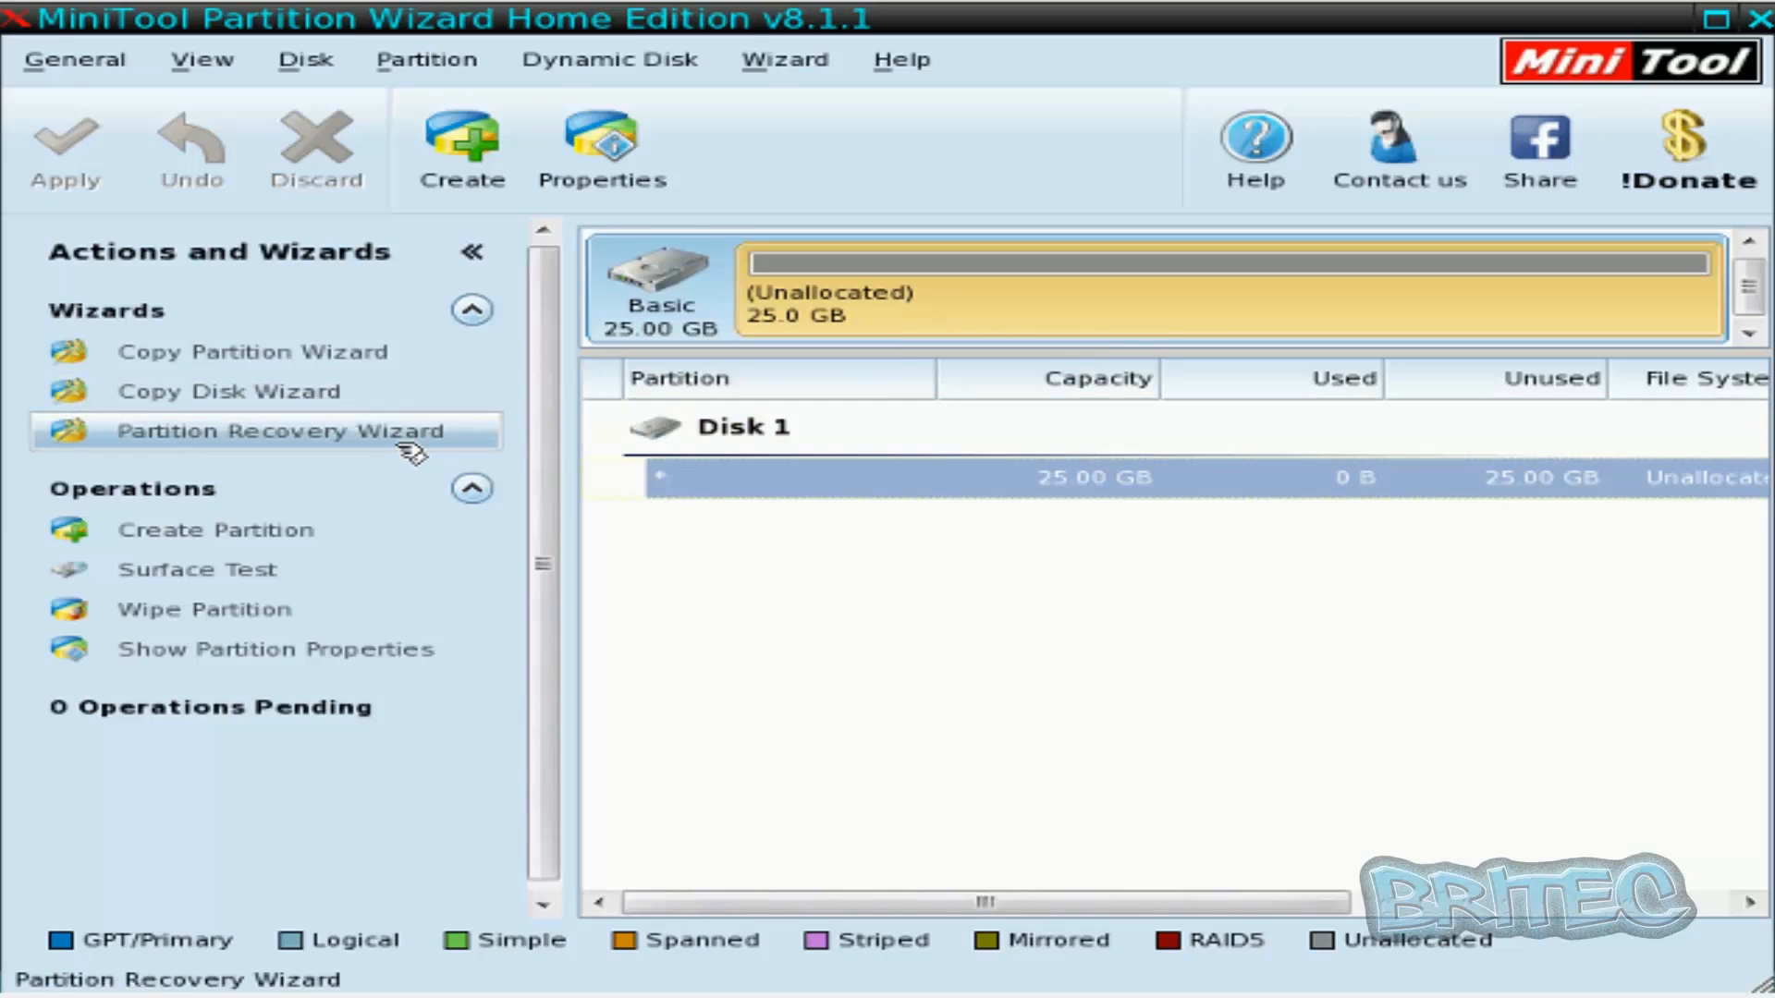
pyautogui.moveTo(205, 543)
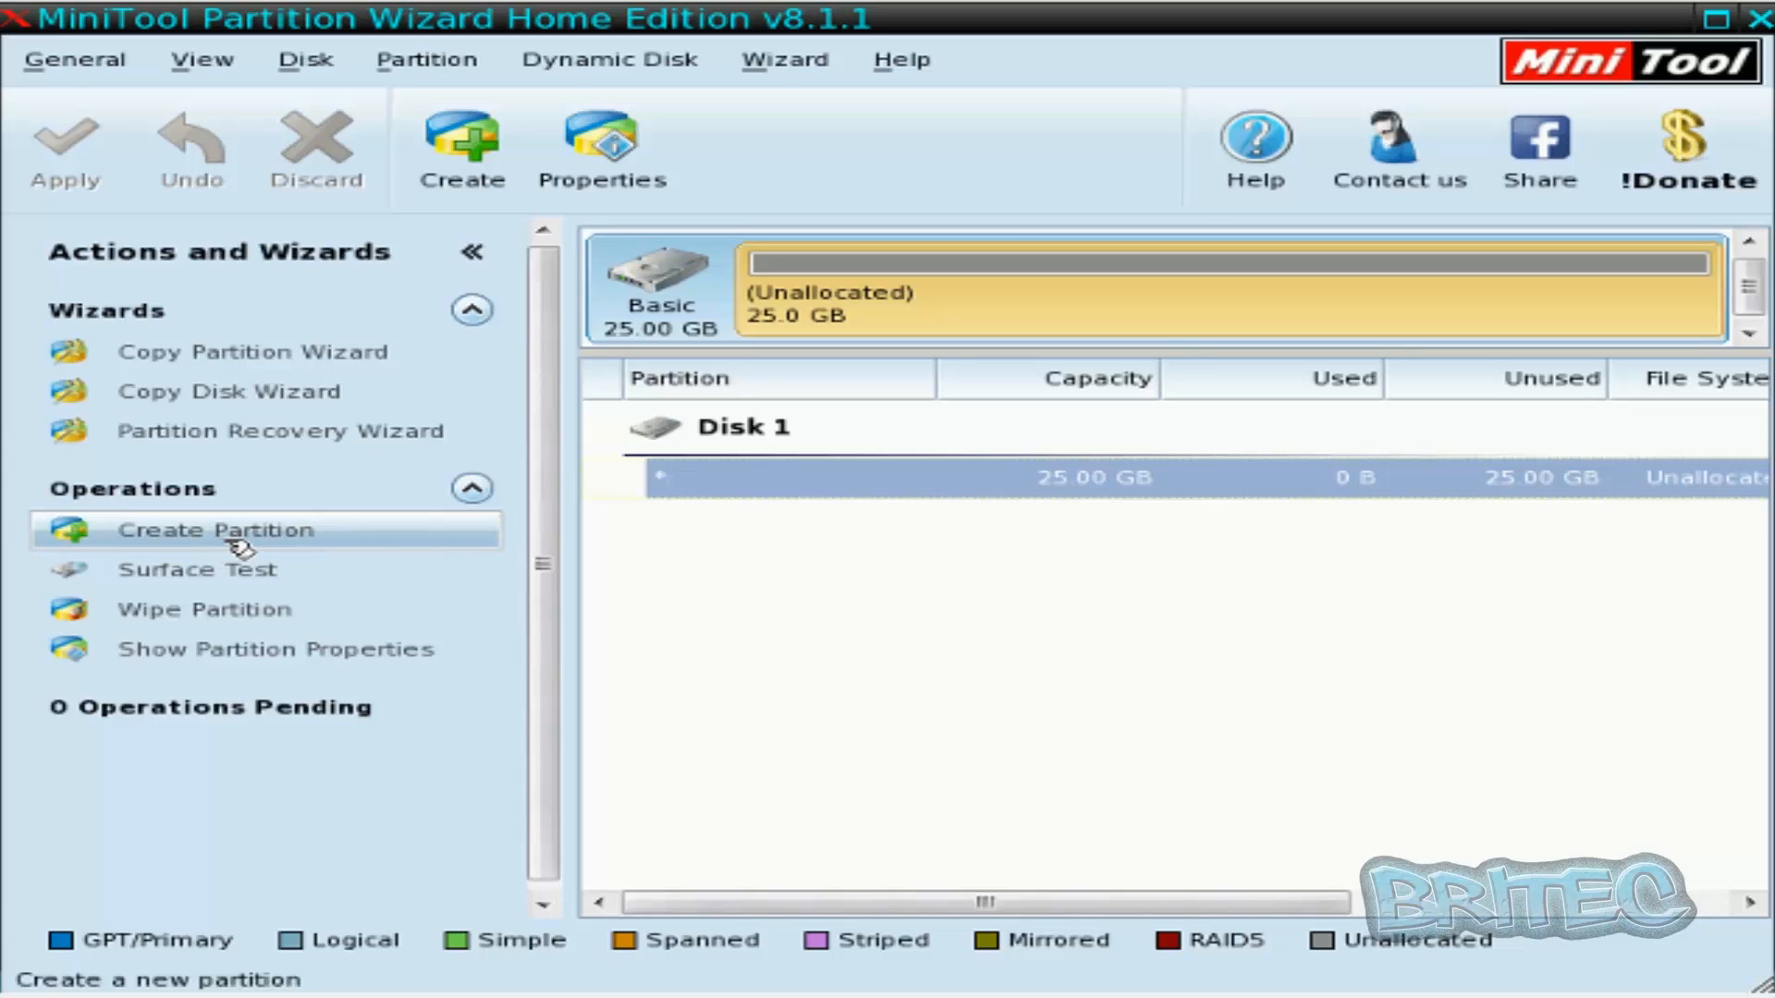
pyautogui.moveTo(668, 477)
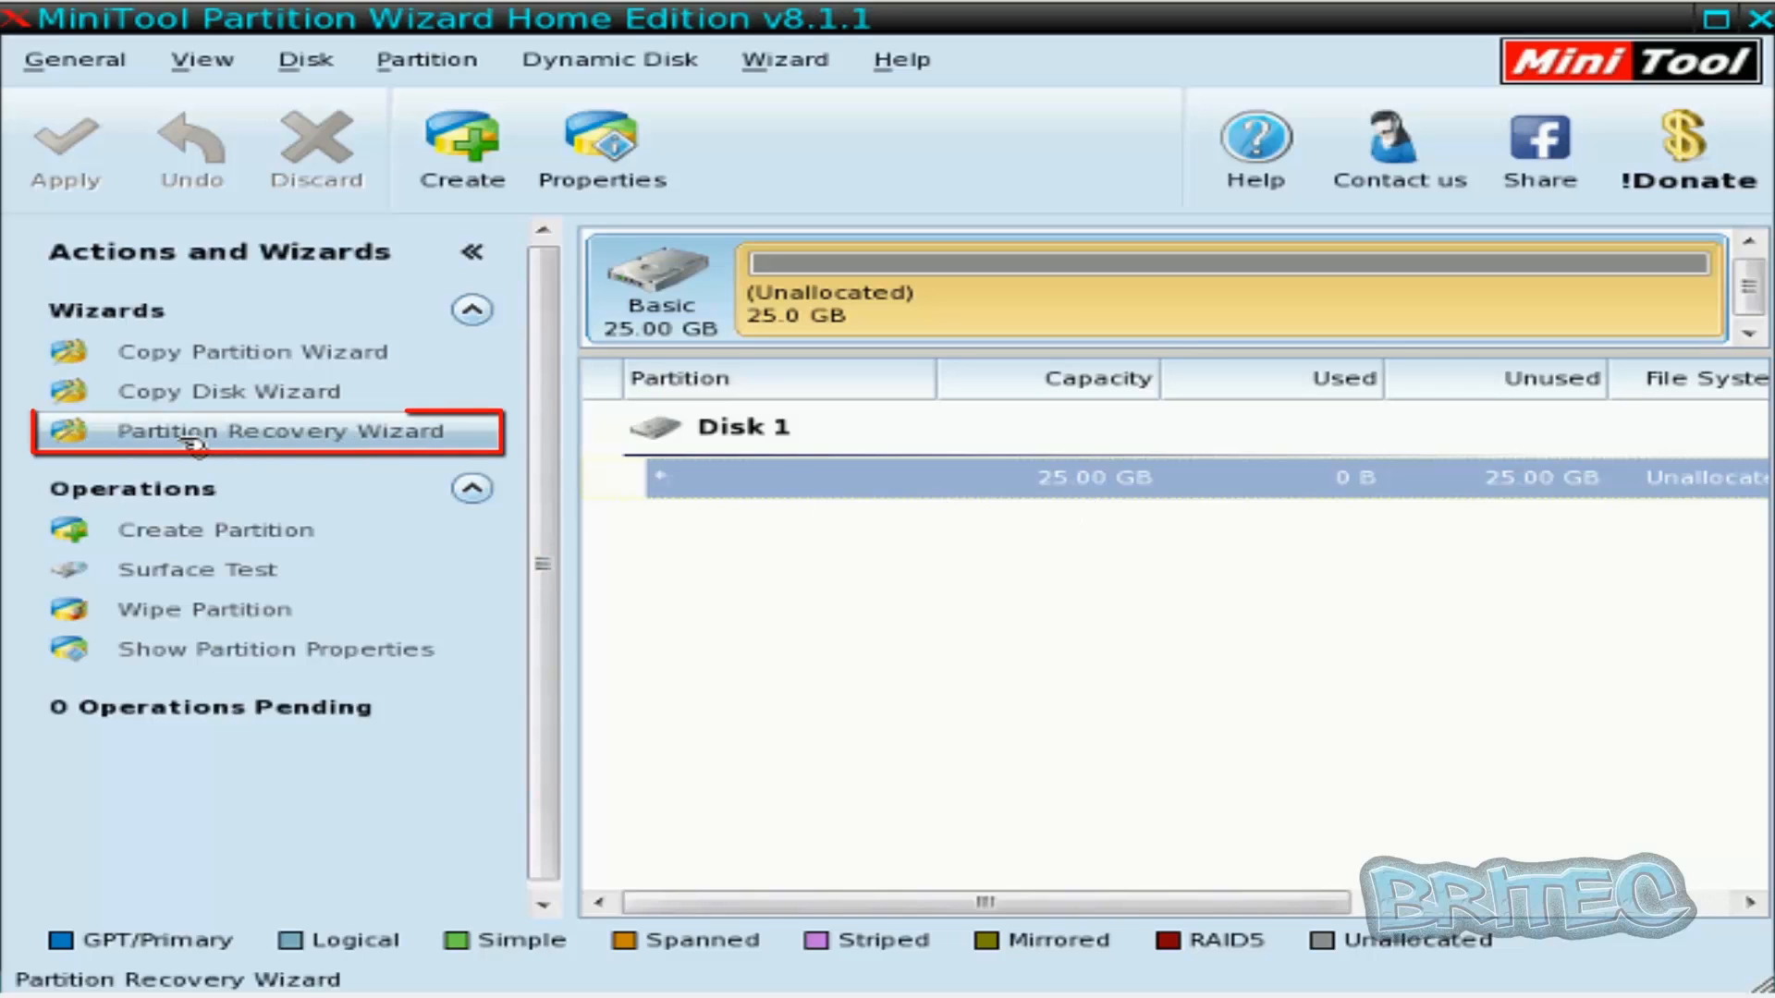
# Start the Partition Recovery Wizard and choose Disk 1 (25 GB) as the disk to recover
pyautogui.click(268, 433)
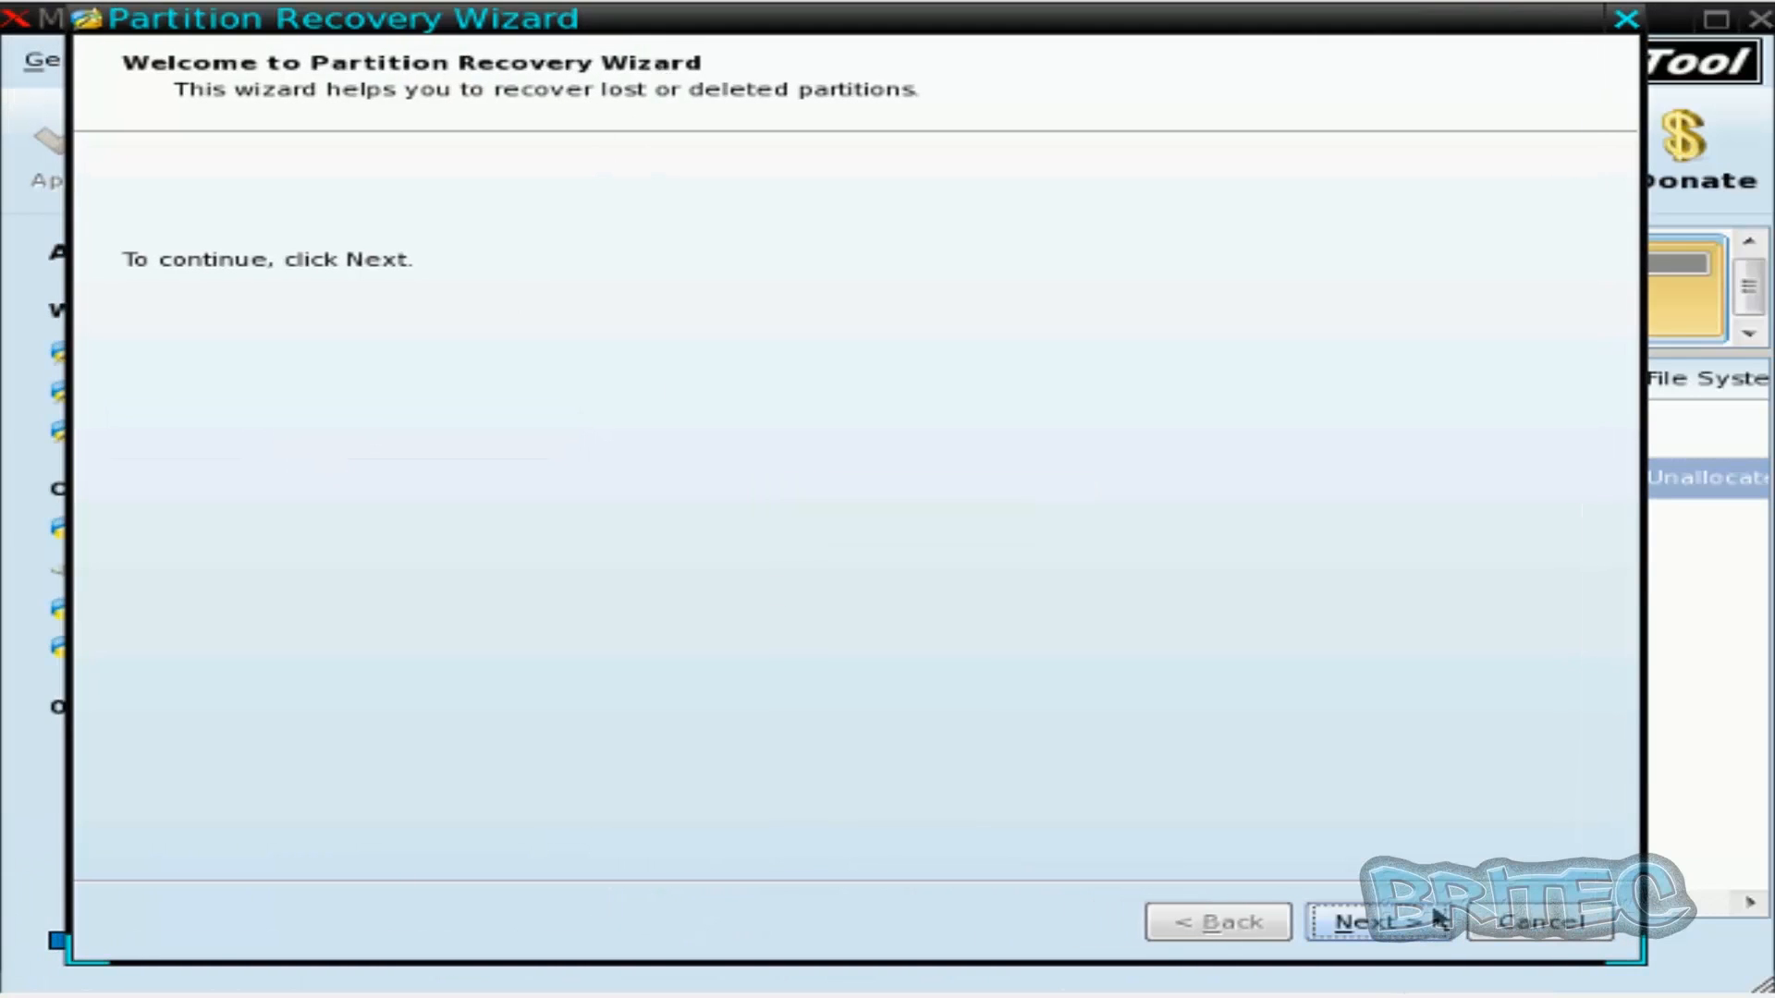
pyautogui.click(1373, 922)
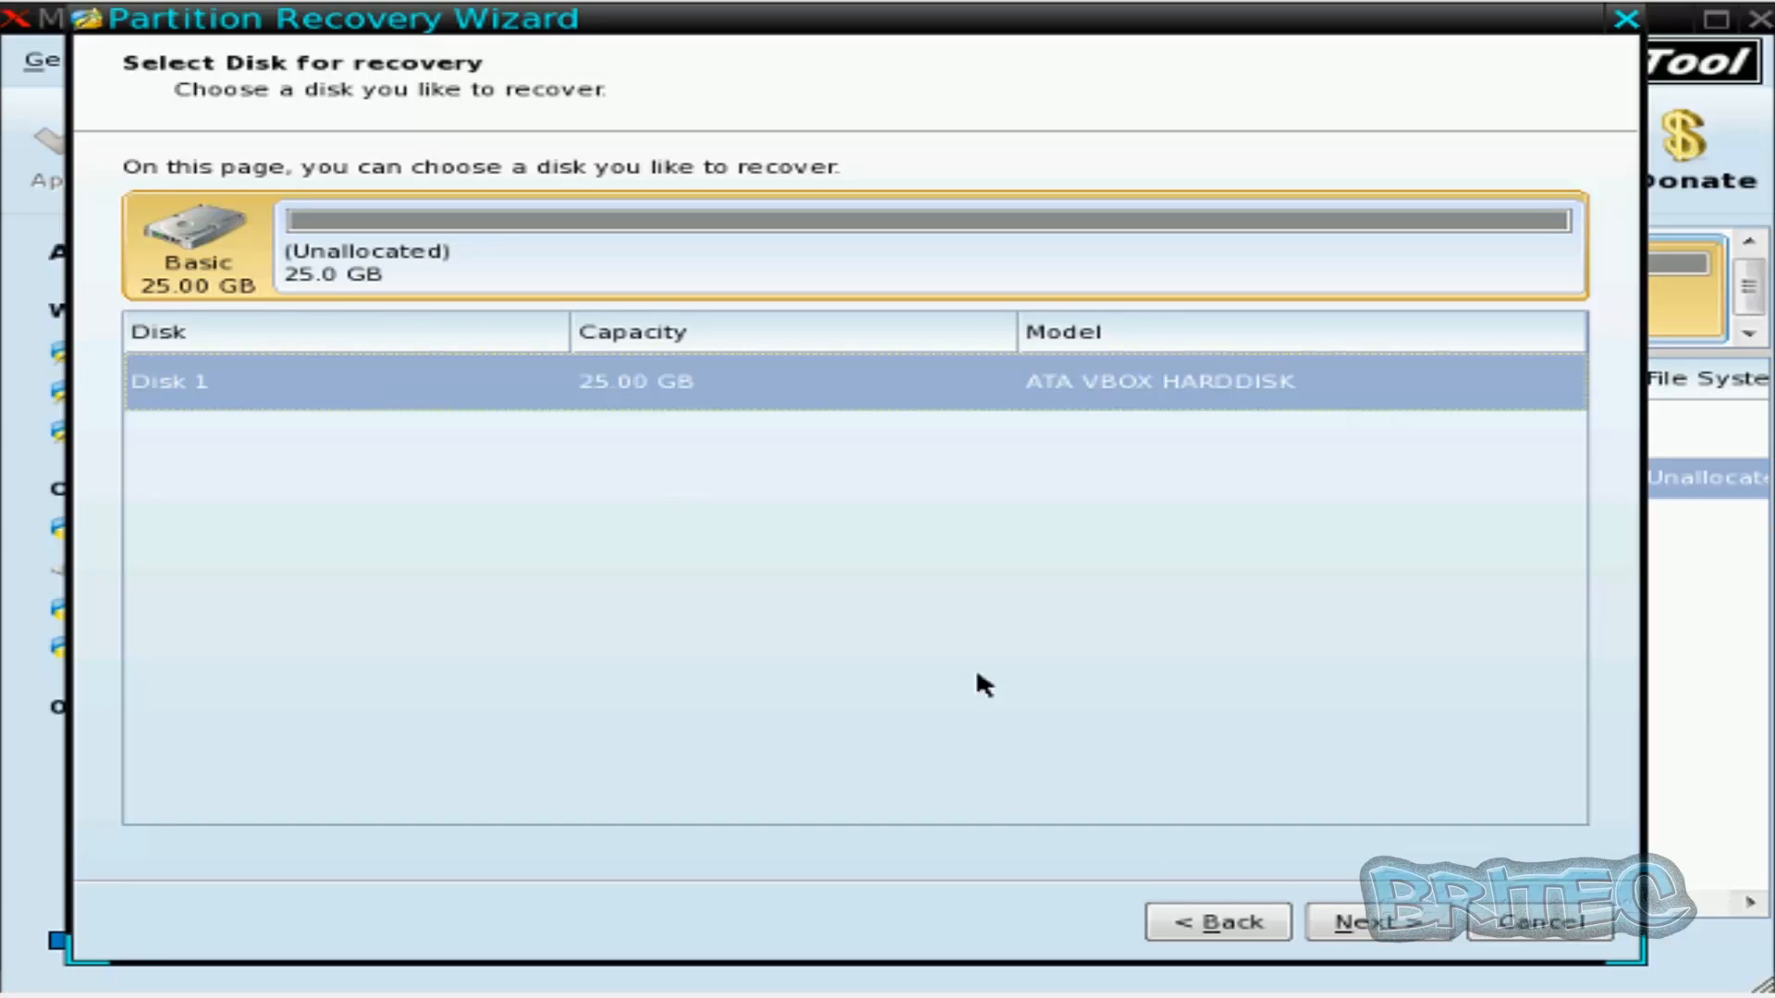
pyautogui.click(1366, 920)
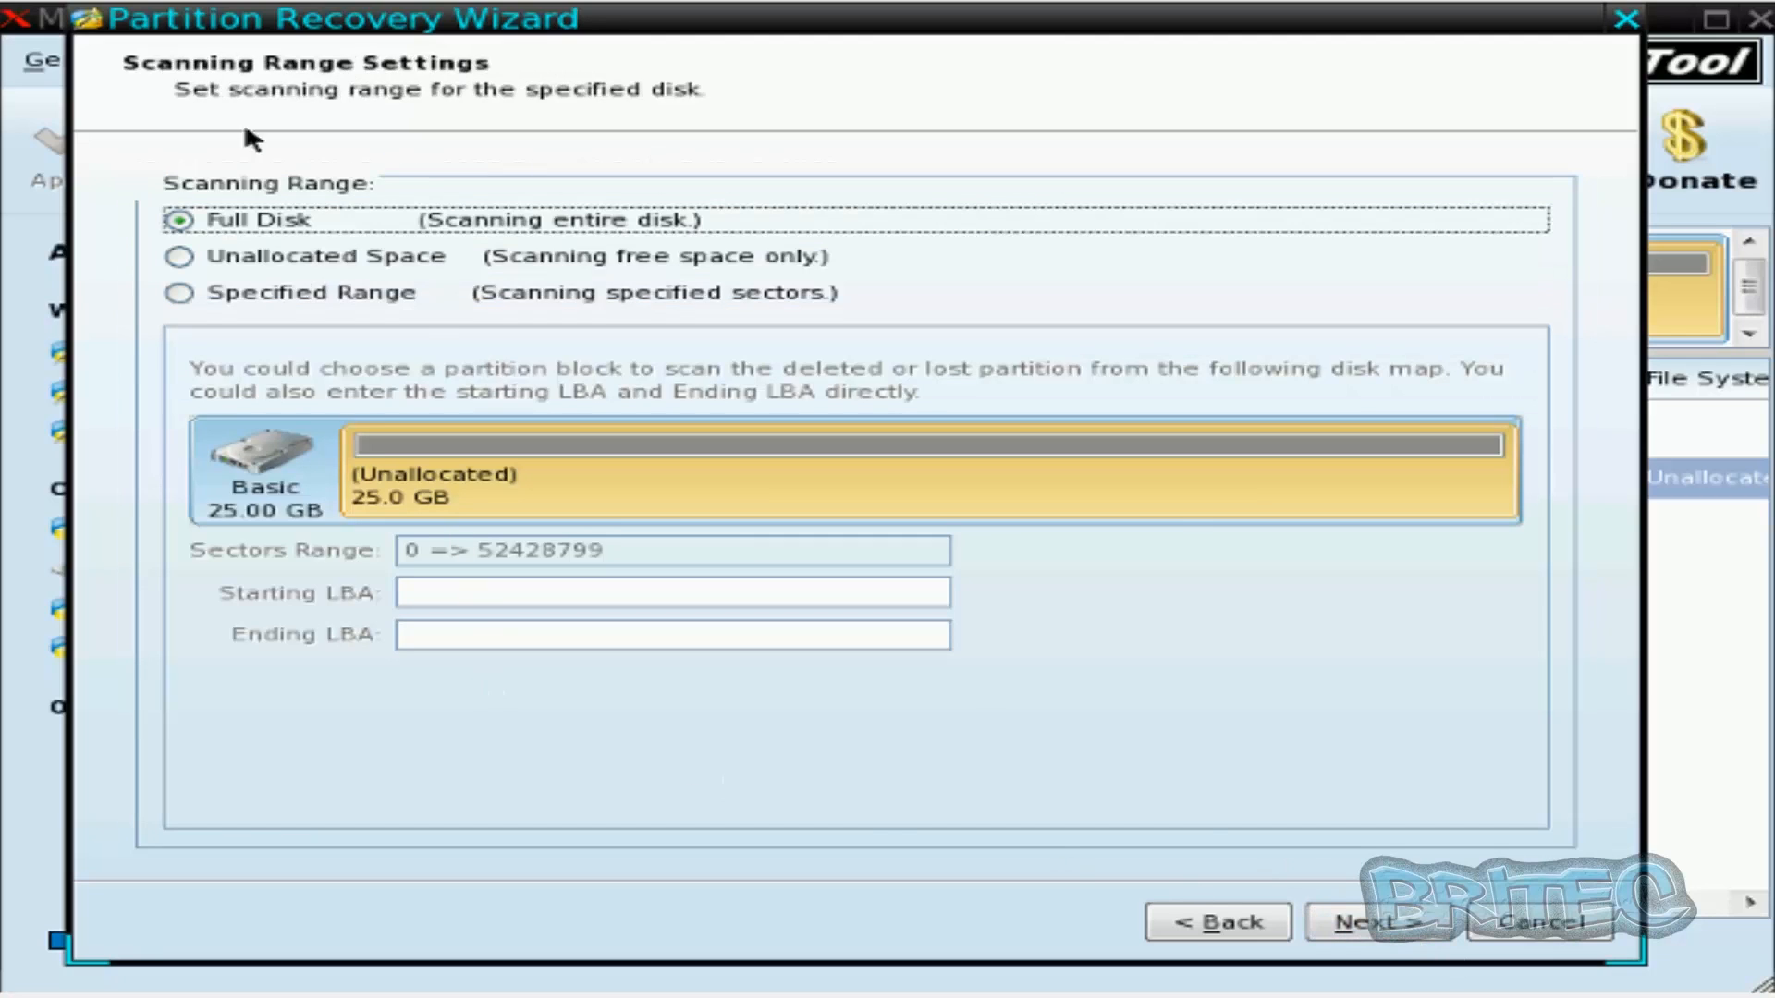
pyautogui.moveTo(514, 255)
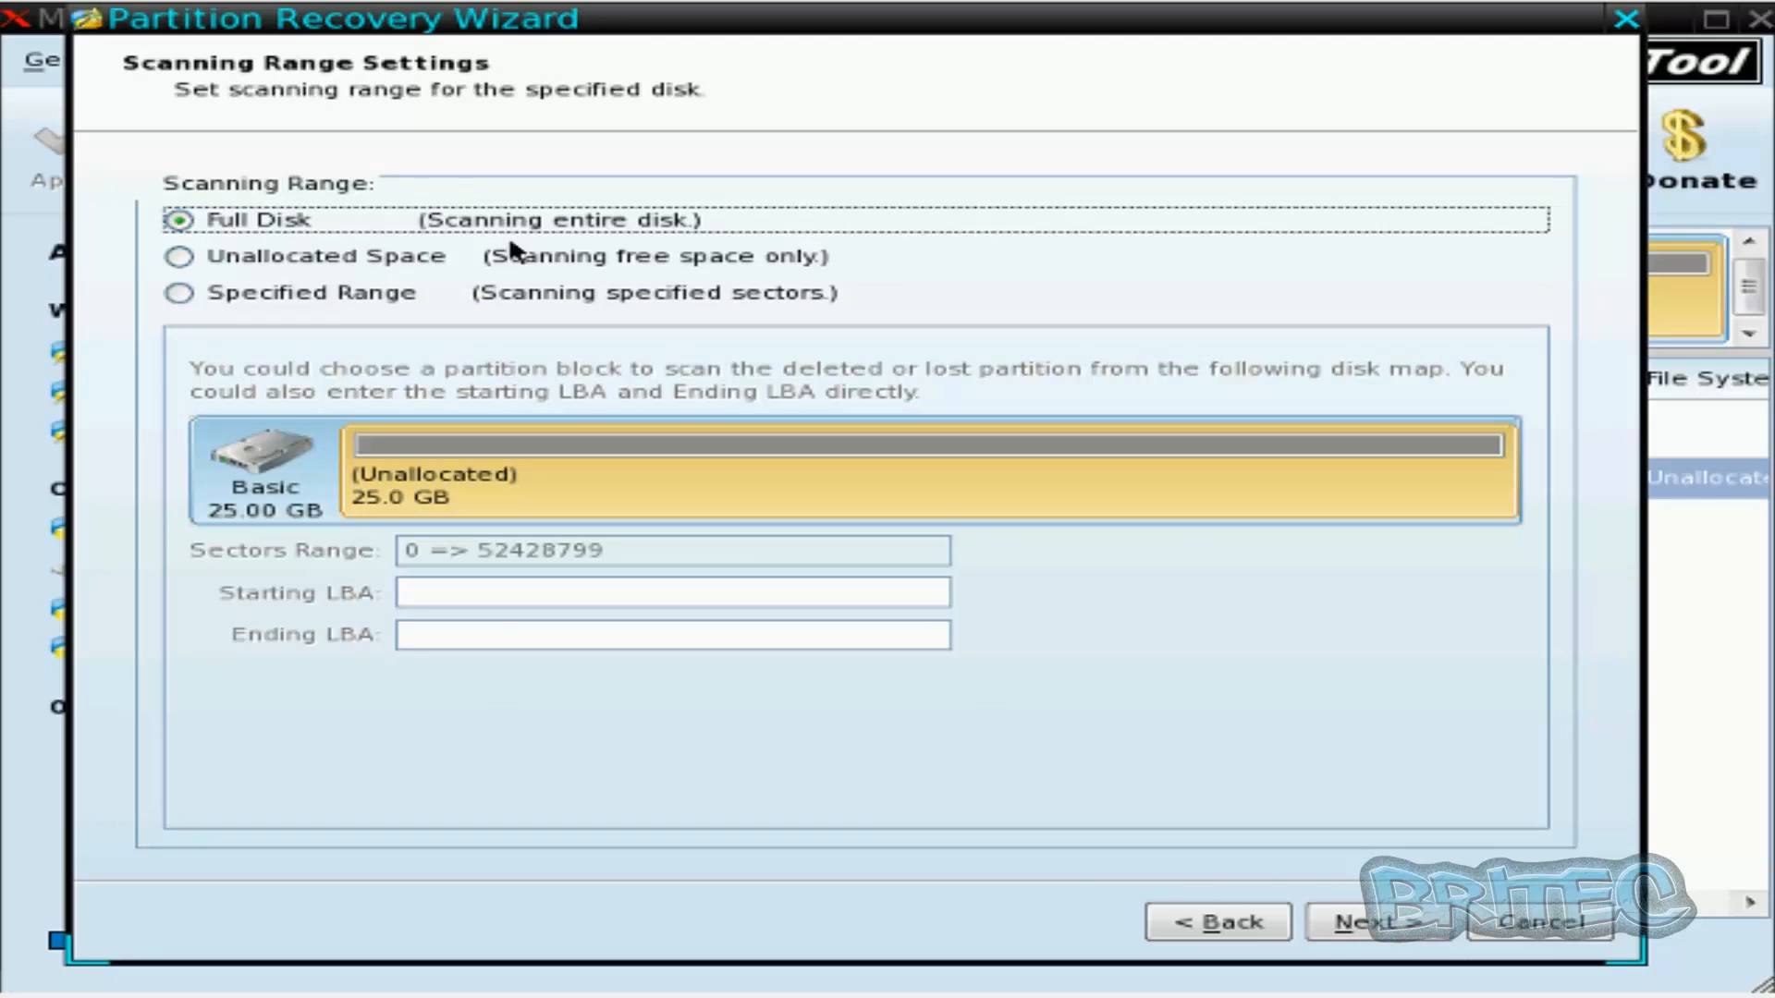
pyautogui.moveTo(636, 249)
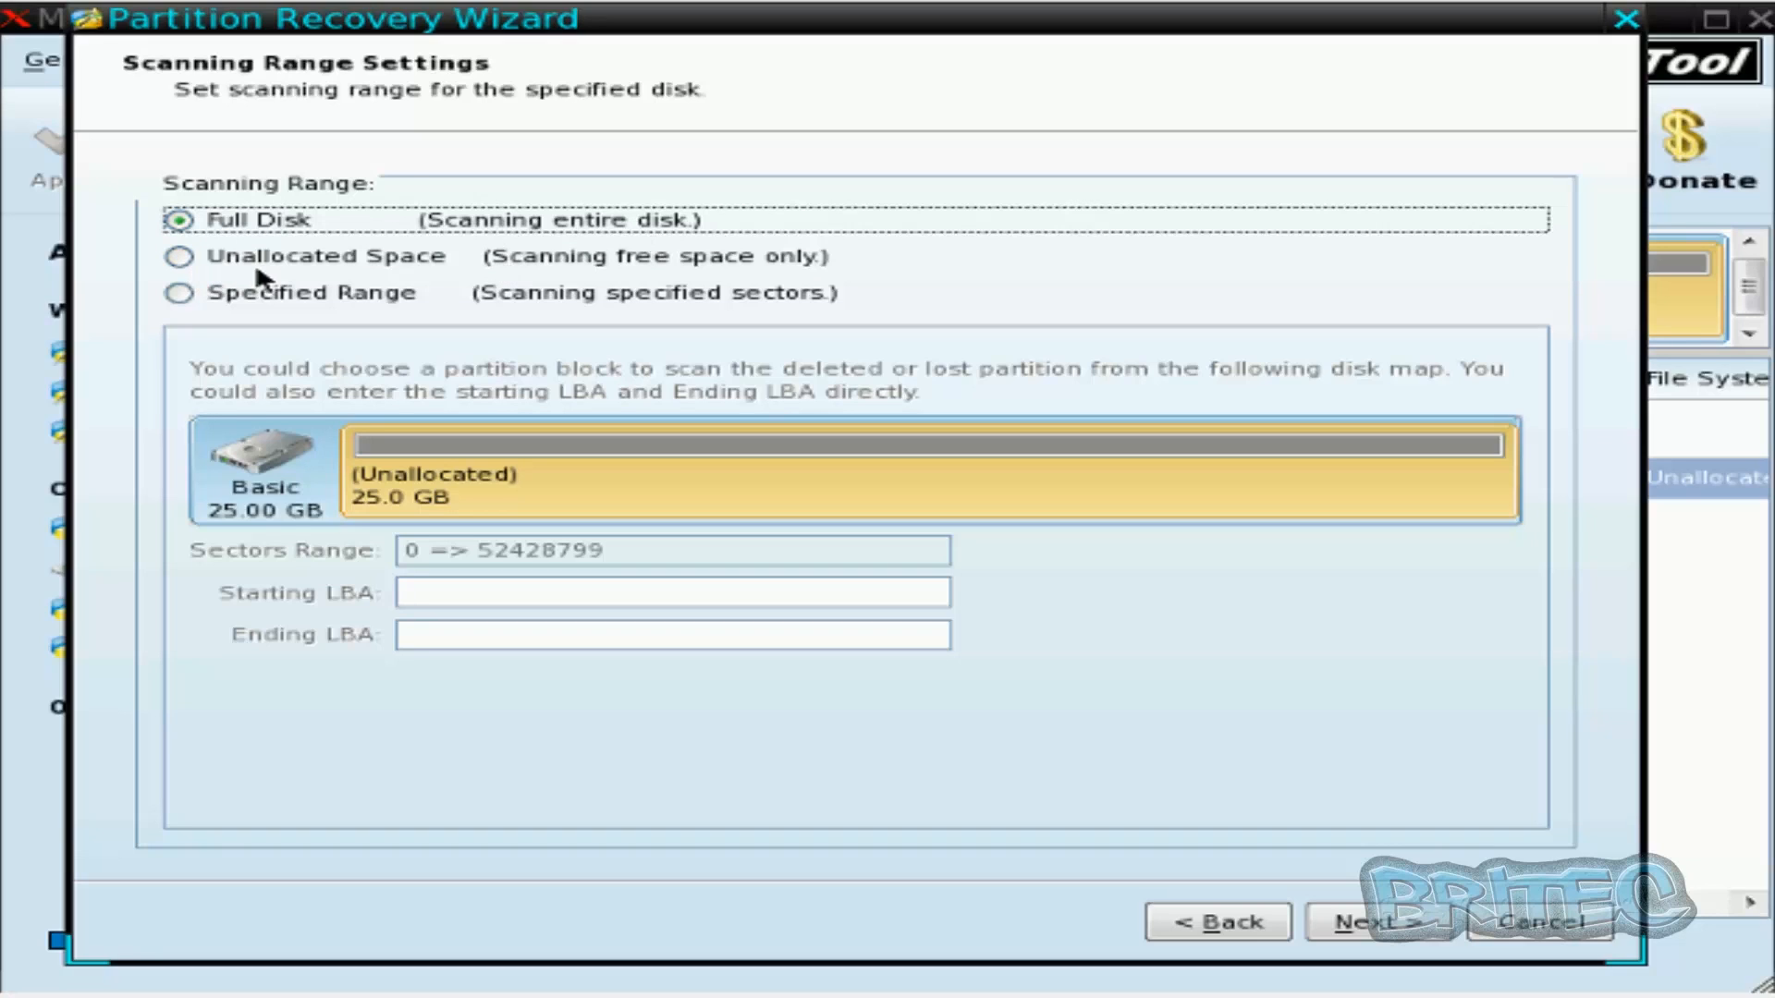
pyautogui.moveTo(687, 278)
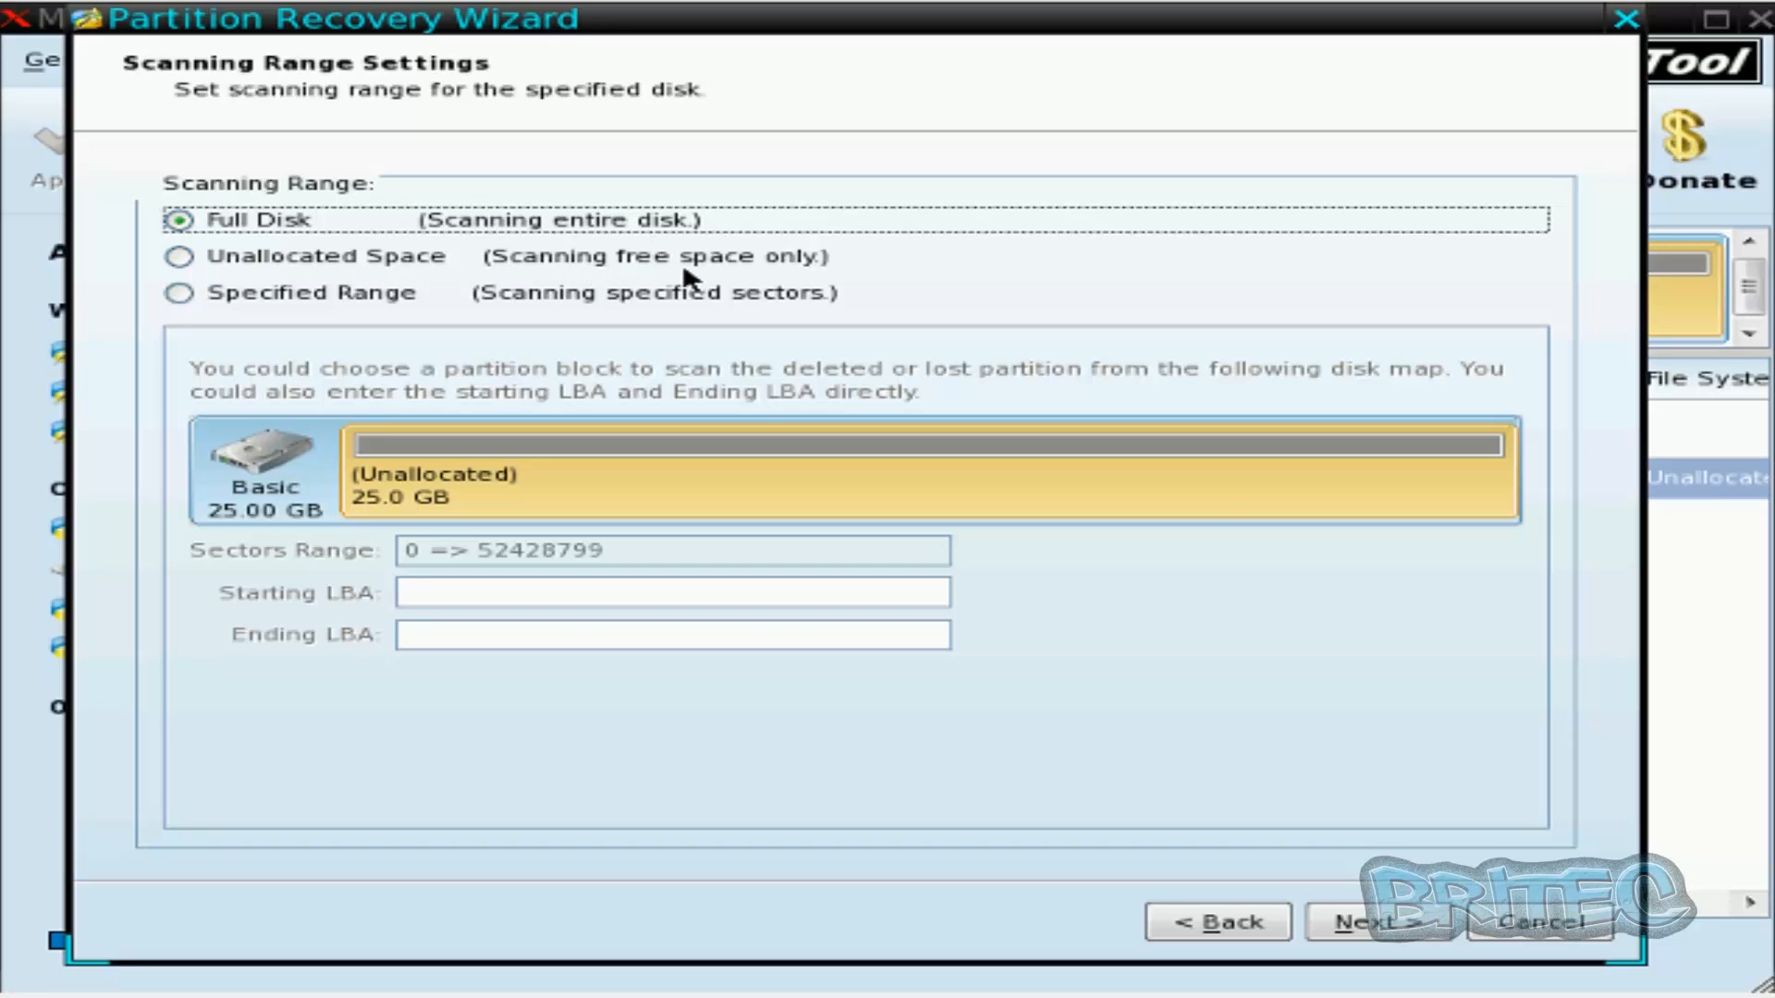
pyautogui.moveTo(762, 284)
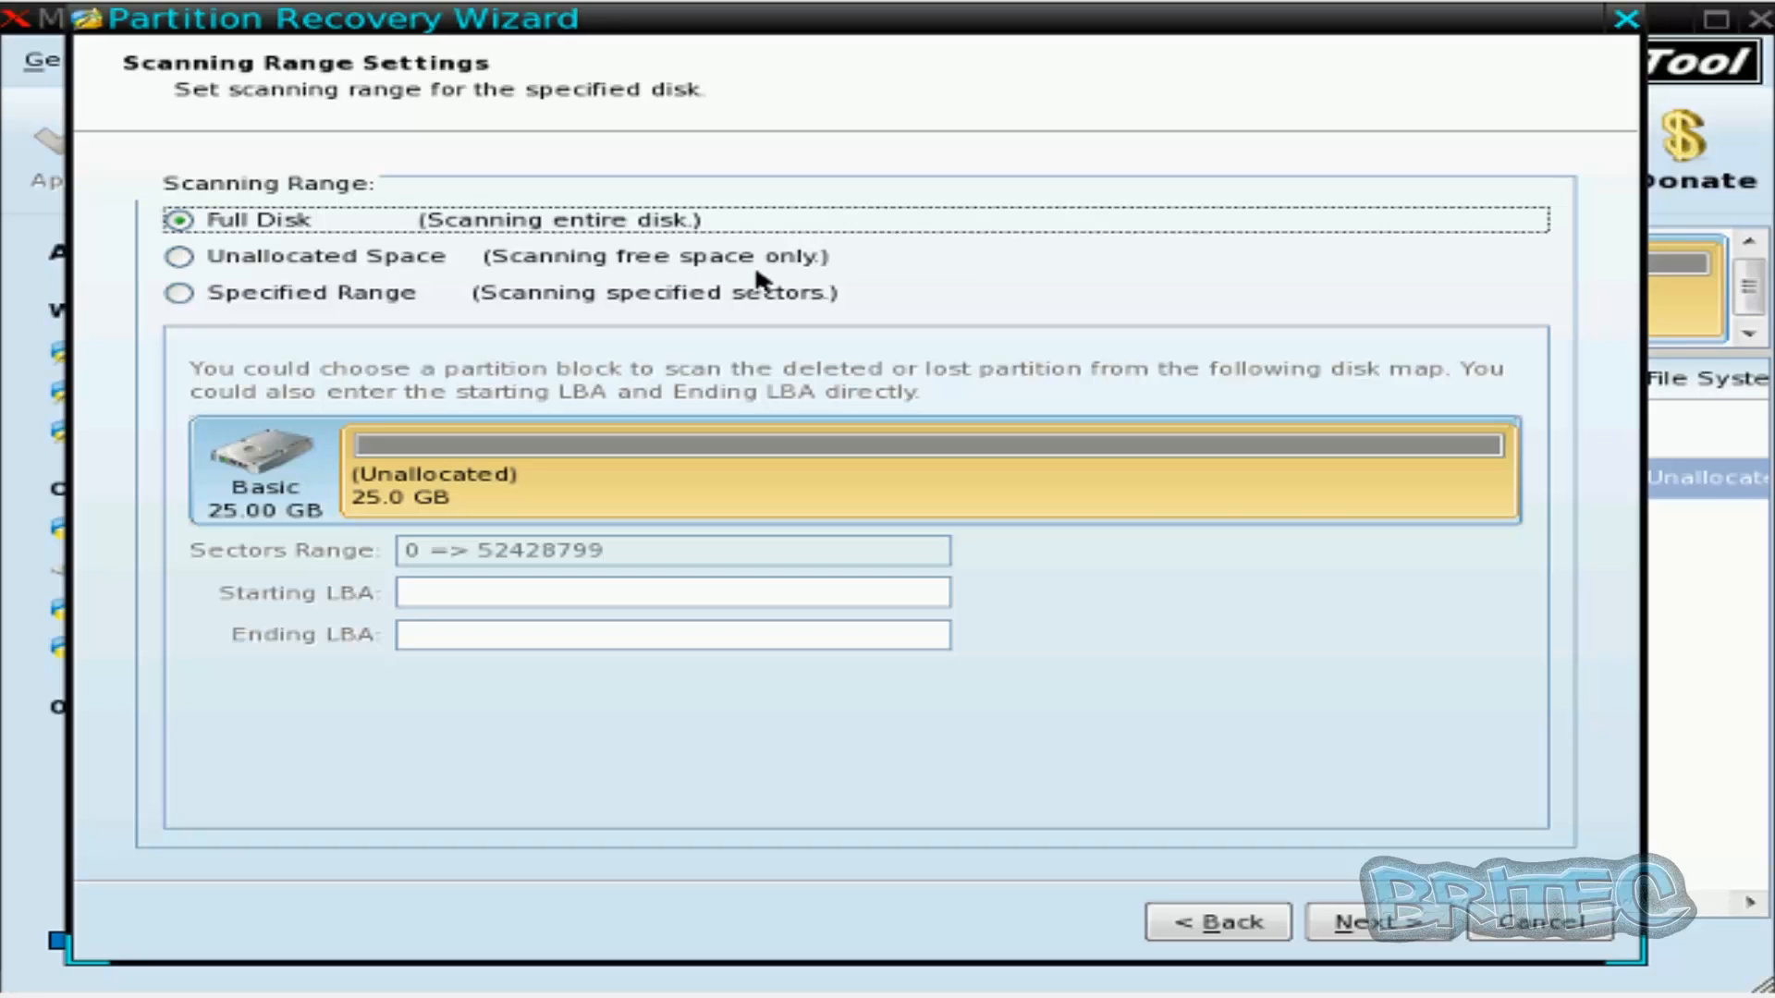
pyautogui.moveTo(401, 289)
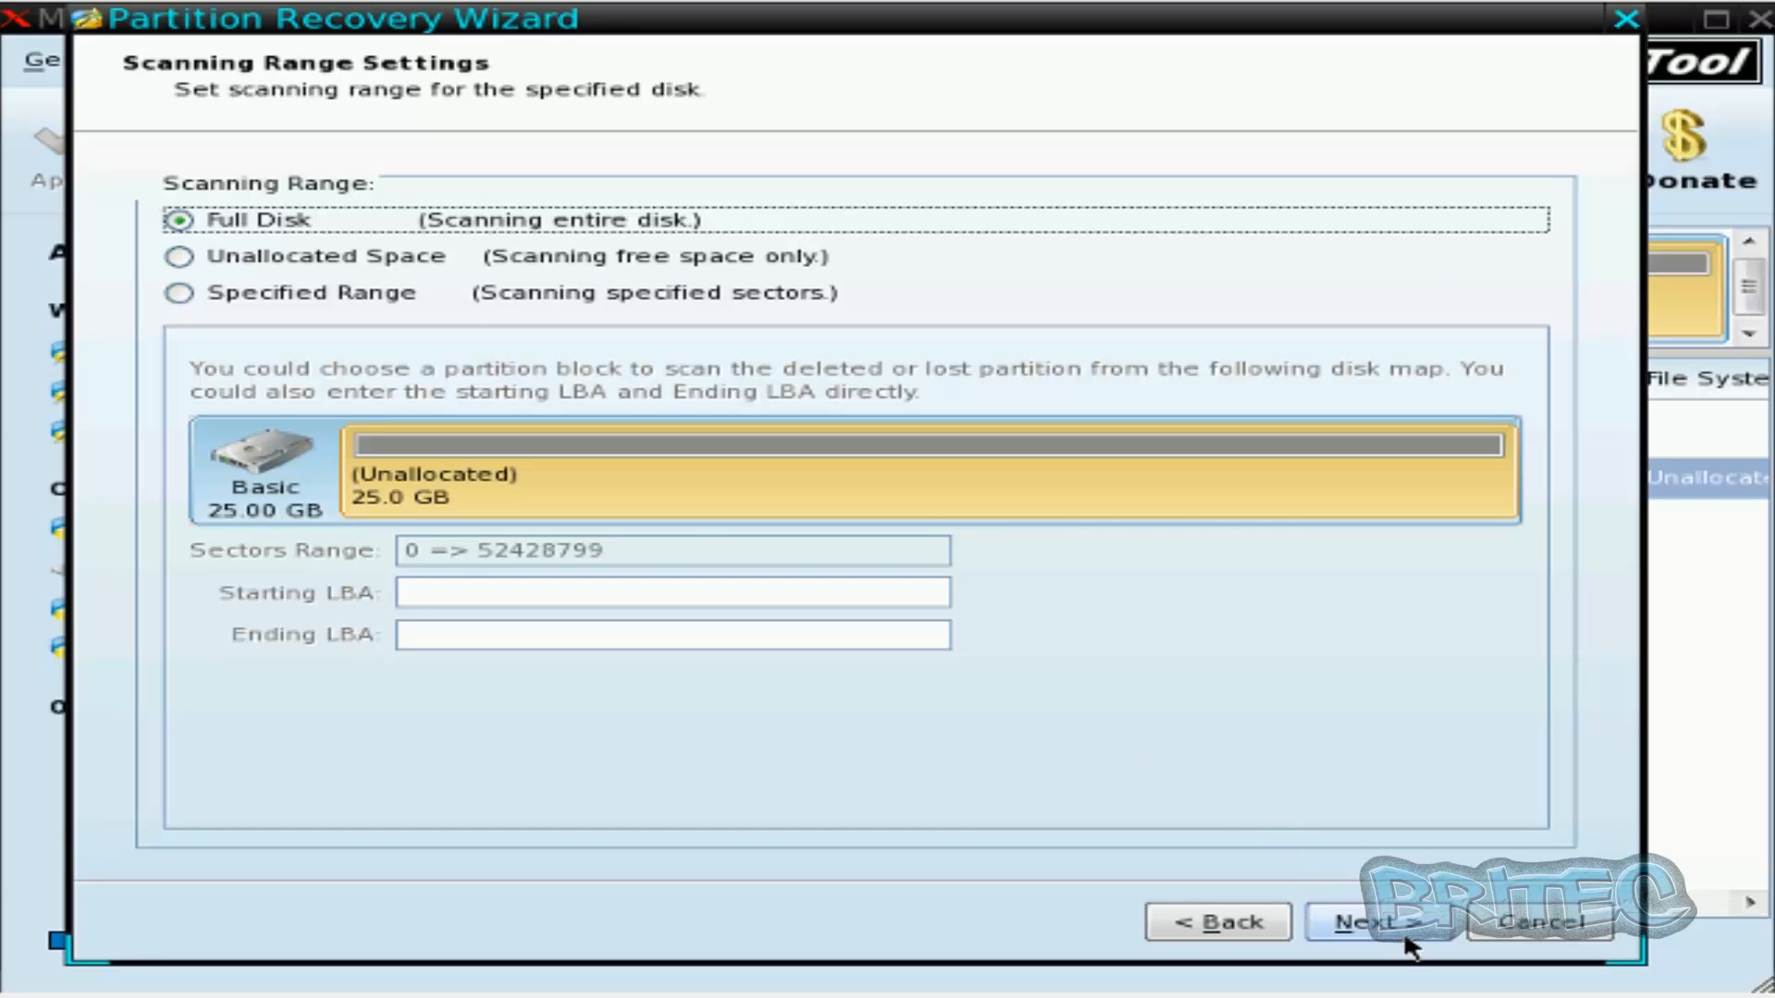
# Quick-scan the full disk and tick both found NTFS partitions, 100 MB and 24.90 GB
pyautogui.click(1368, 921)
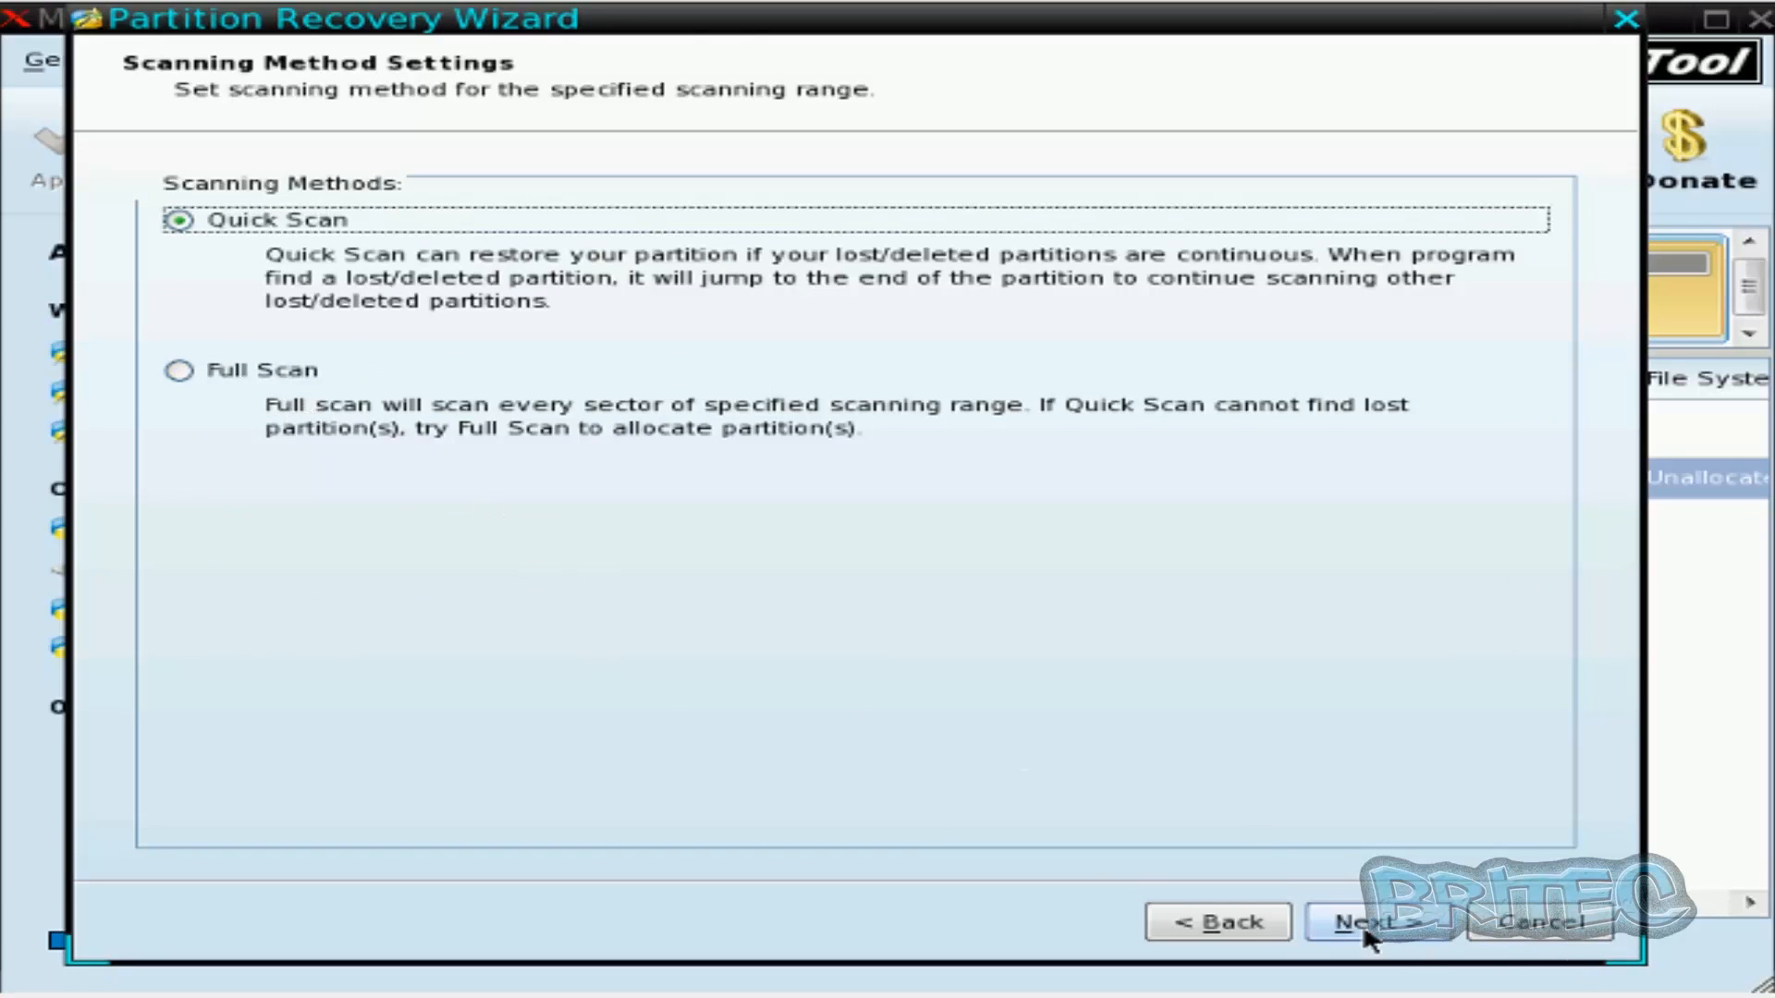
pyautogui.click(1364, 920)
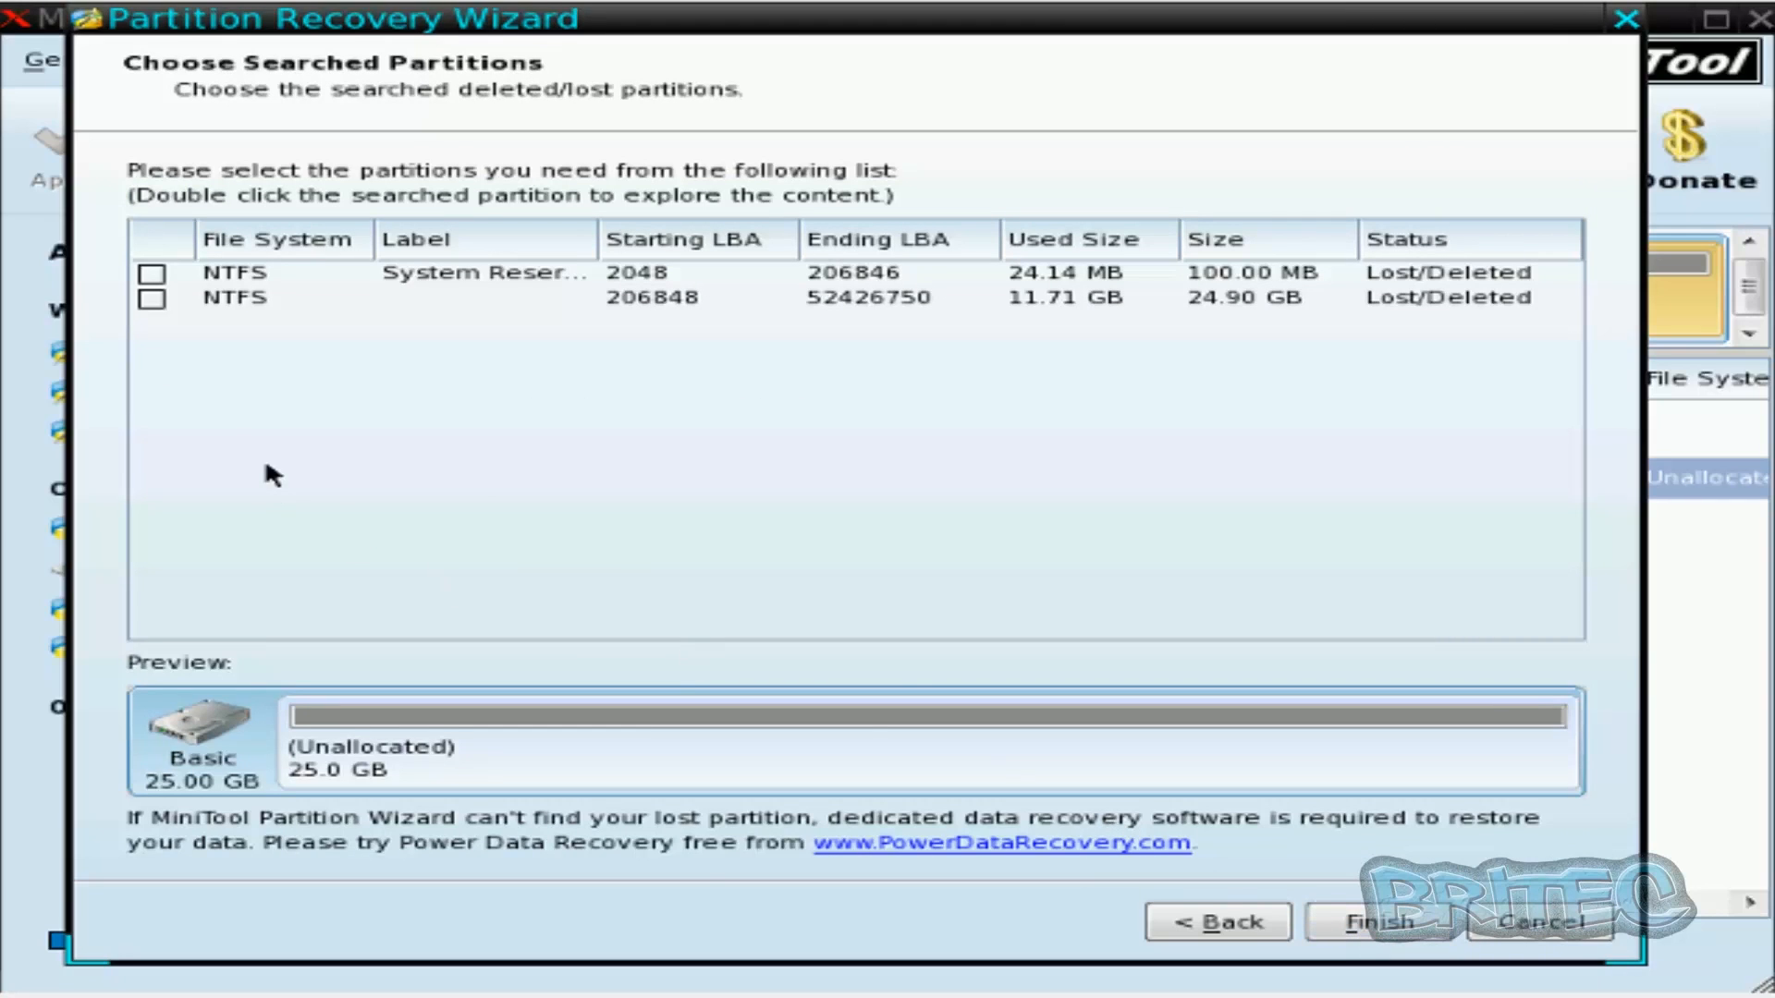
pyautogui.click(148, 274)
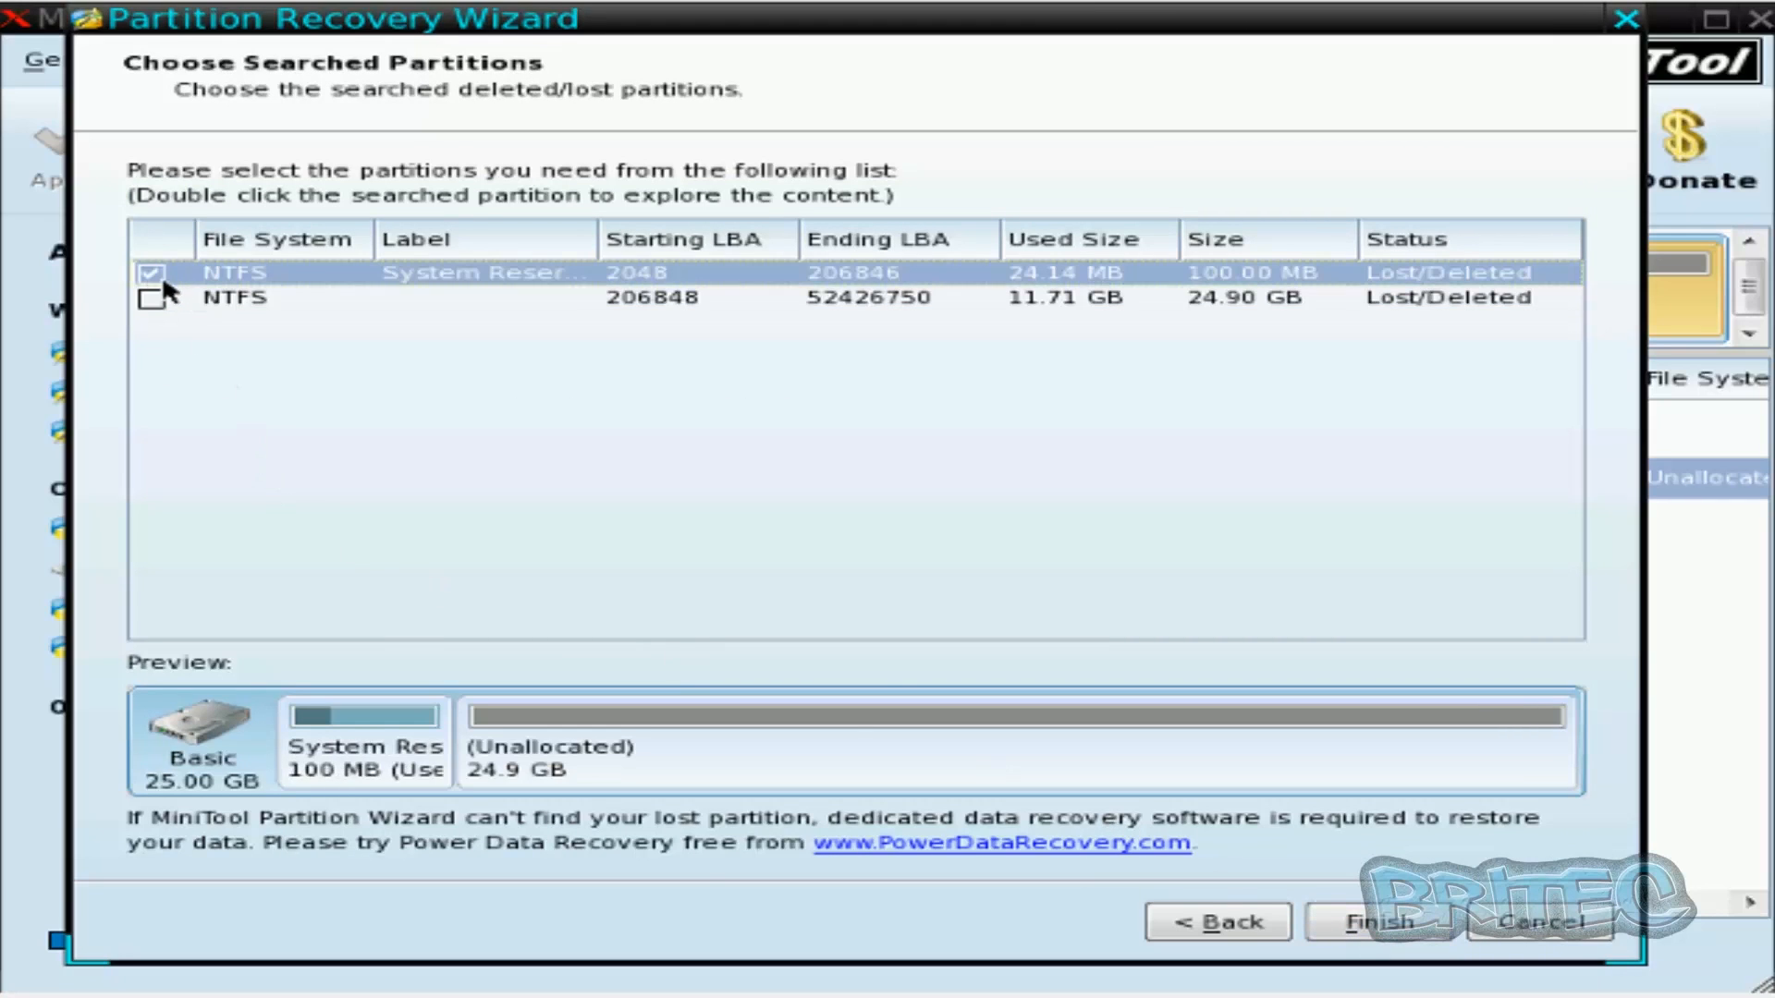
pyautogui.click(148, 296)
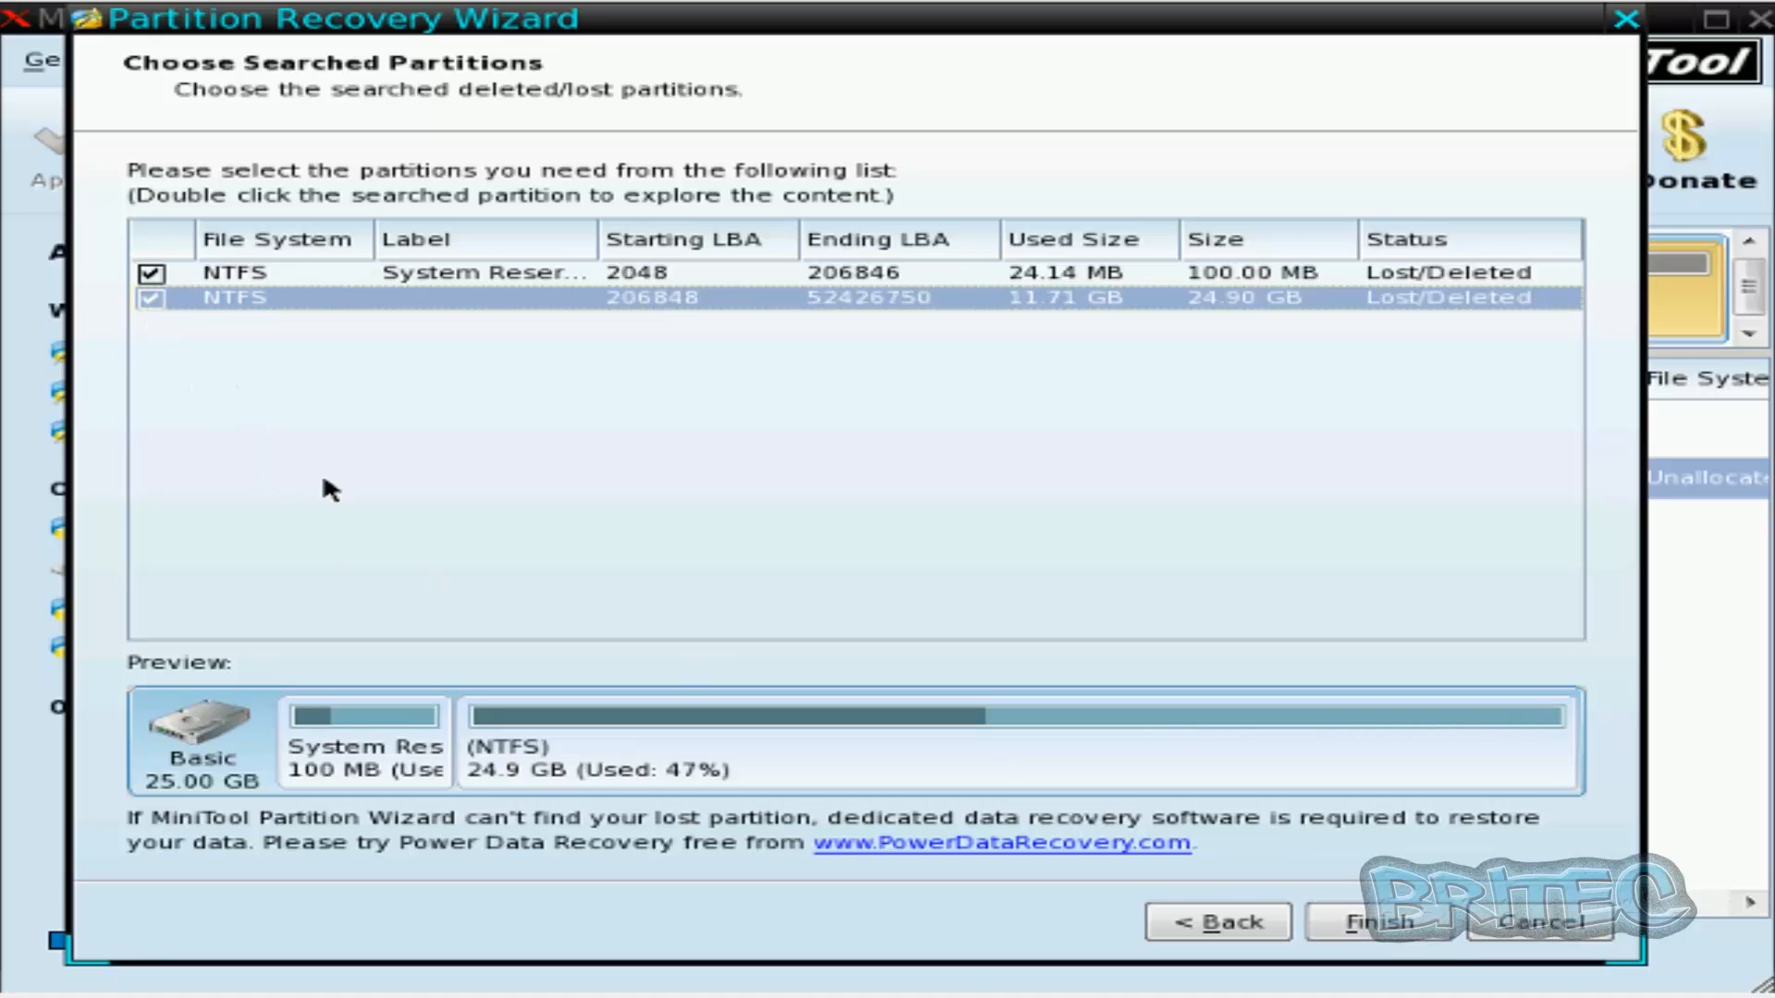
pyautogui.moveTo(1337, 958)
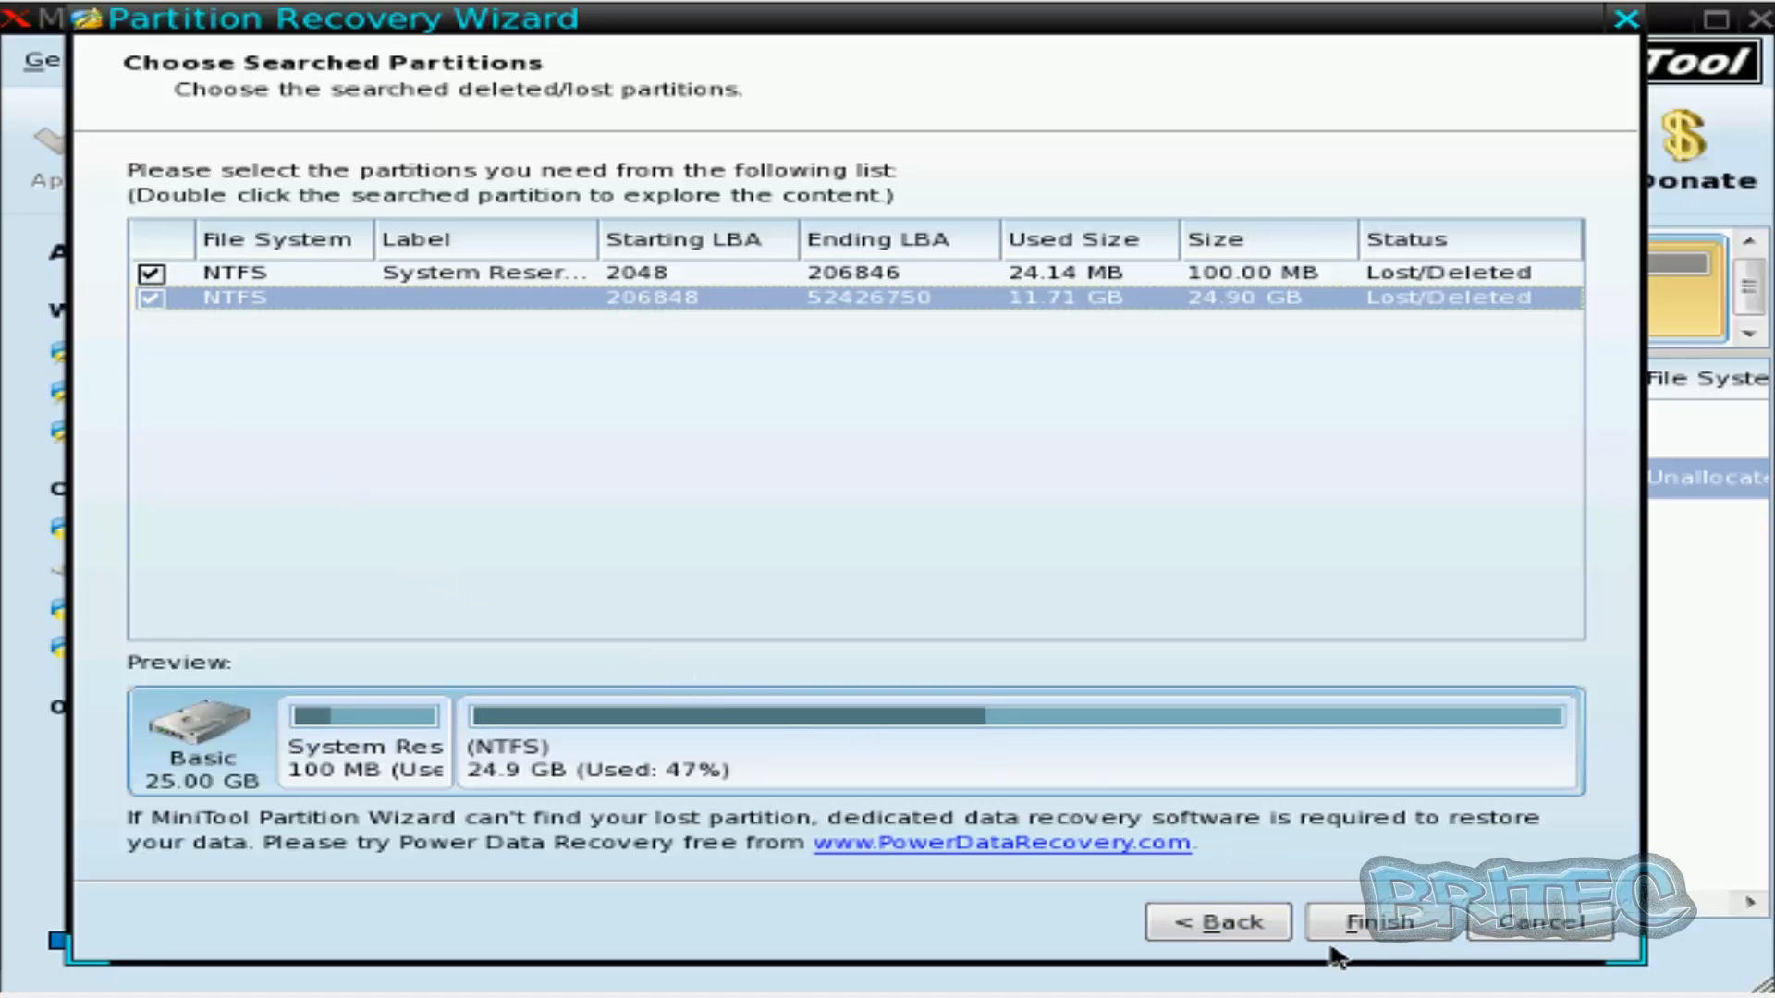
pyautogui.moveTo(1460, 322)
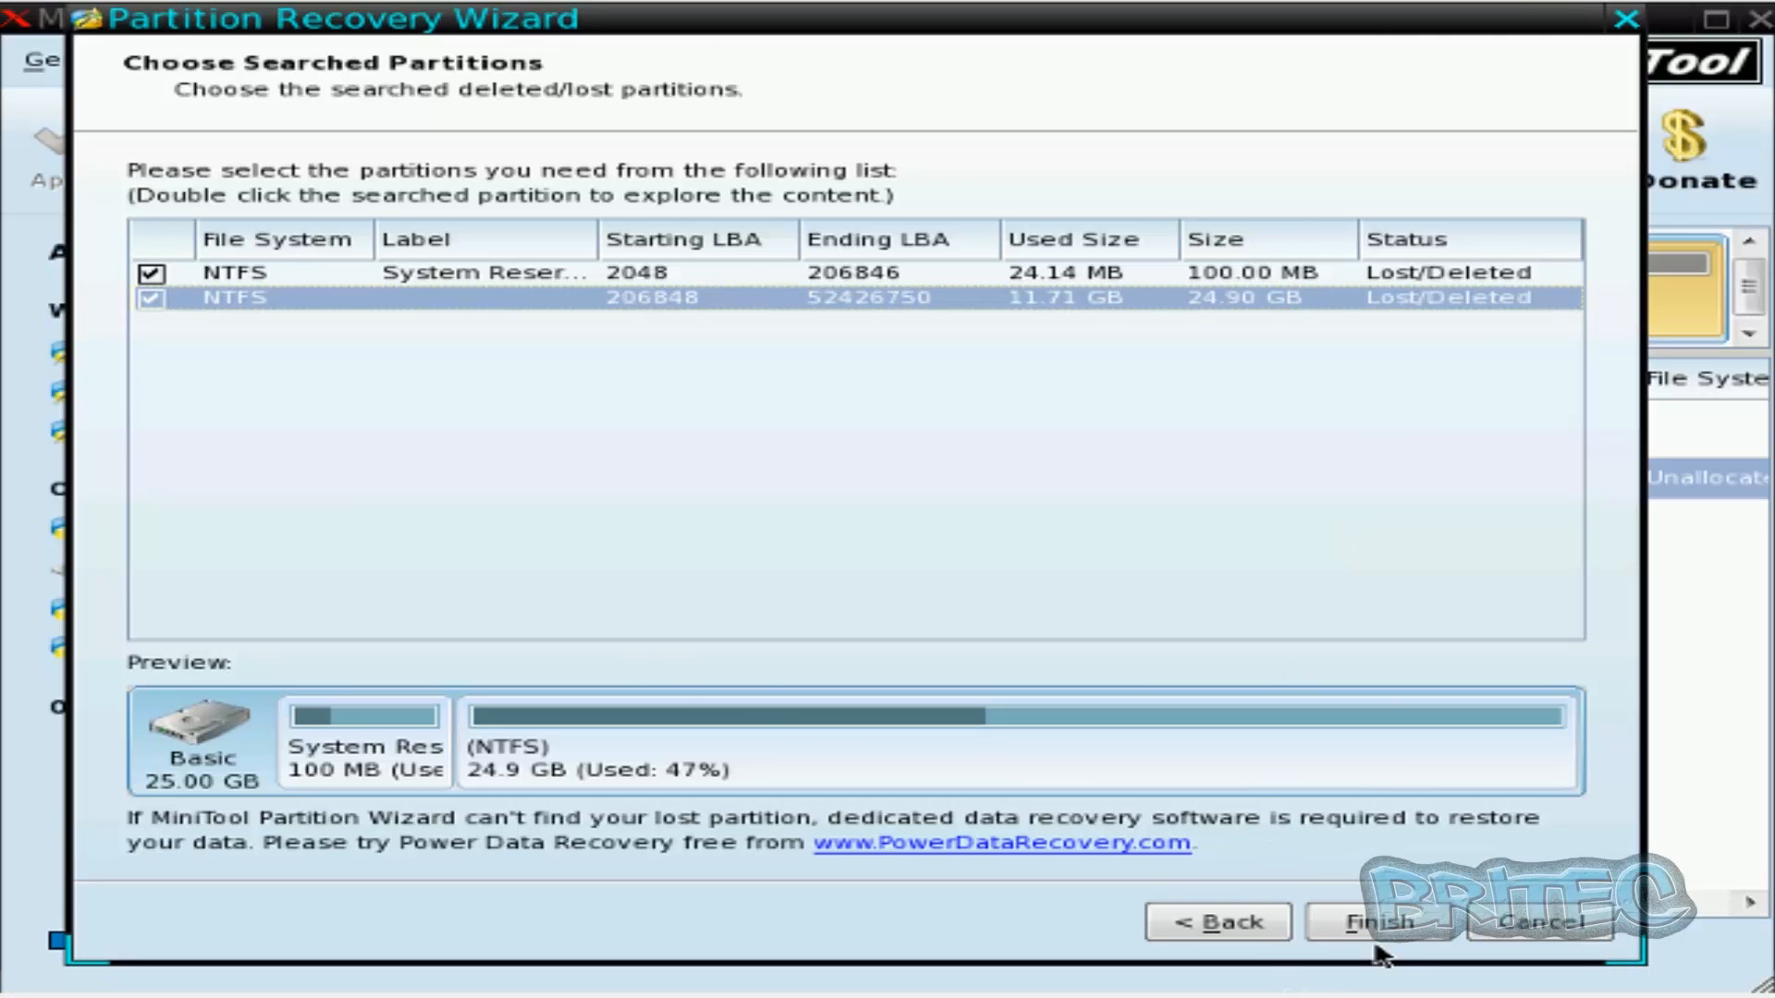
# Apply the pending recovery so Disk 1 shows 100 MB System Reserved and 24.90 GB NTFS
pyautogui.click(1377, 923)
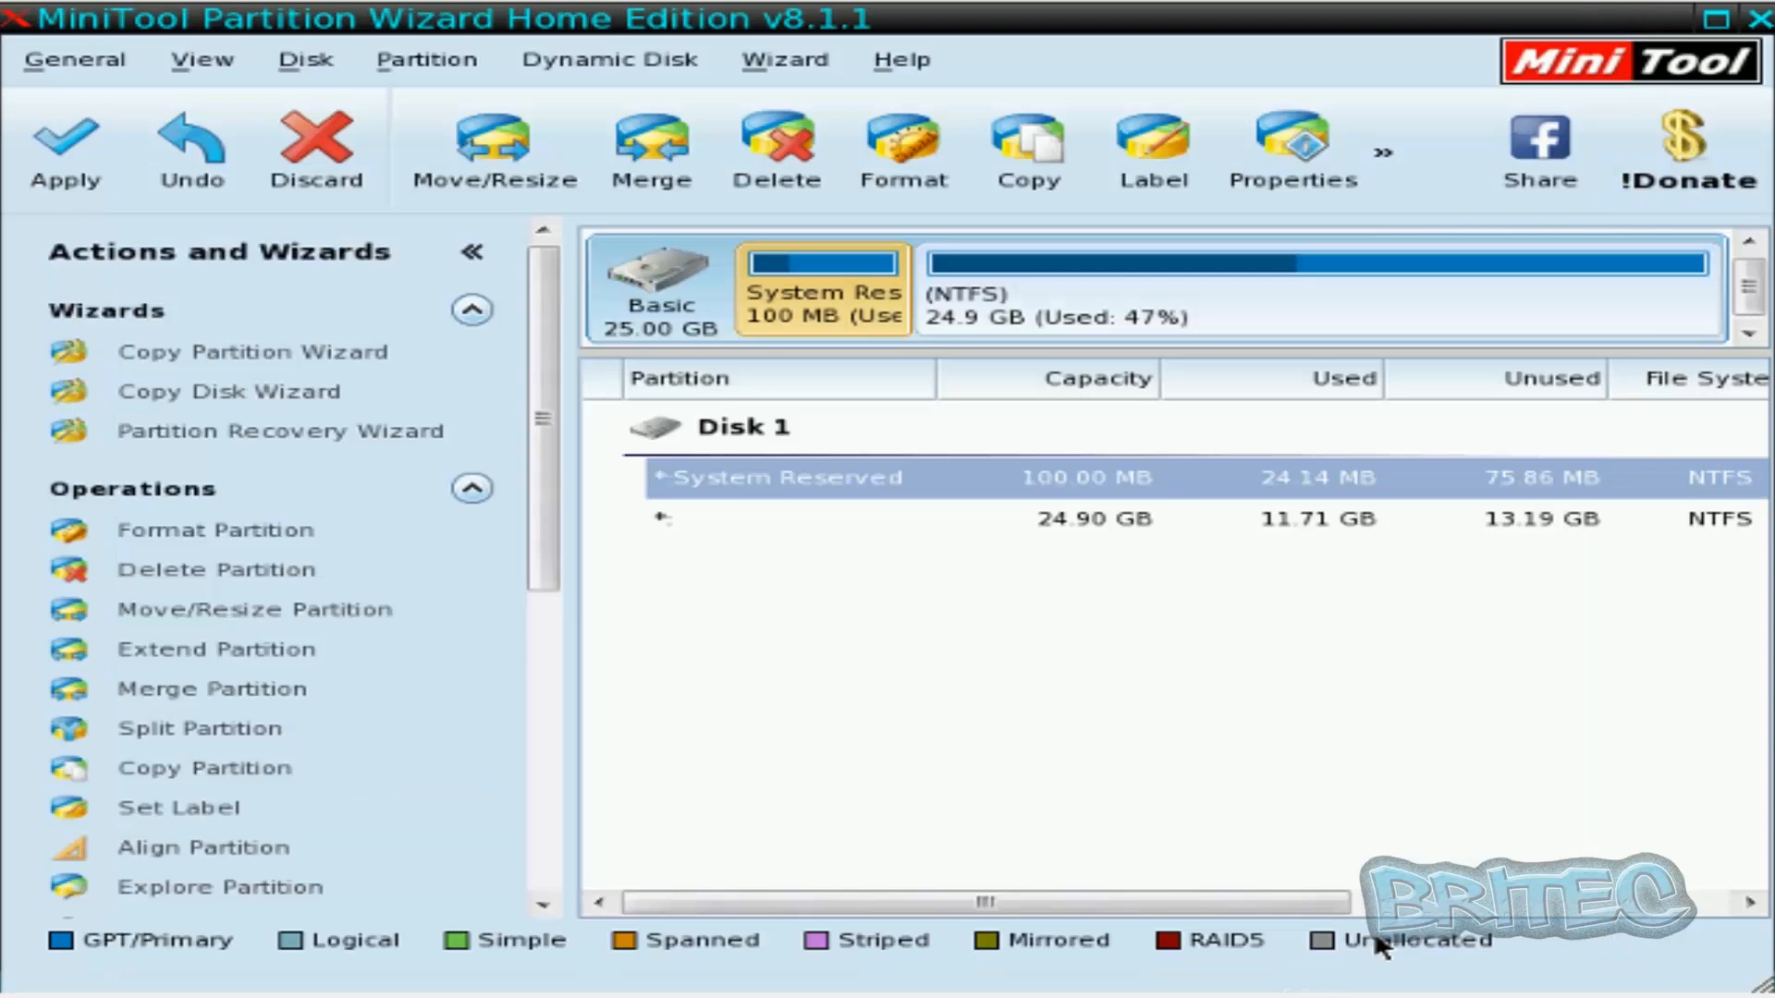
pyautogui.click(1076, 520)
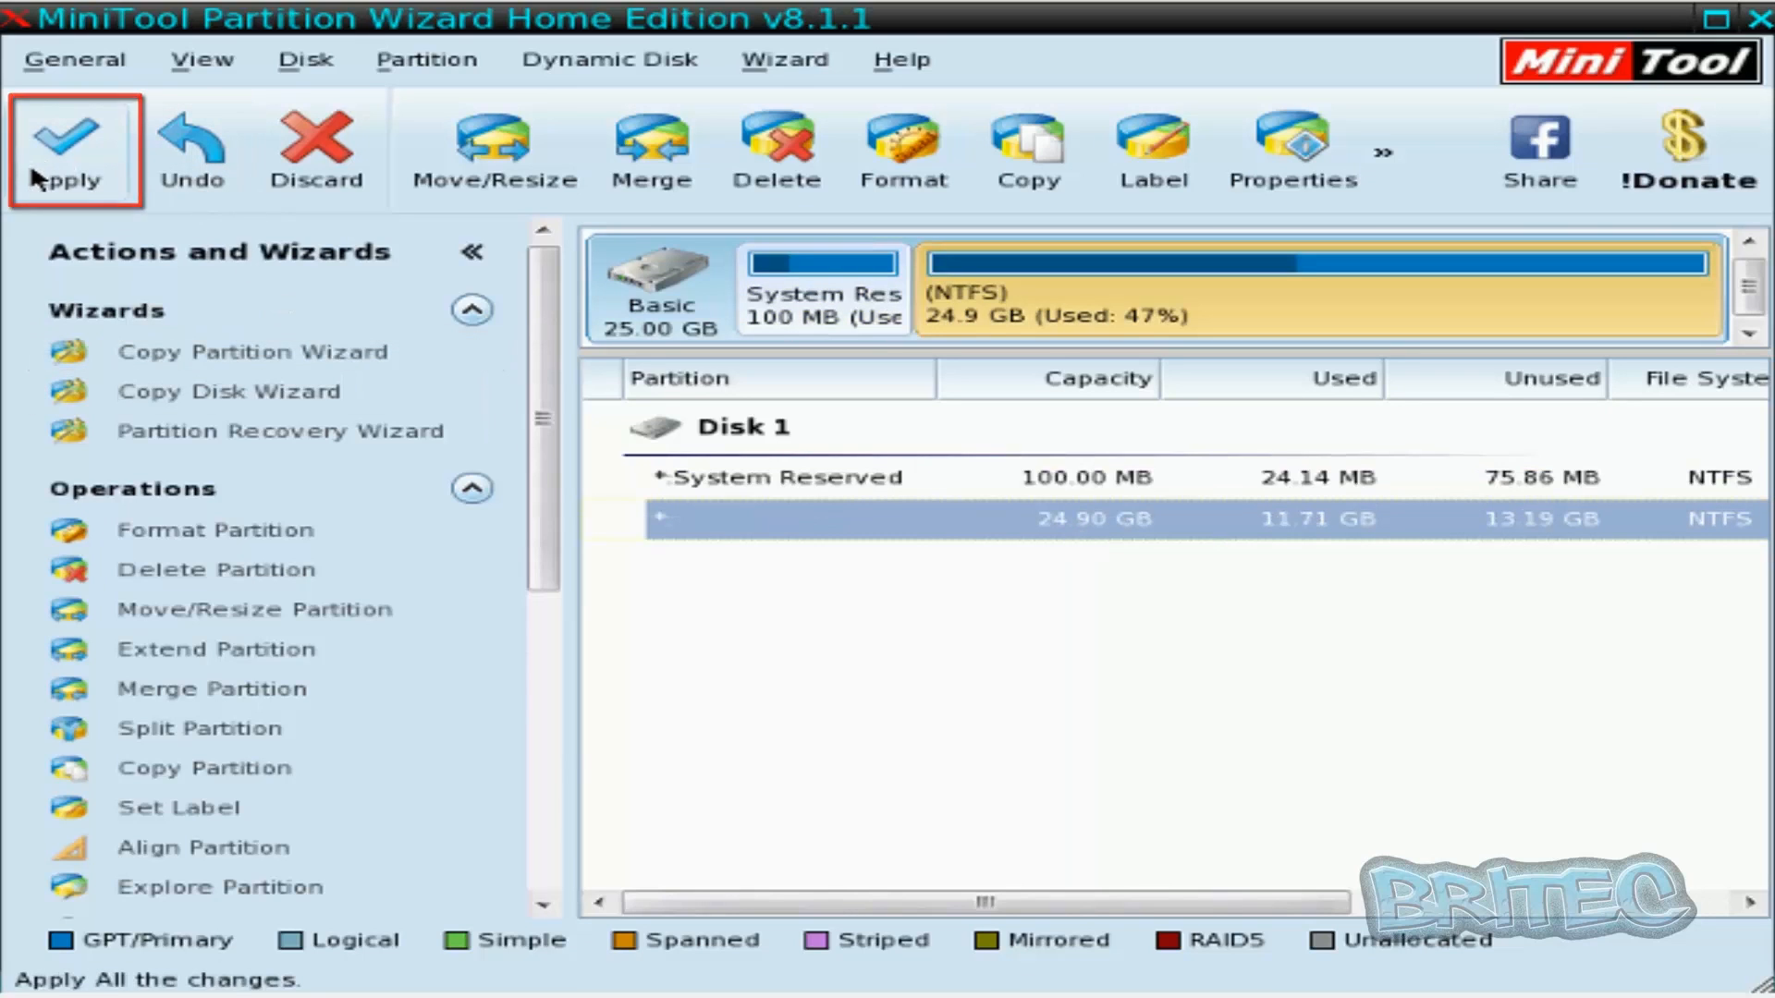
pyautogui.click(59, 148)
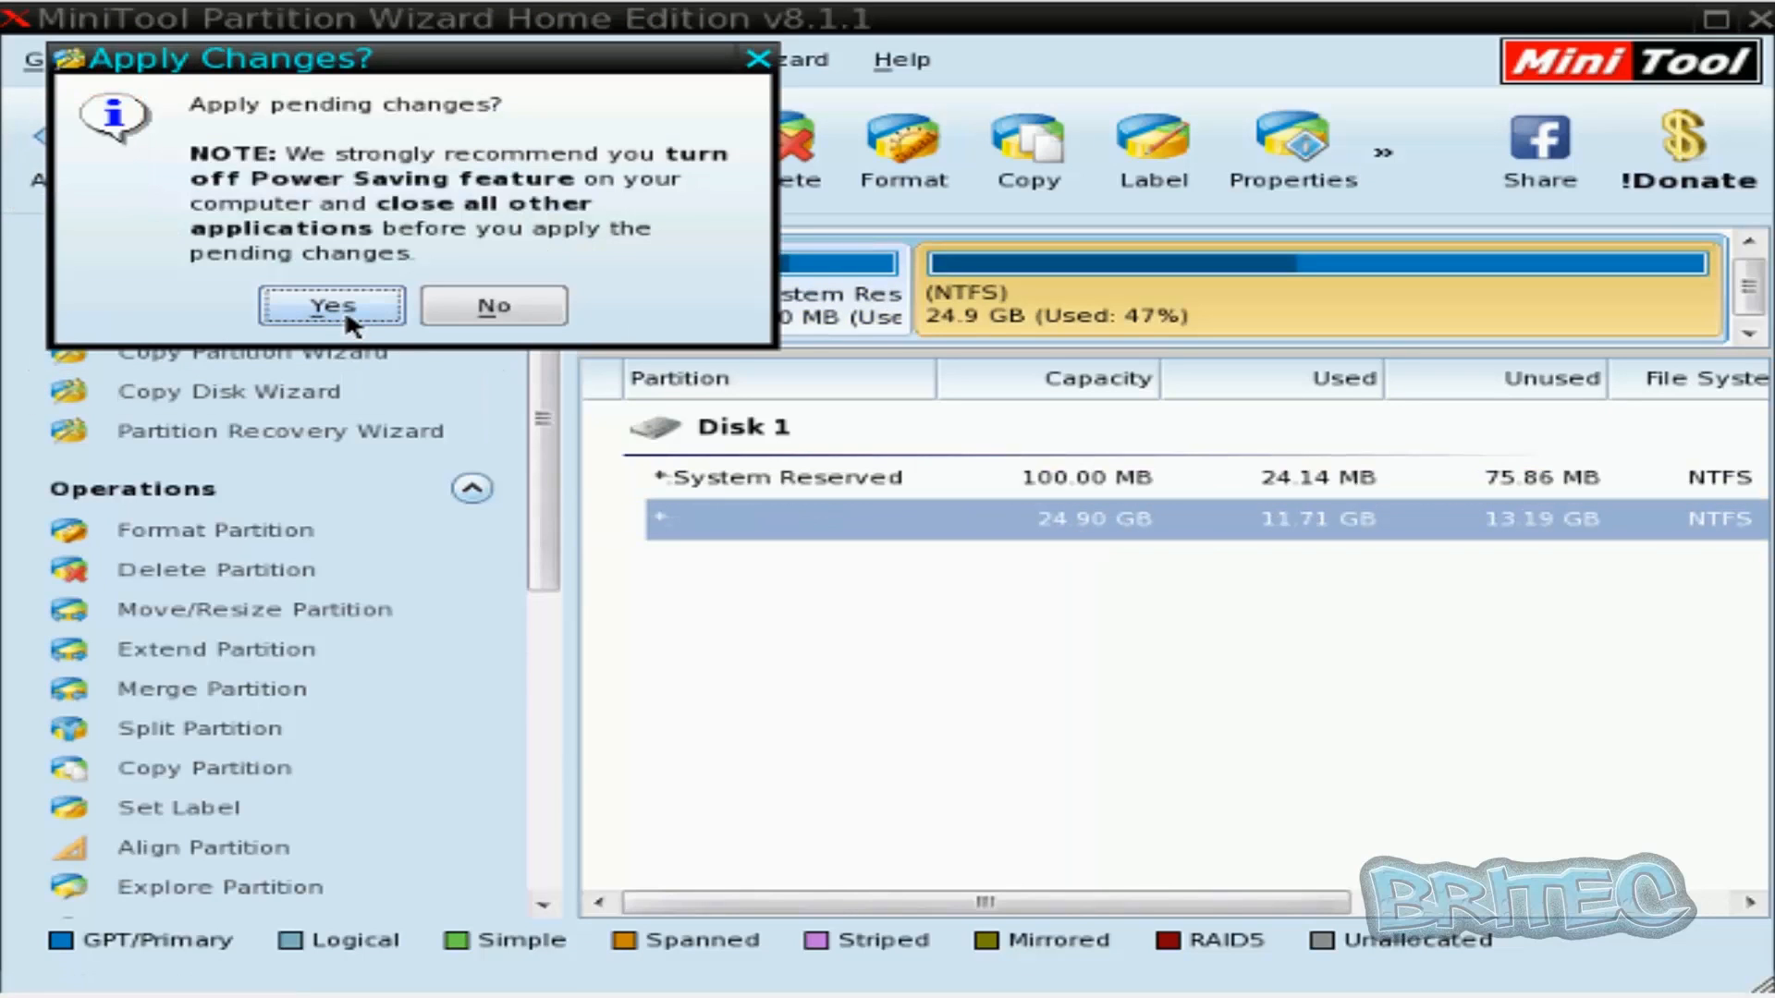
pyautogui.click(329, 305)
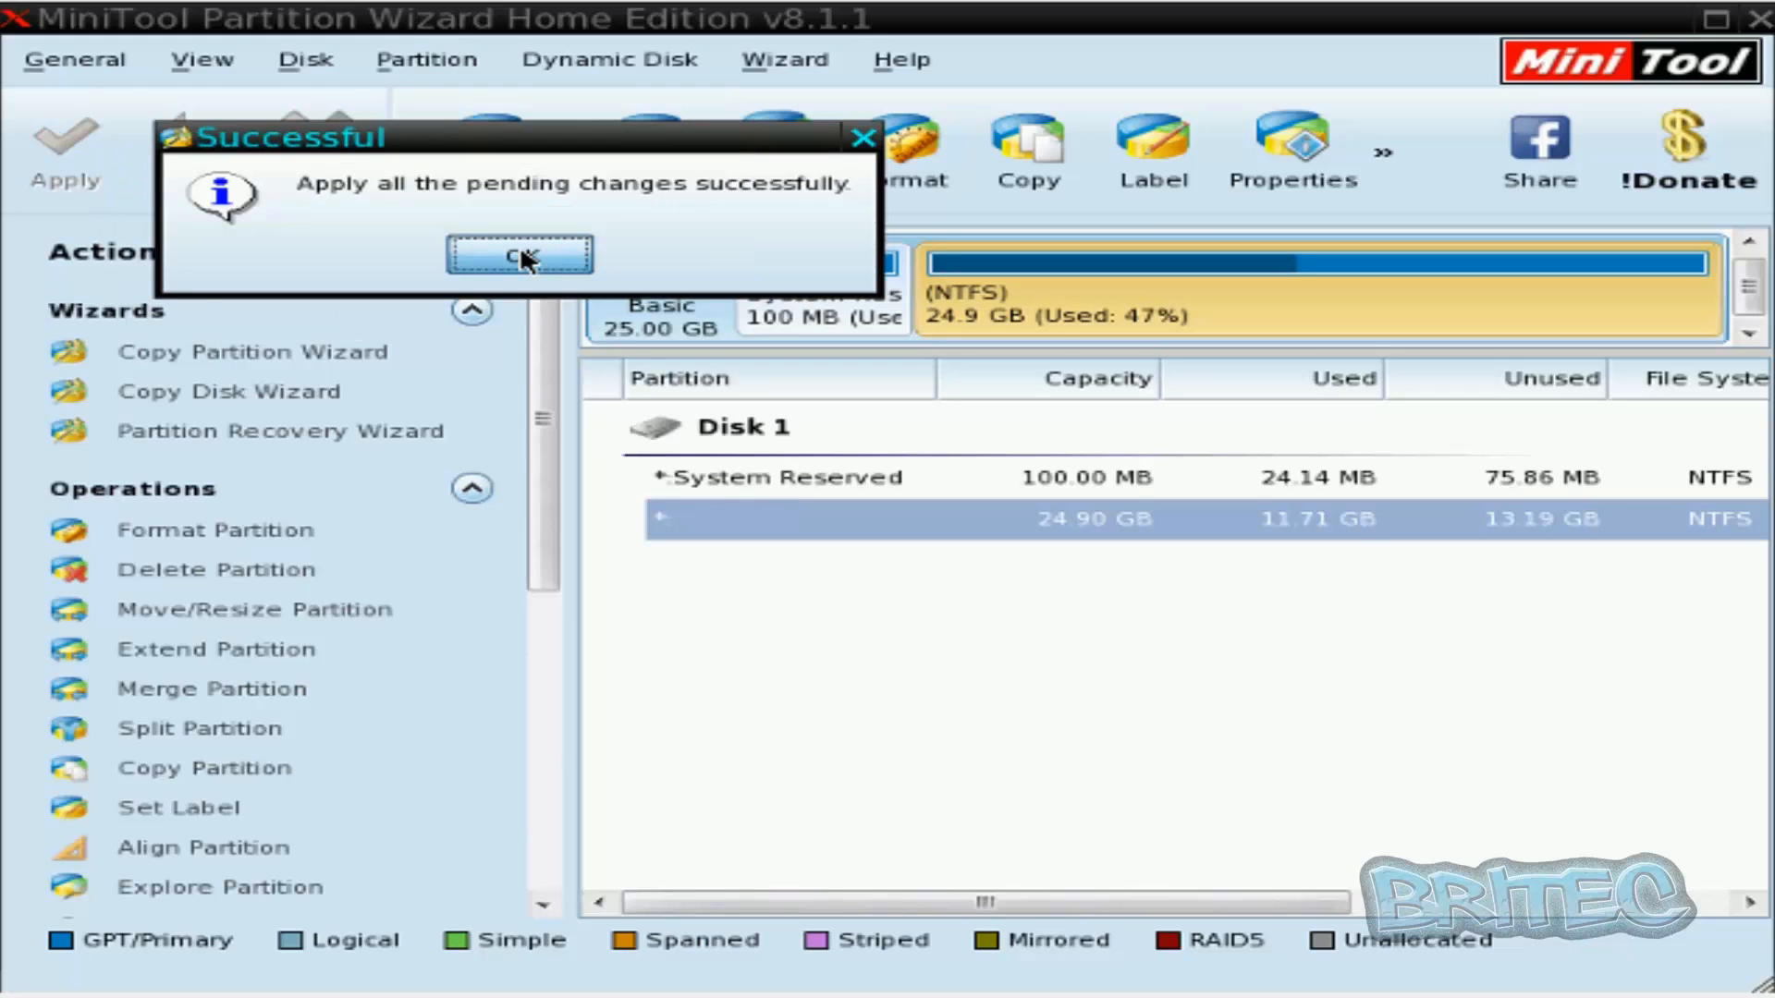
pyautogui.click(520, 255)
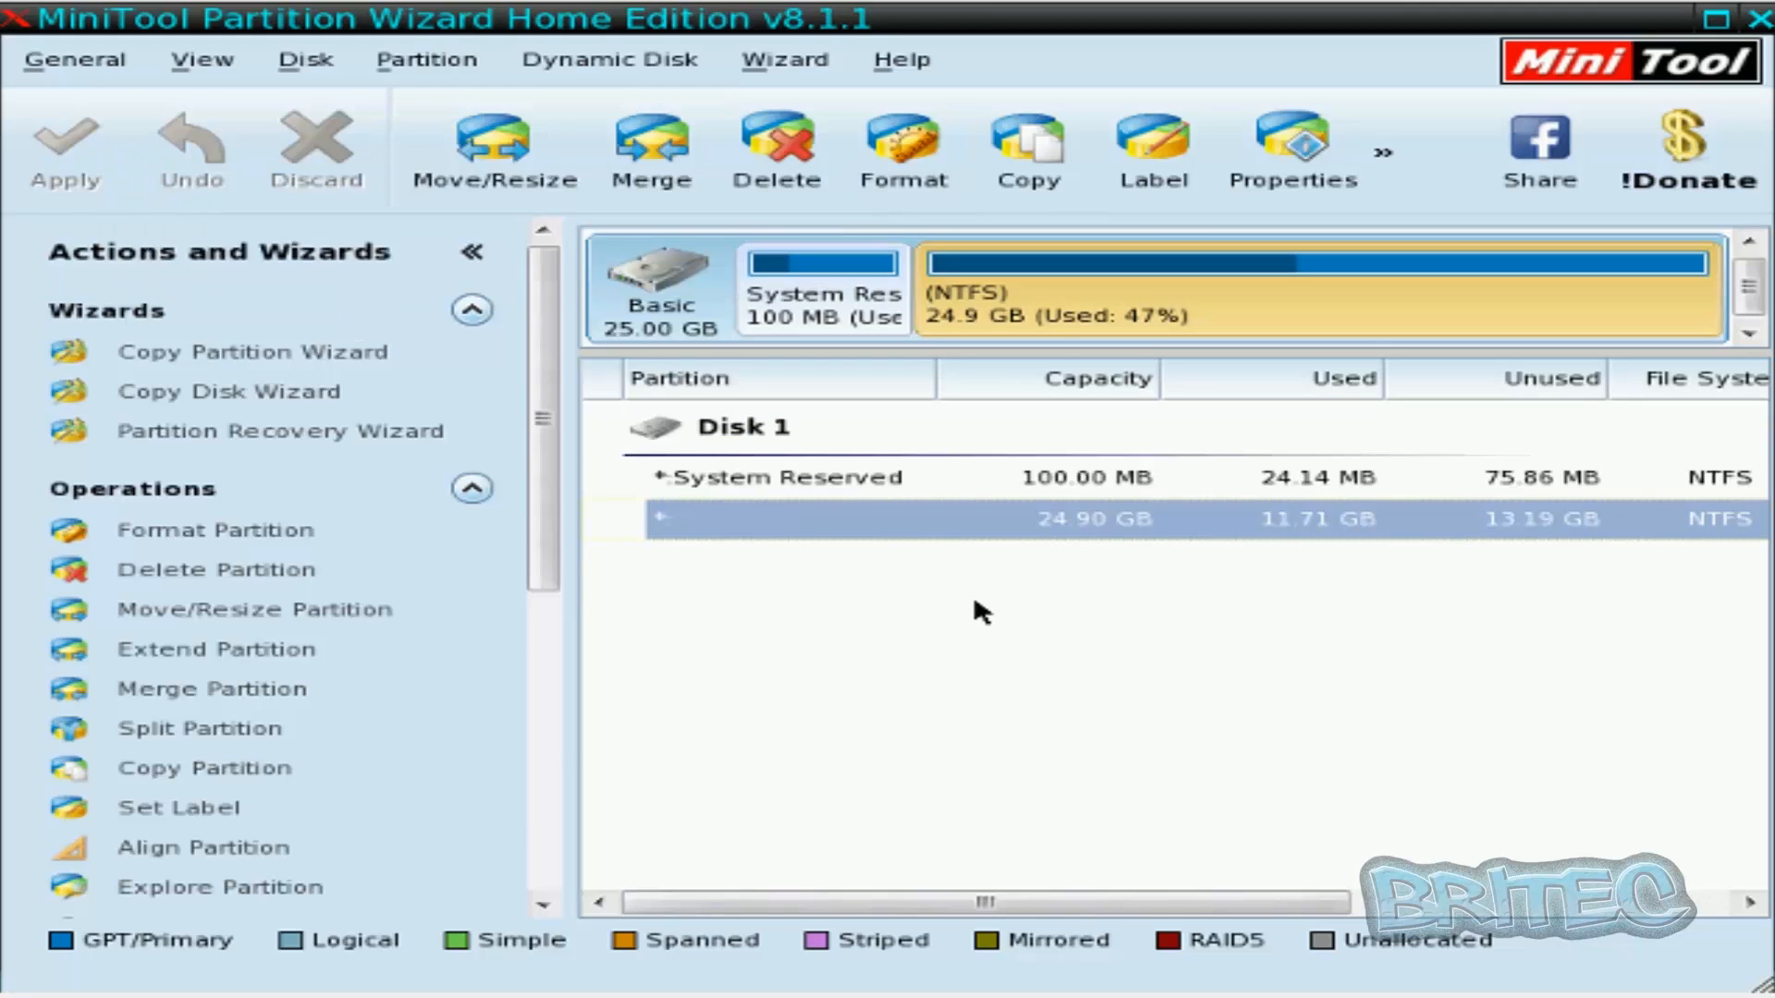
pyautogui.moveTo(1394, 536)
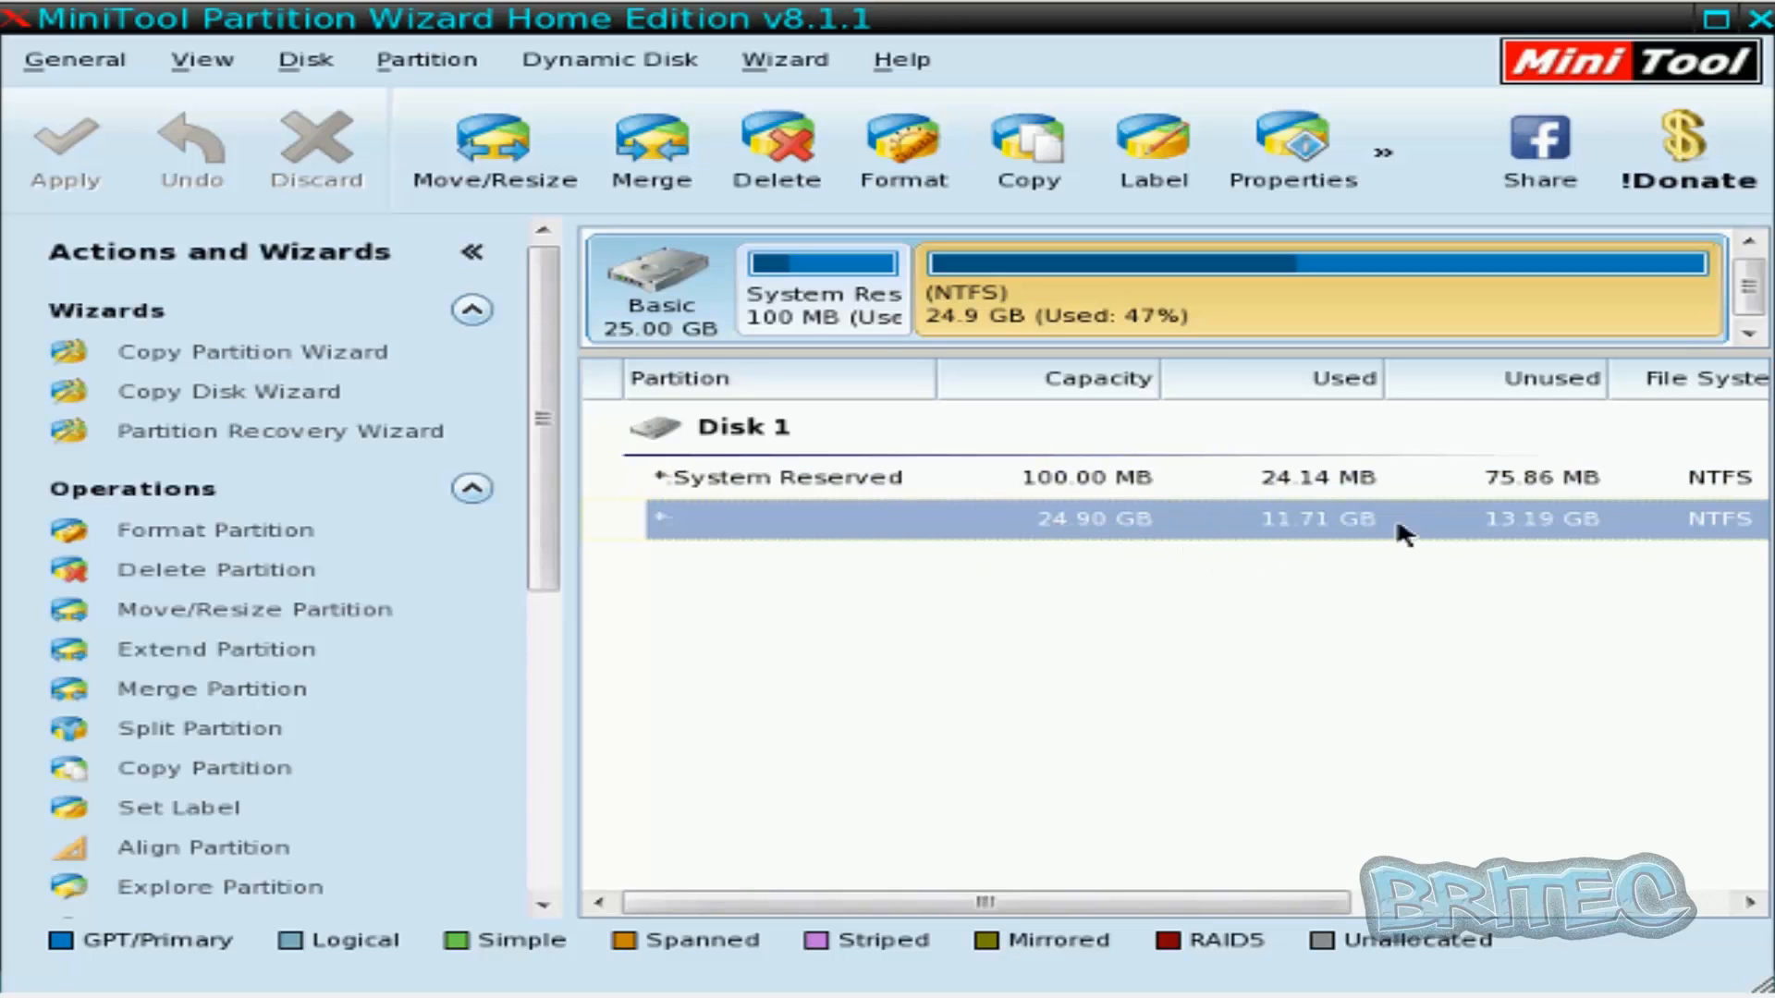
pyautogui.moveTo(1309, 528)
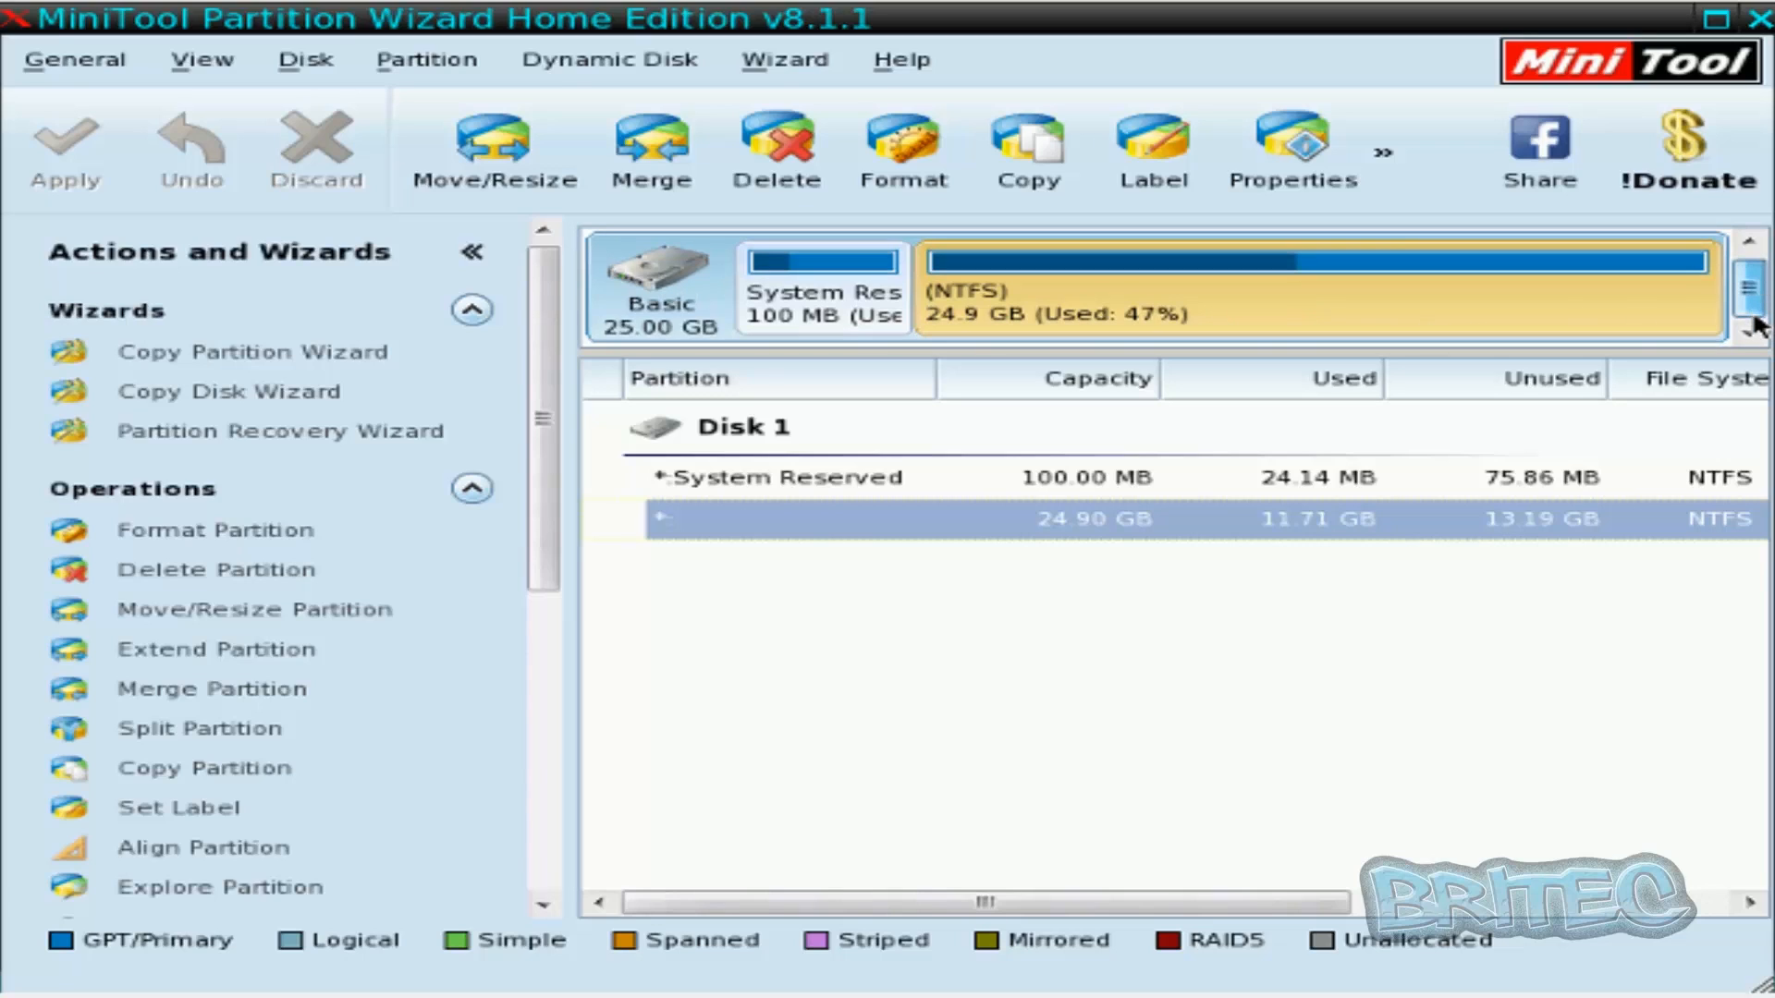
pyautogui.moveTo(1185, 300)
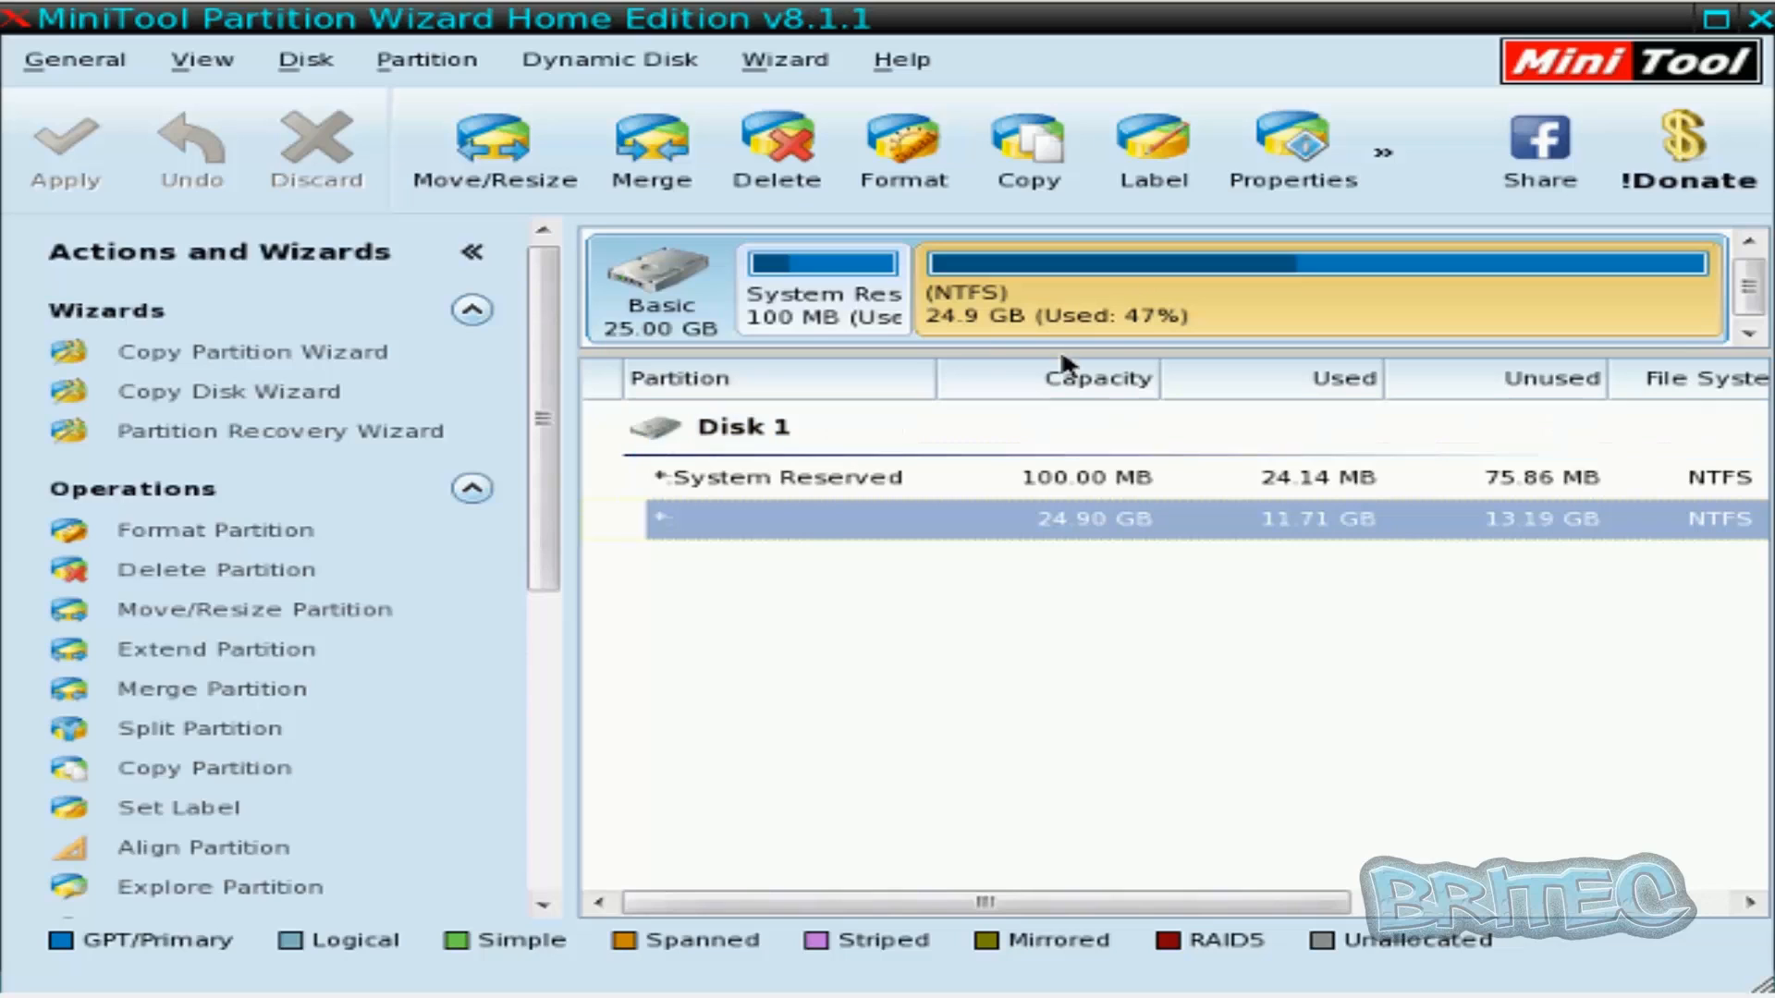
pyautogui.moveTo(850, 329)
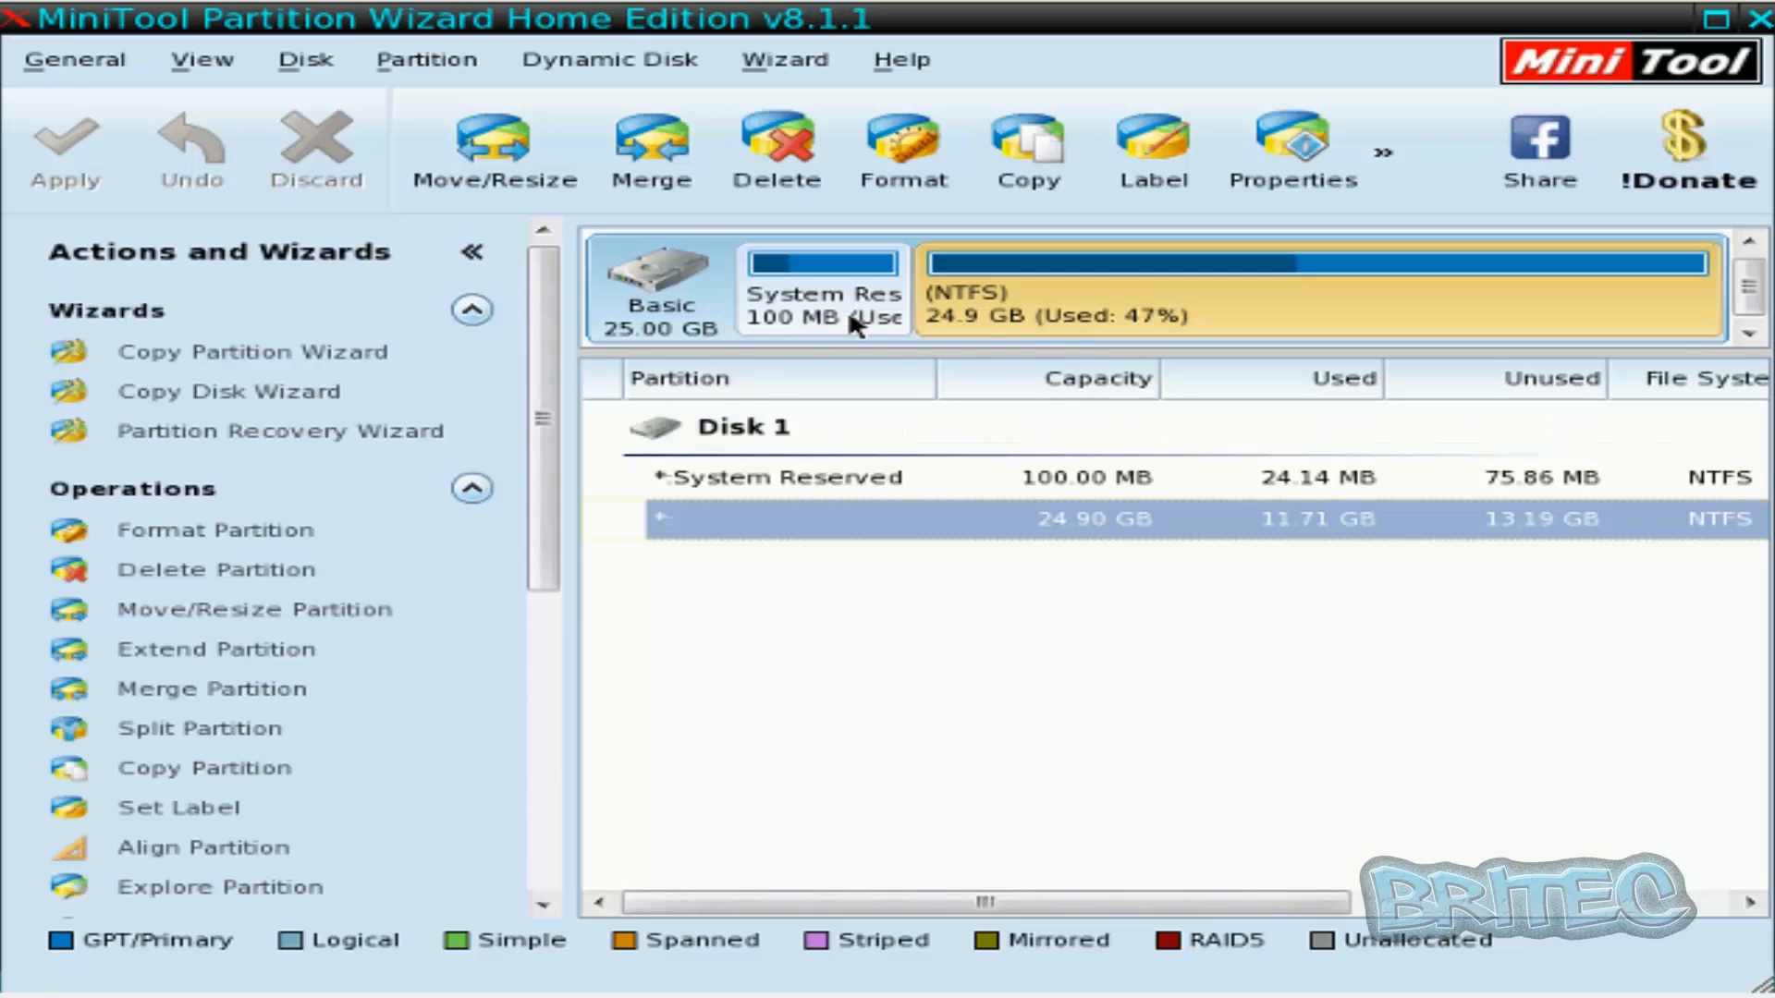
pyautogui.moveTo(1020, 777)
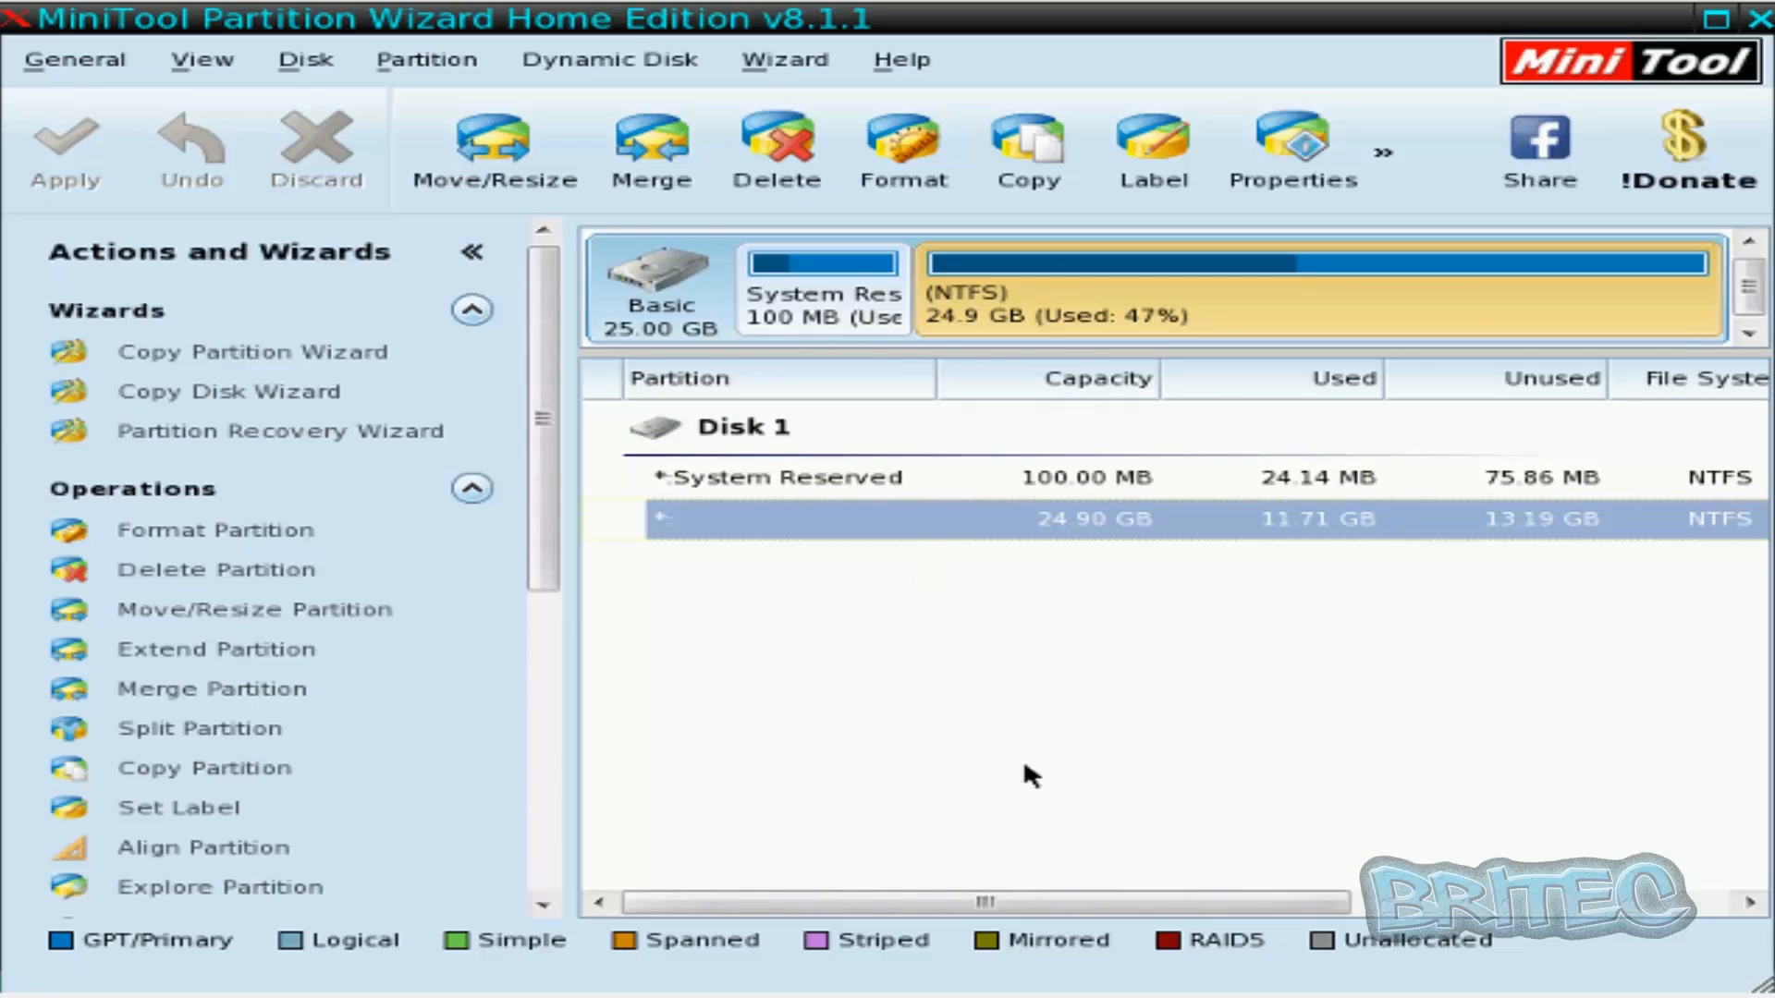
pyautogui.moveTo(218, 887)
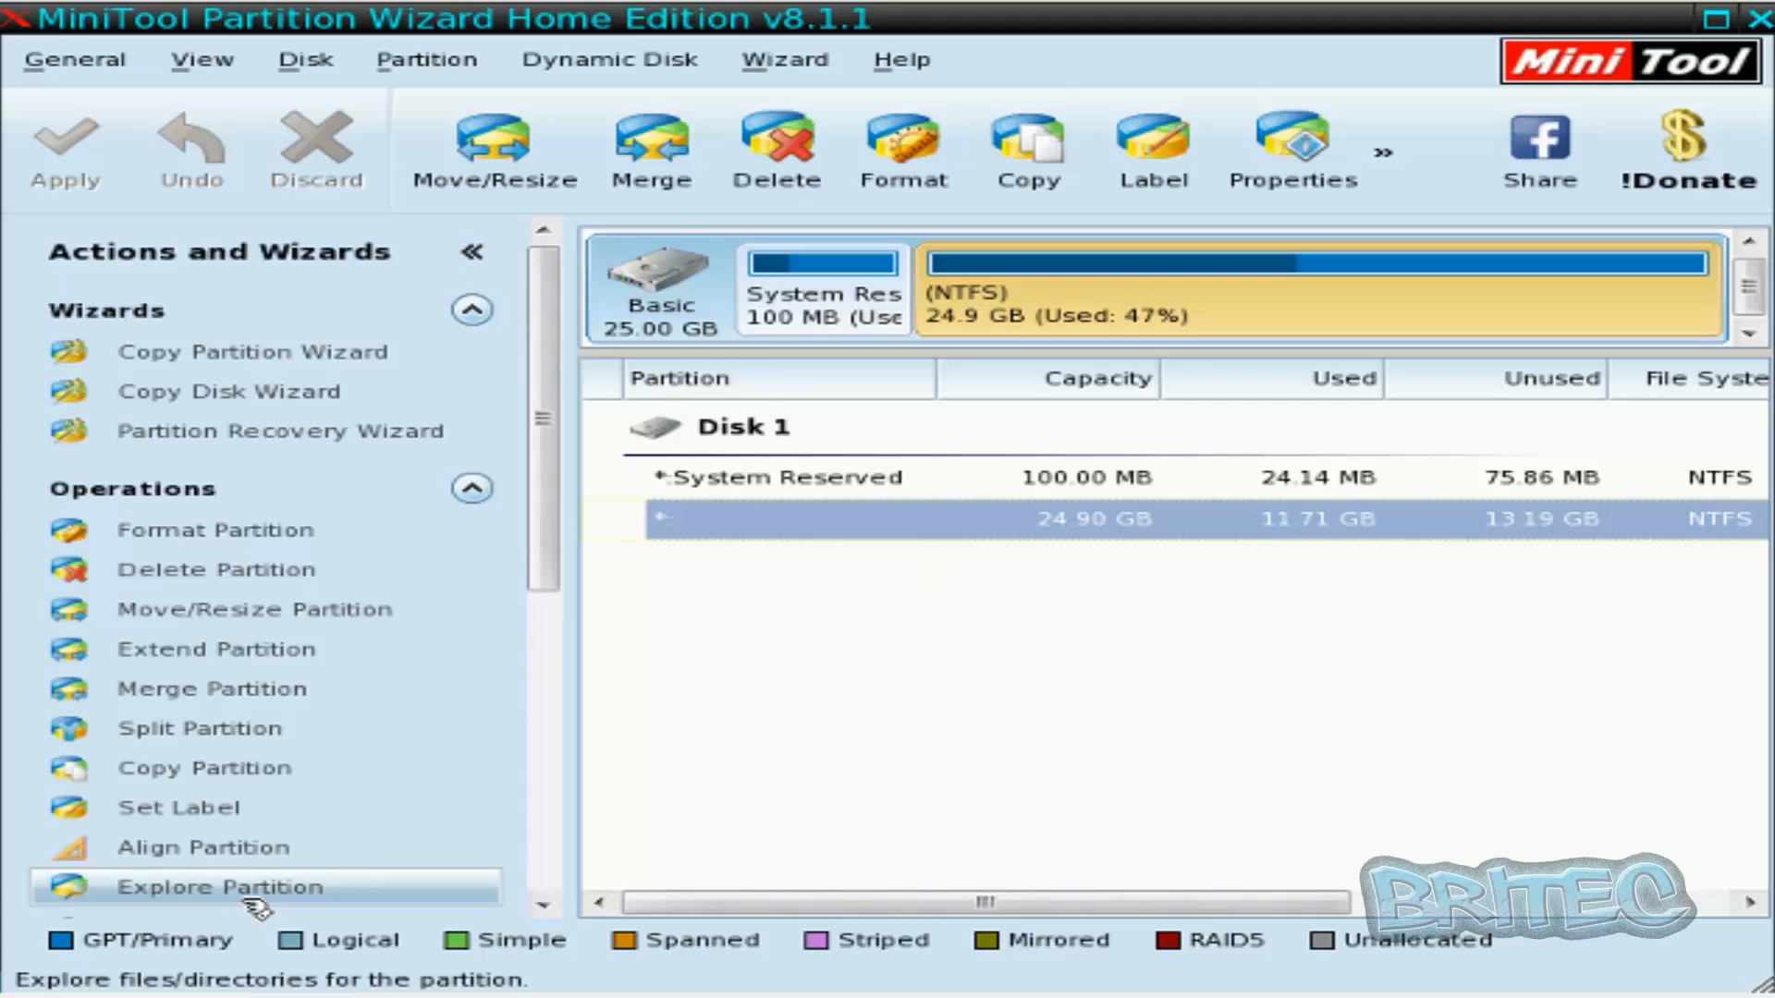
pyautogui.click(215, 887)
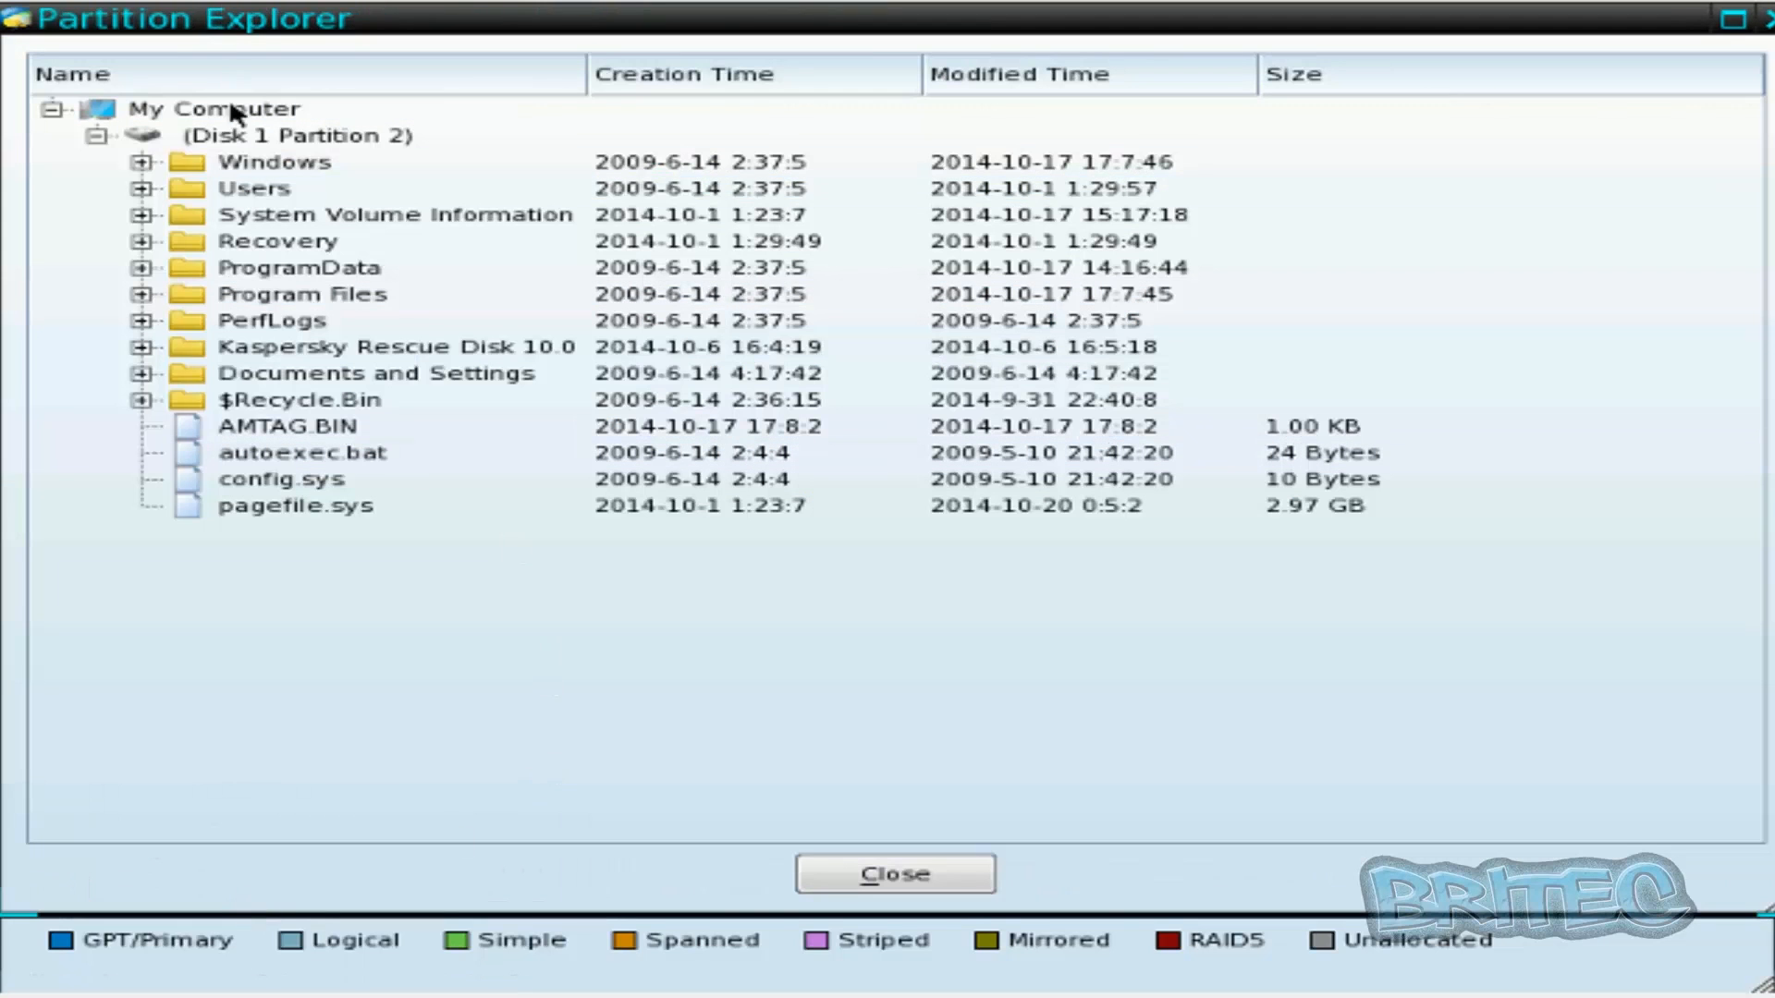
pyautogui.click(274, 477)
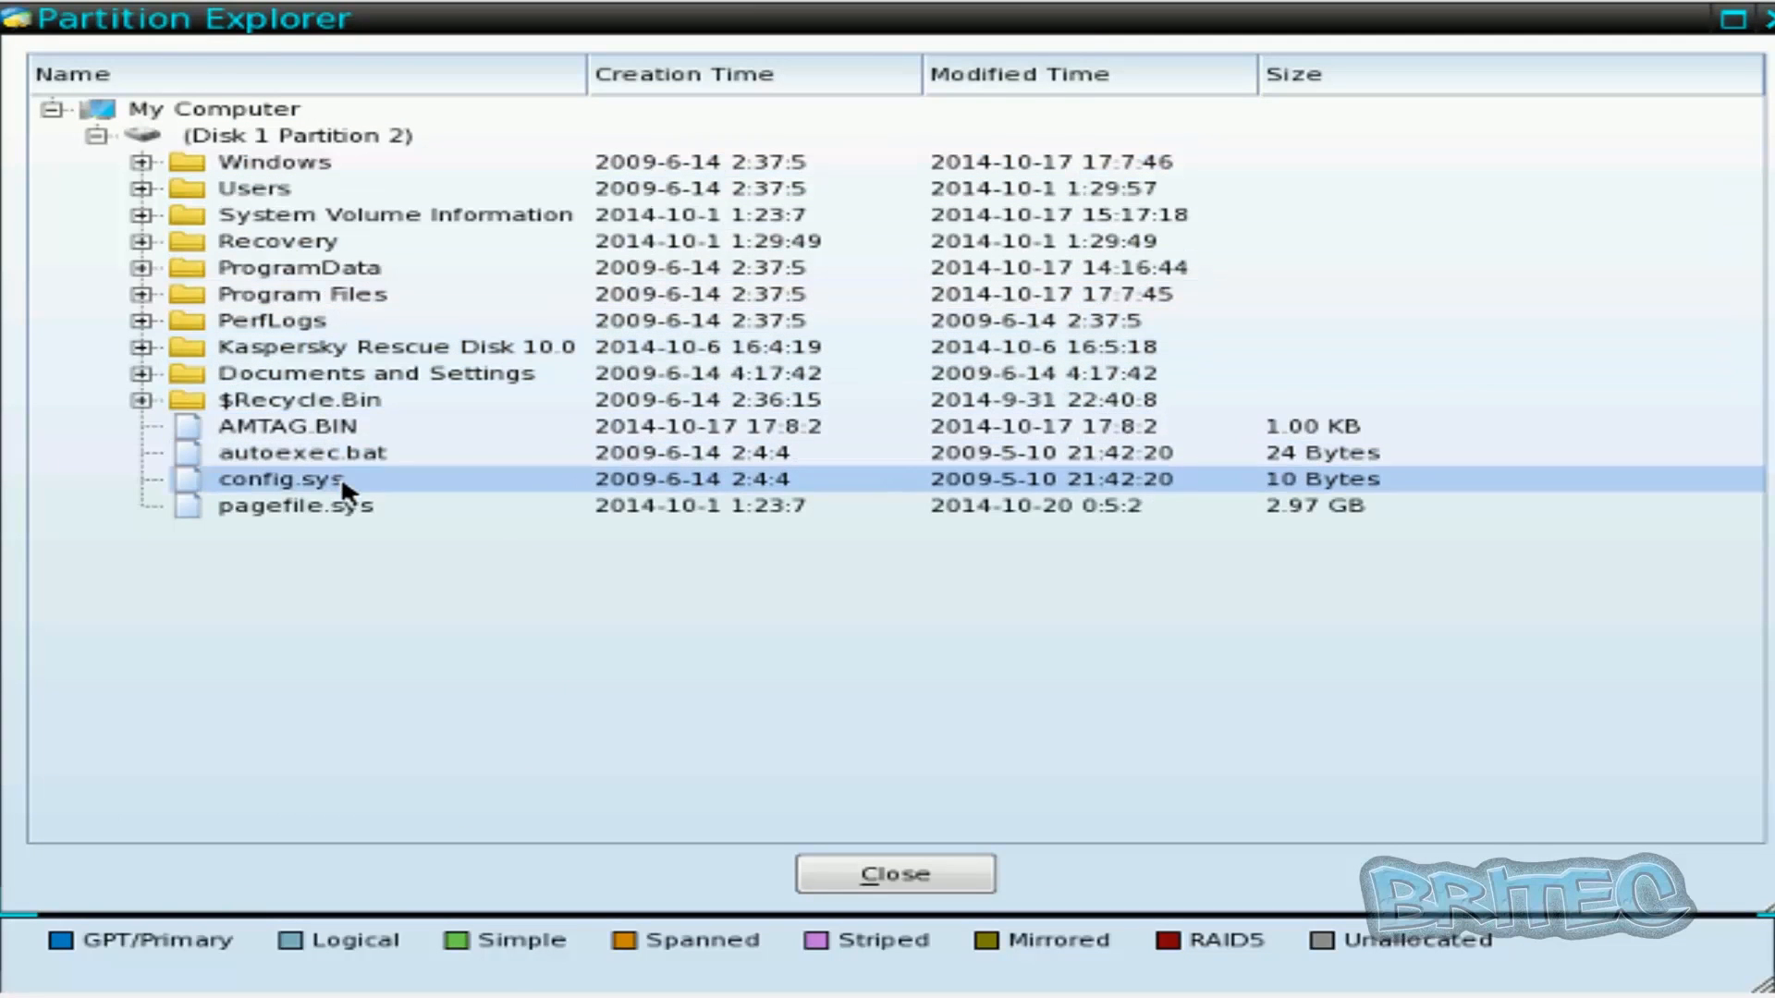
pyautogui.click(296, 268)
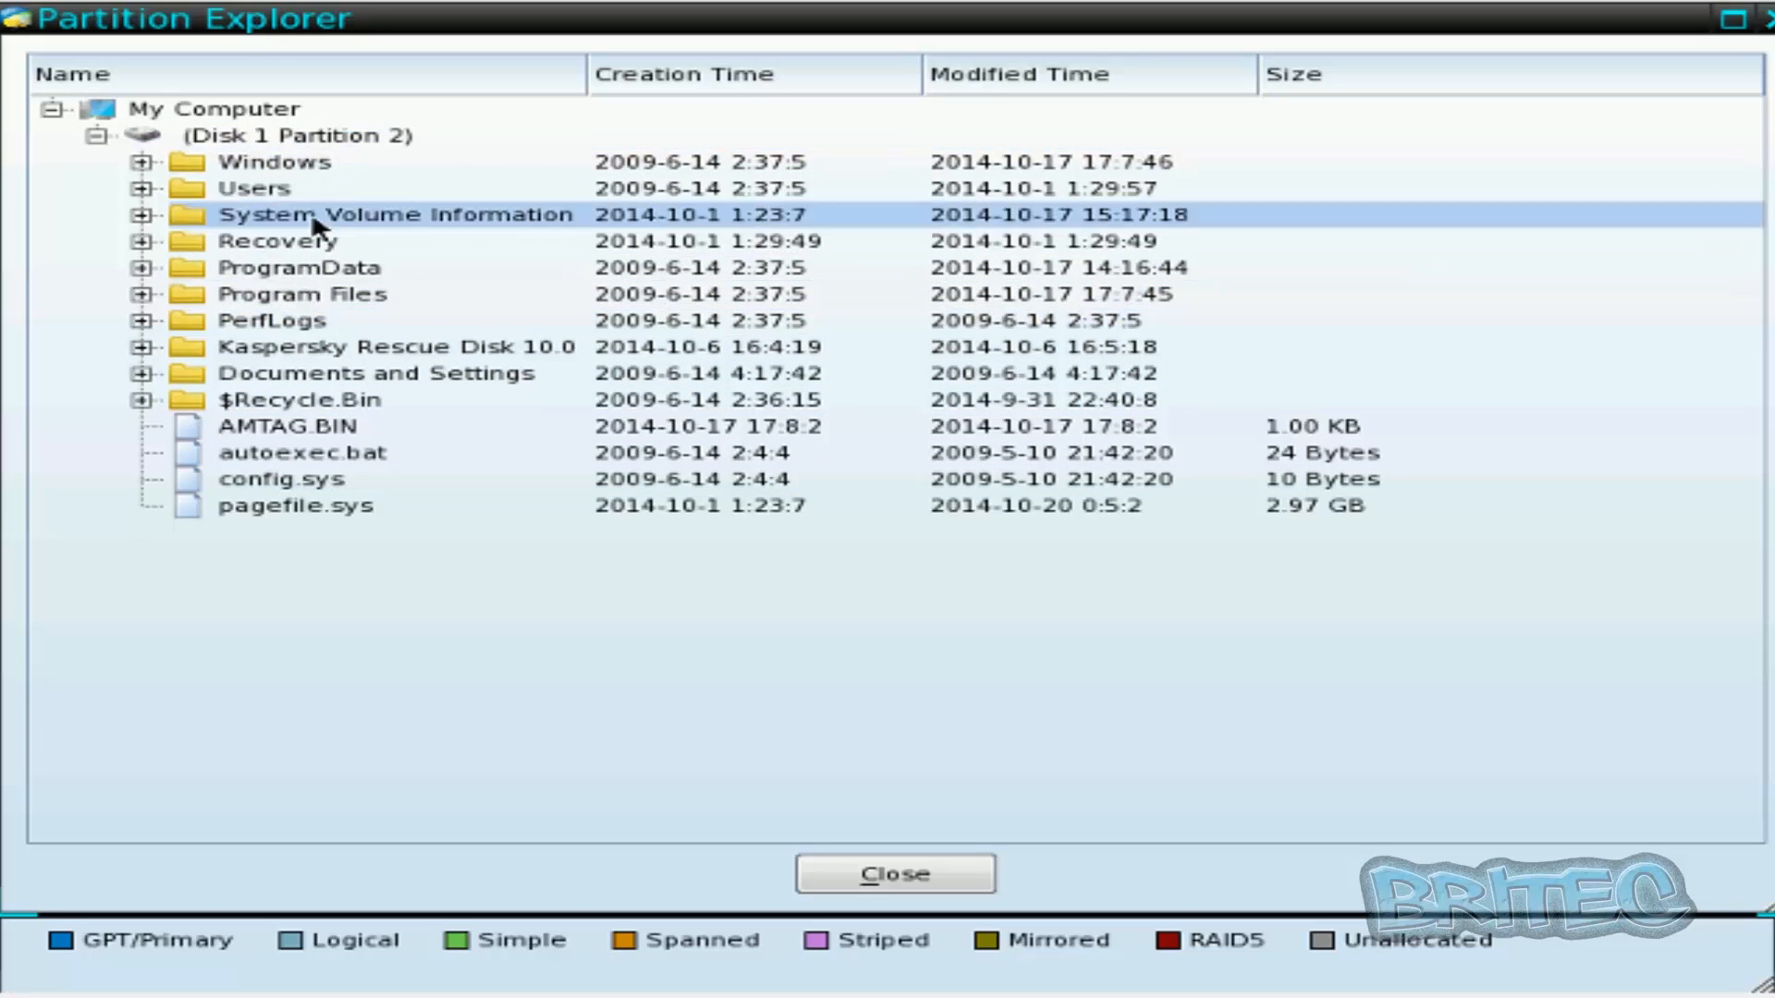
pyautogui.click(274, 320)
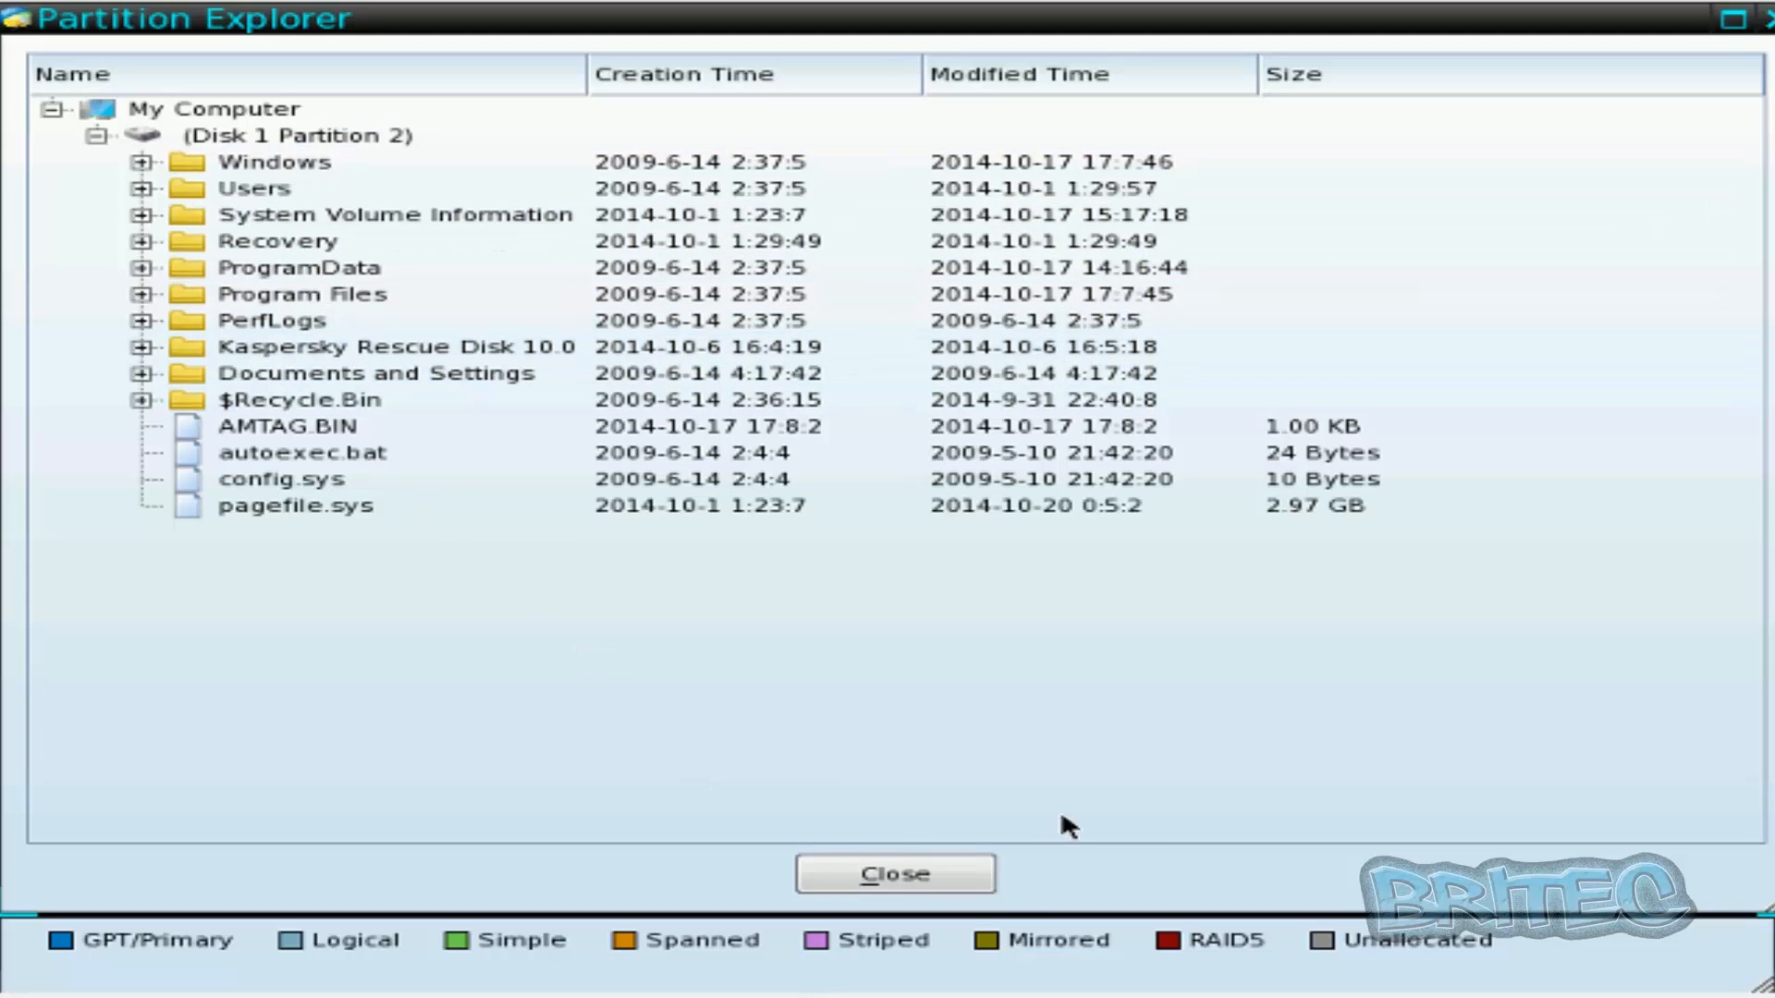
pyautogui.click(894, 874)
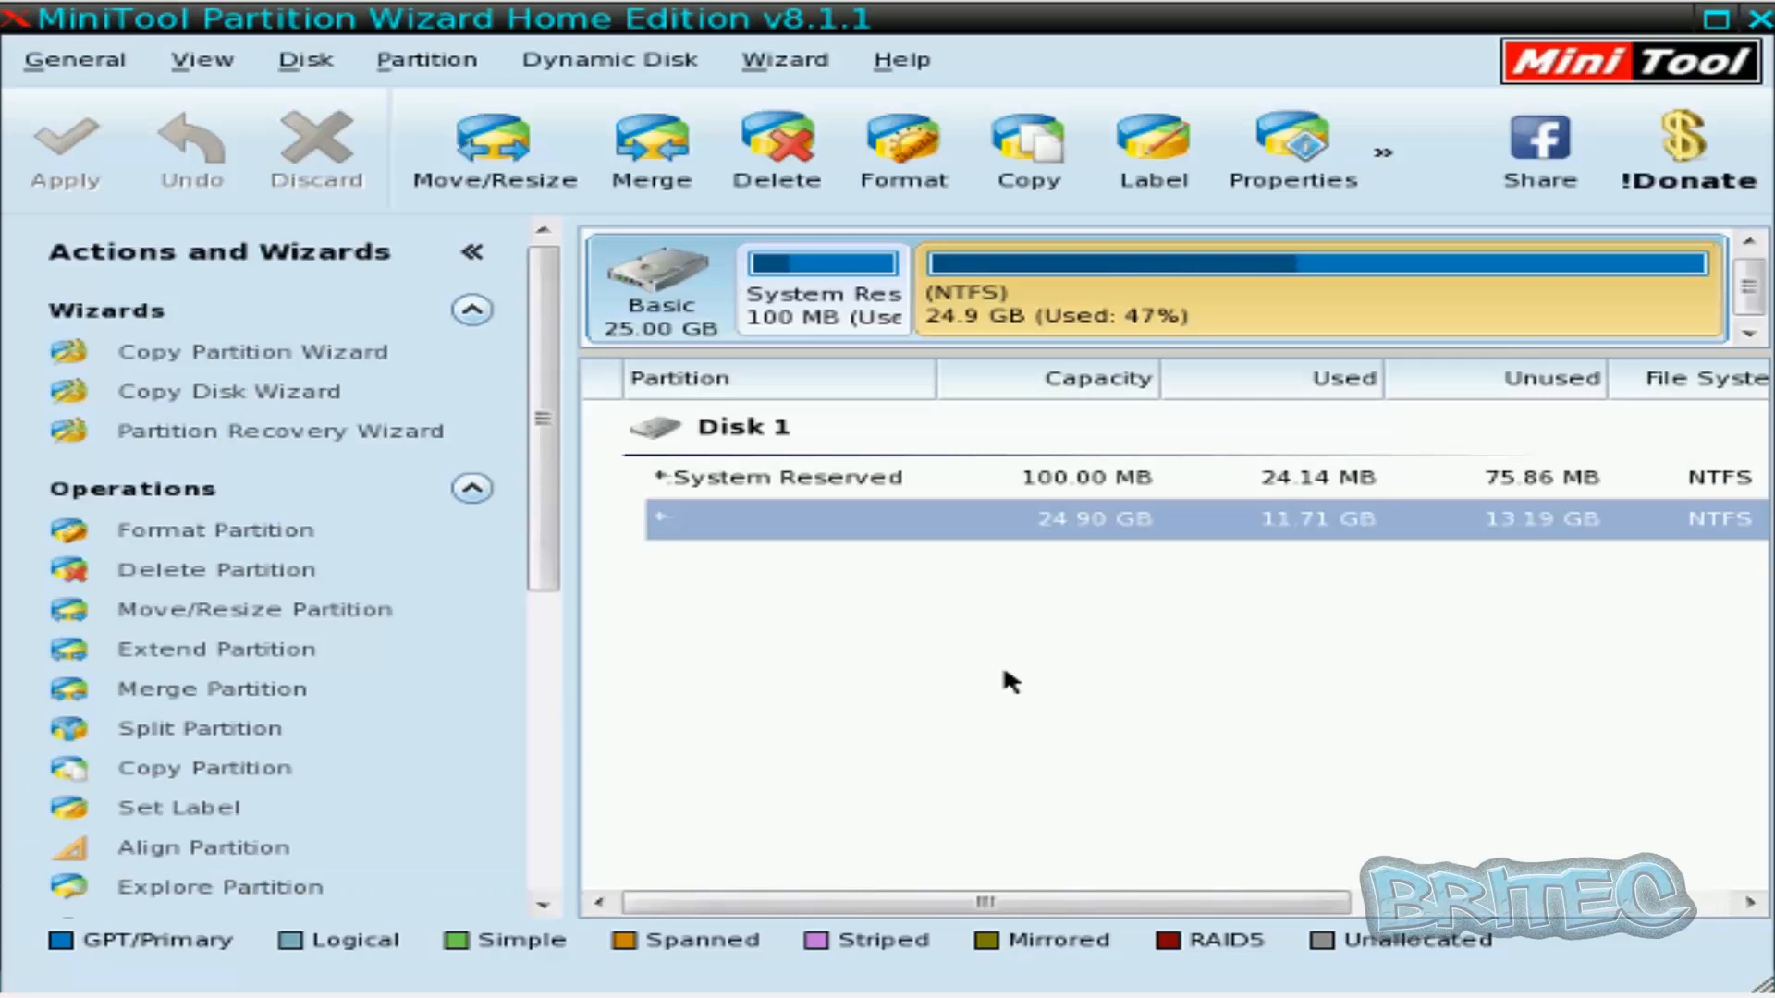
pyautogui.moveTo(1302, 667)
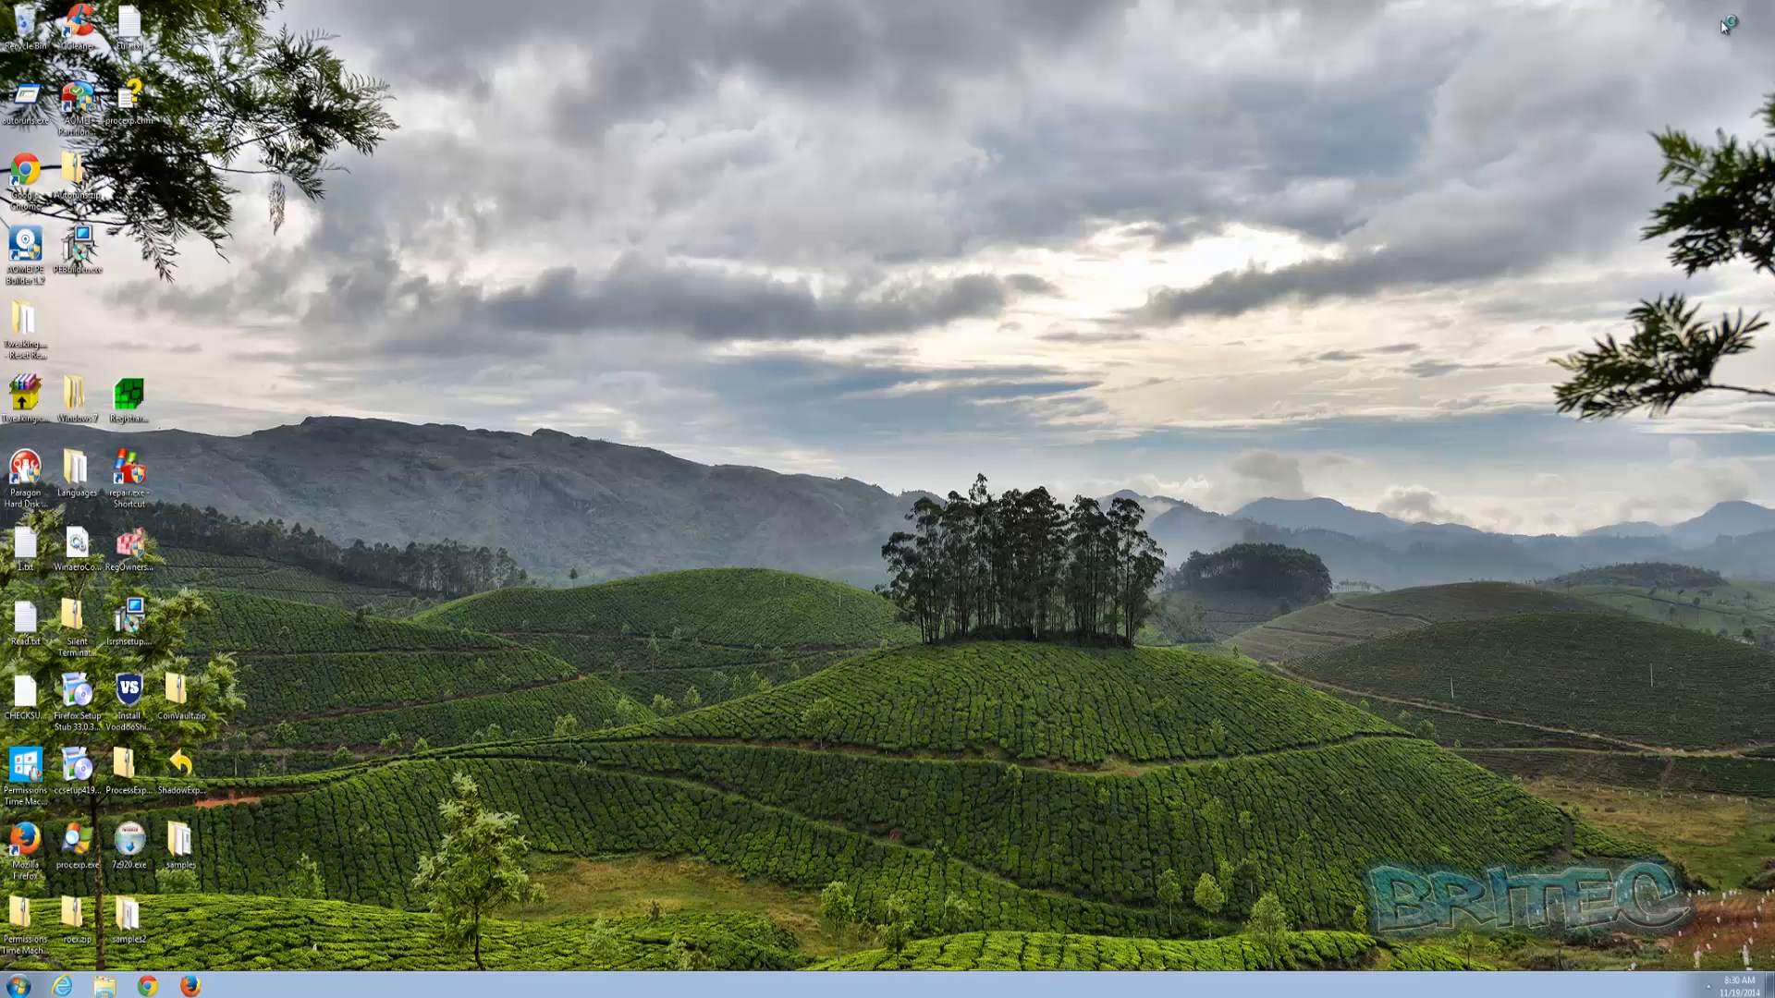
pyautogui.moveTo(1042, 203)
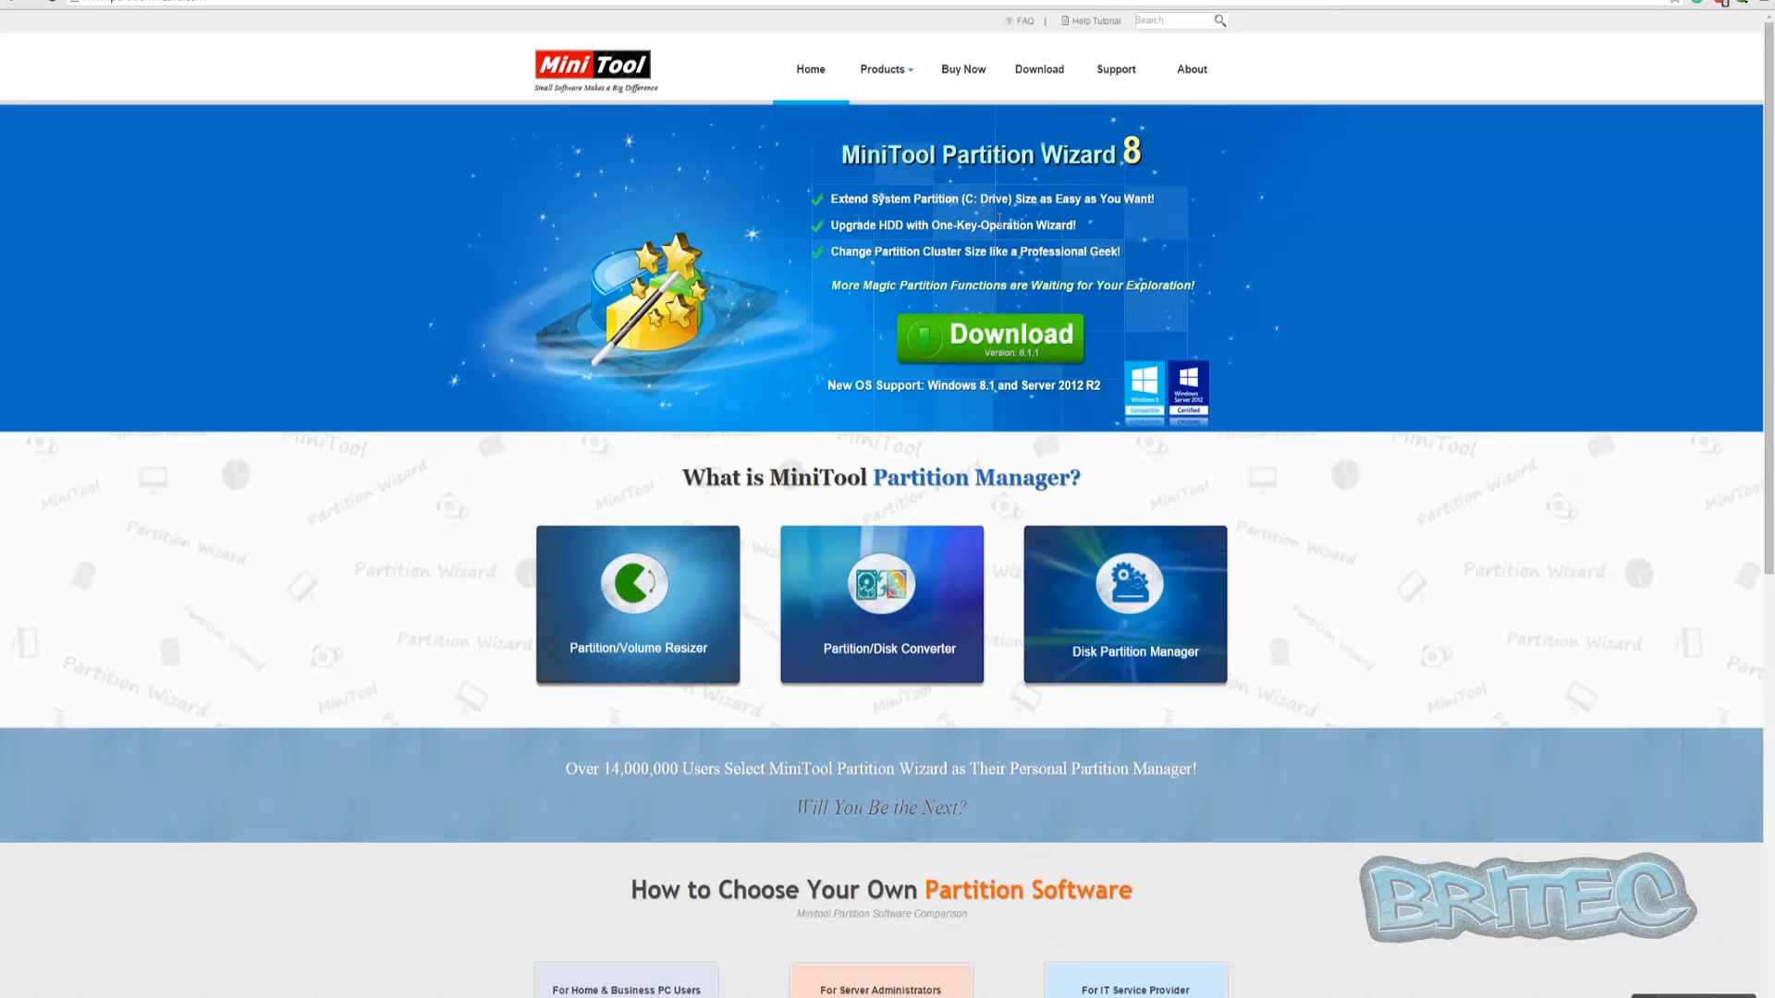
# Open the Partition Wizard Home Edition product page from the Products menu
pyautogui.click(883, 71)
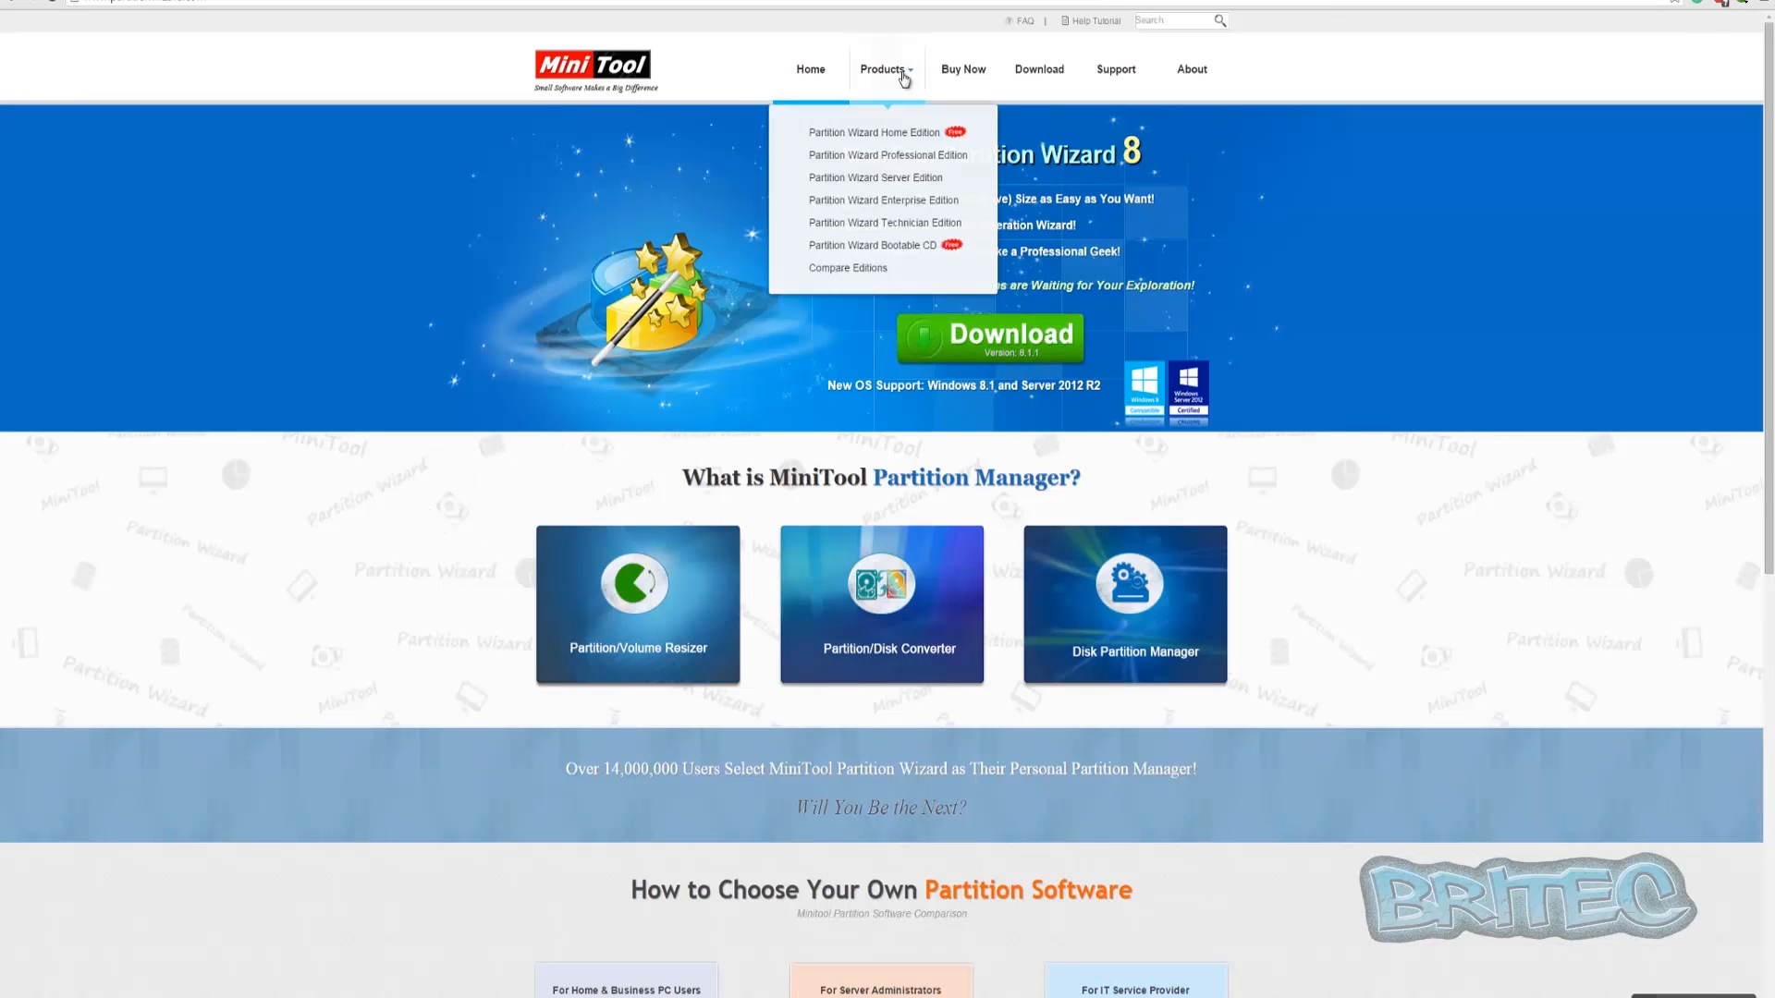
pyautogui.moveTo(897, 137)
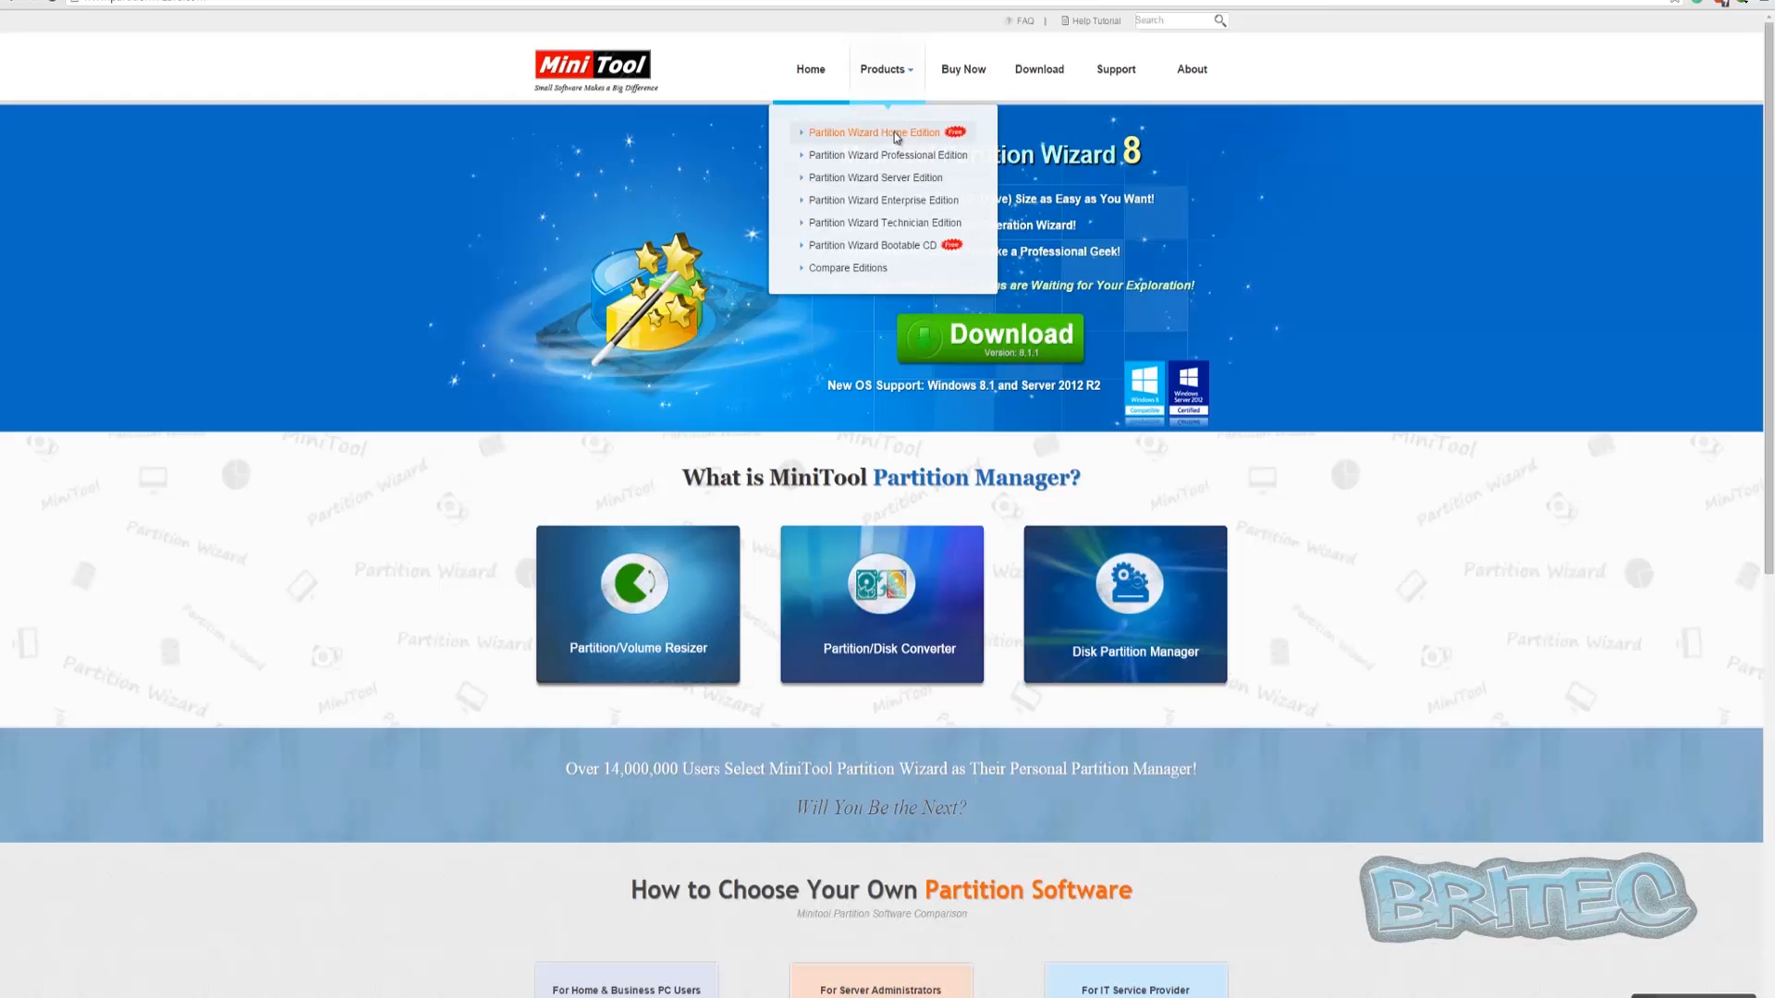
pyautogui.click(872, 133)
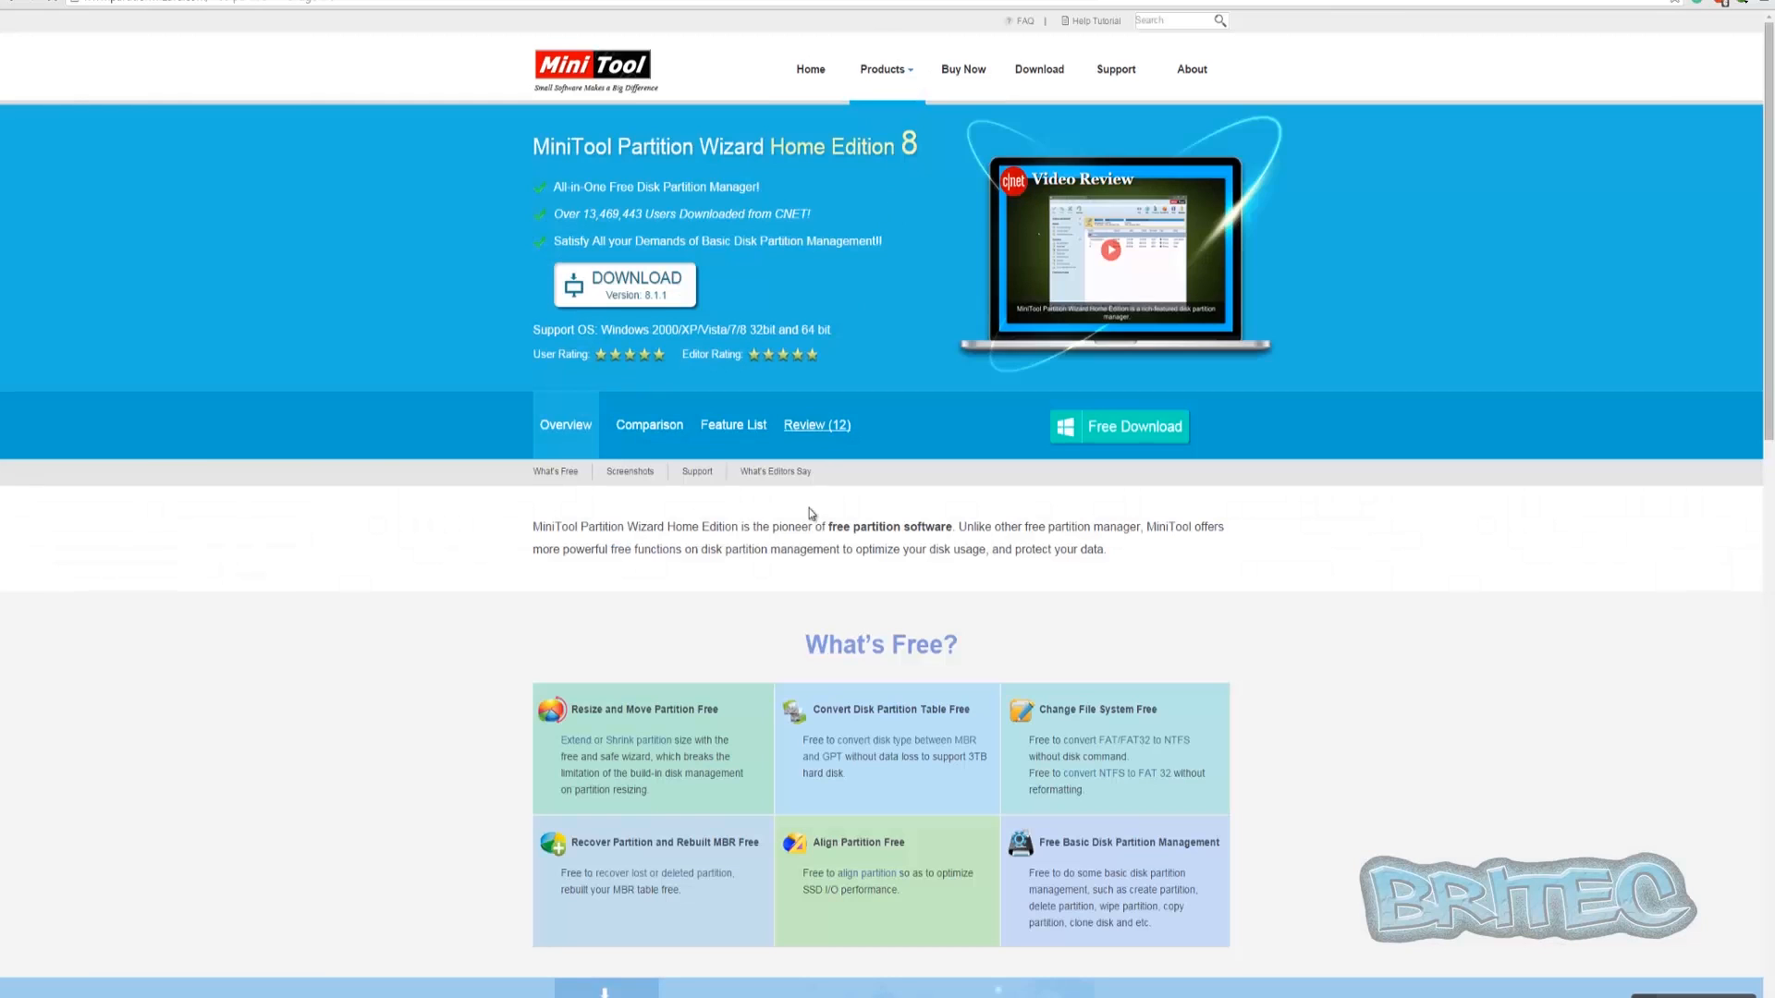